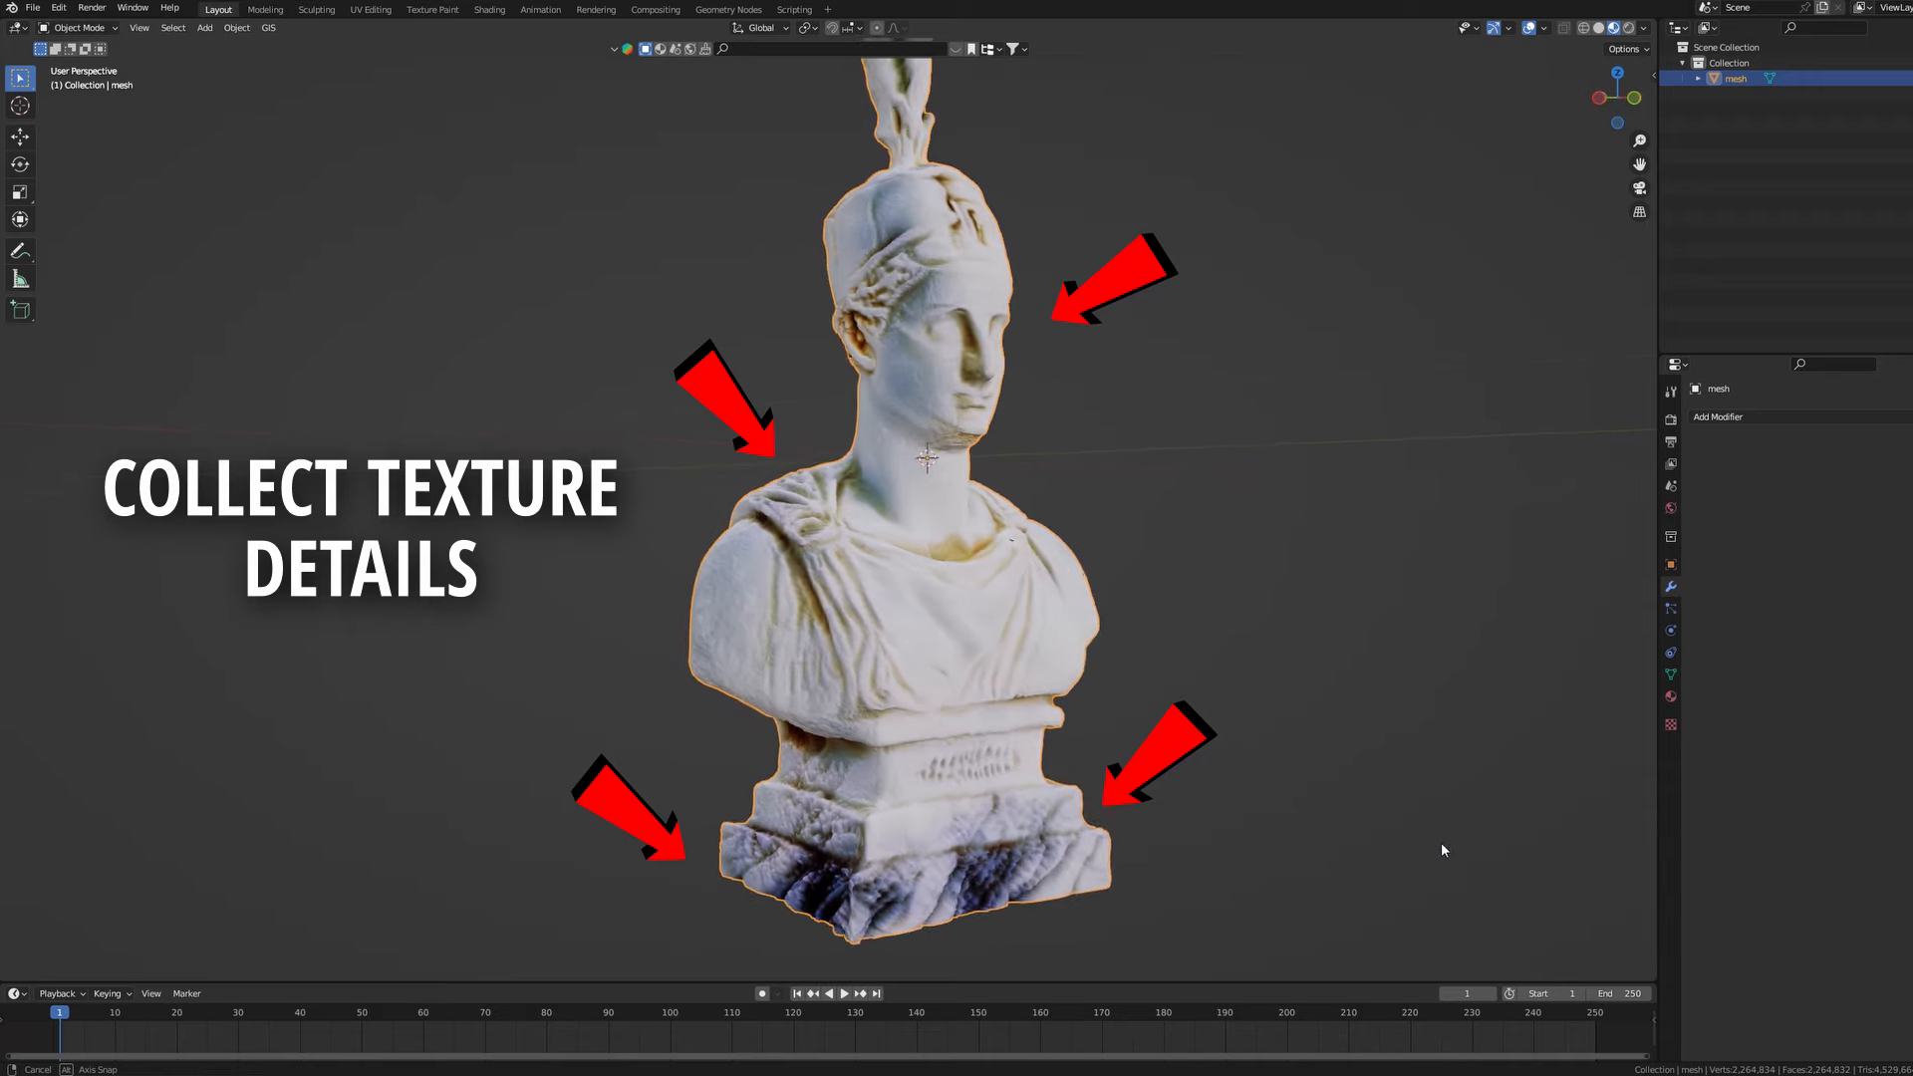
Step: Delete the default cube and show the File > Import list of 3D formats
left_click(369, 9)
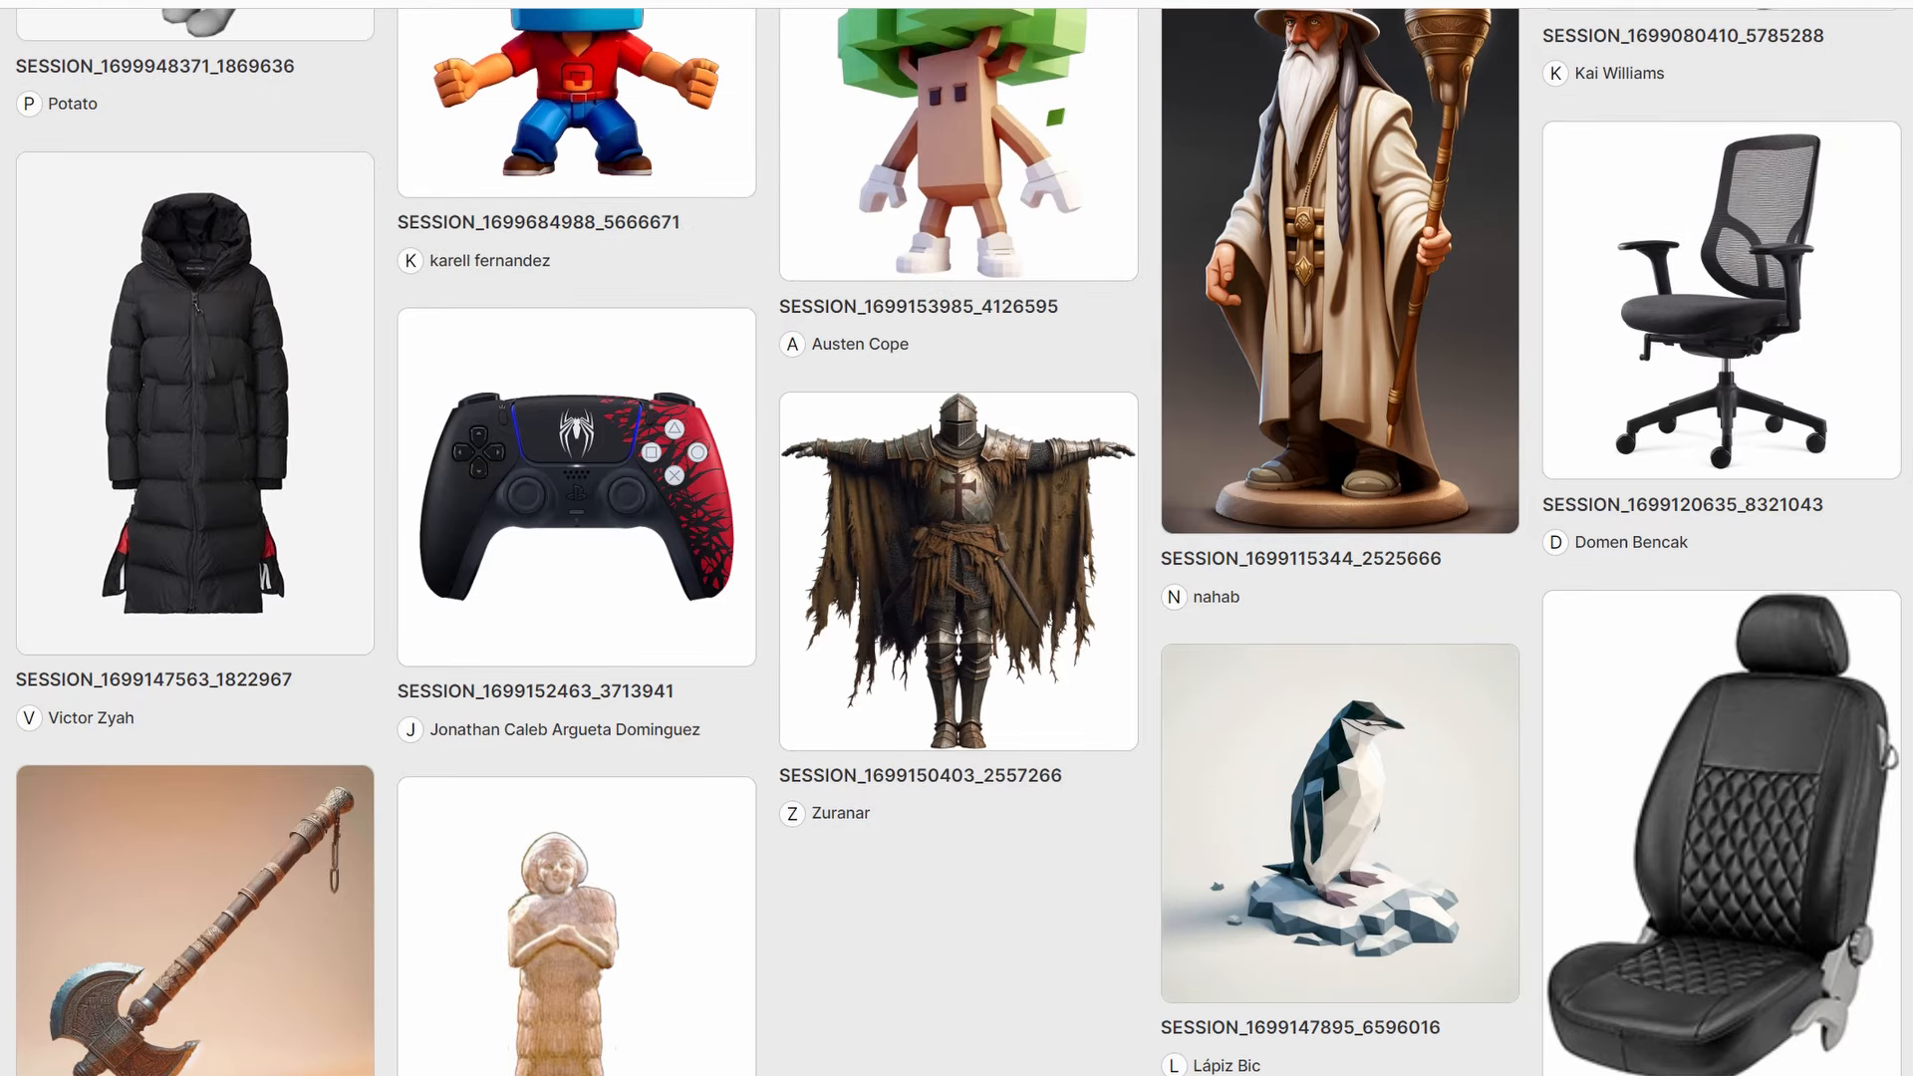
scroll("down", 3)
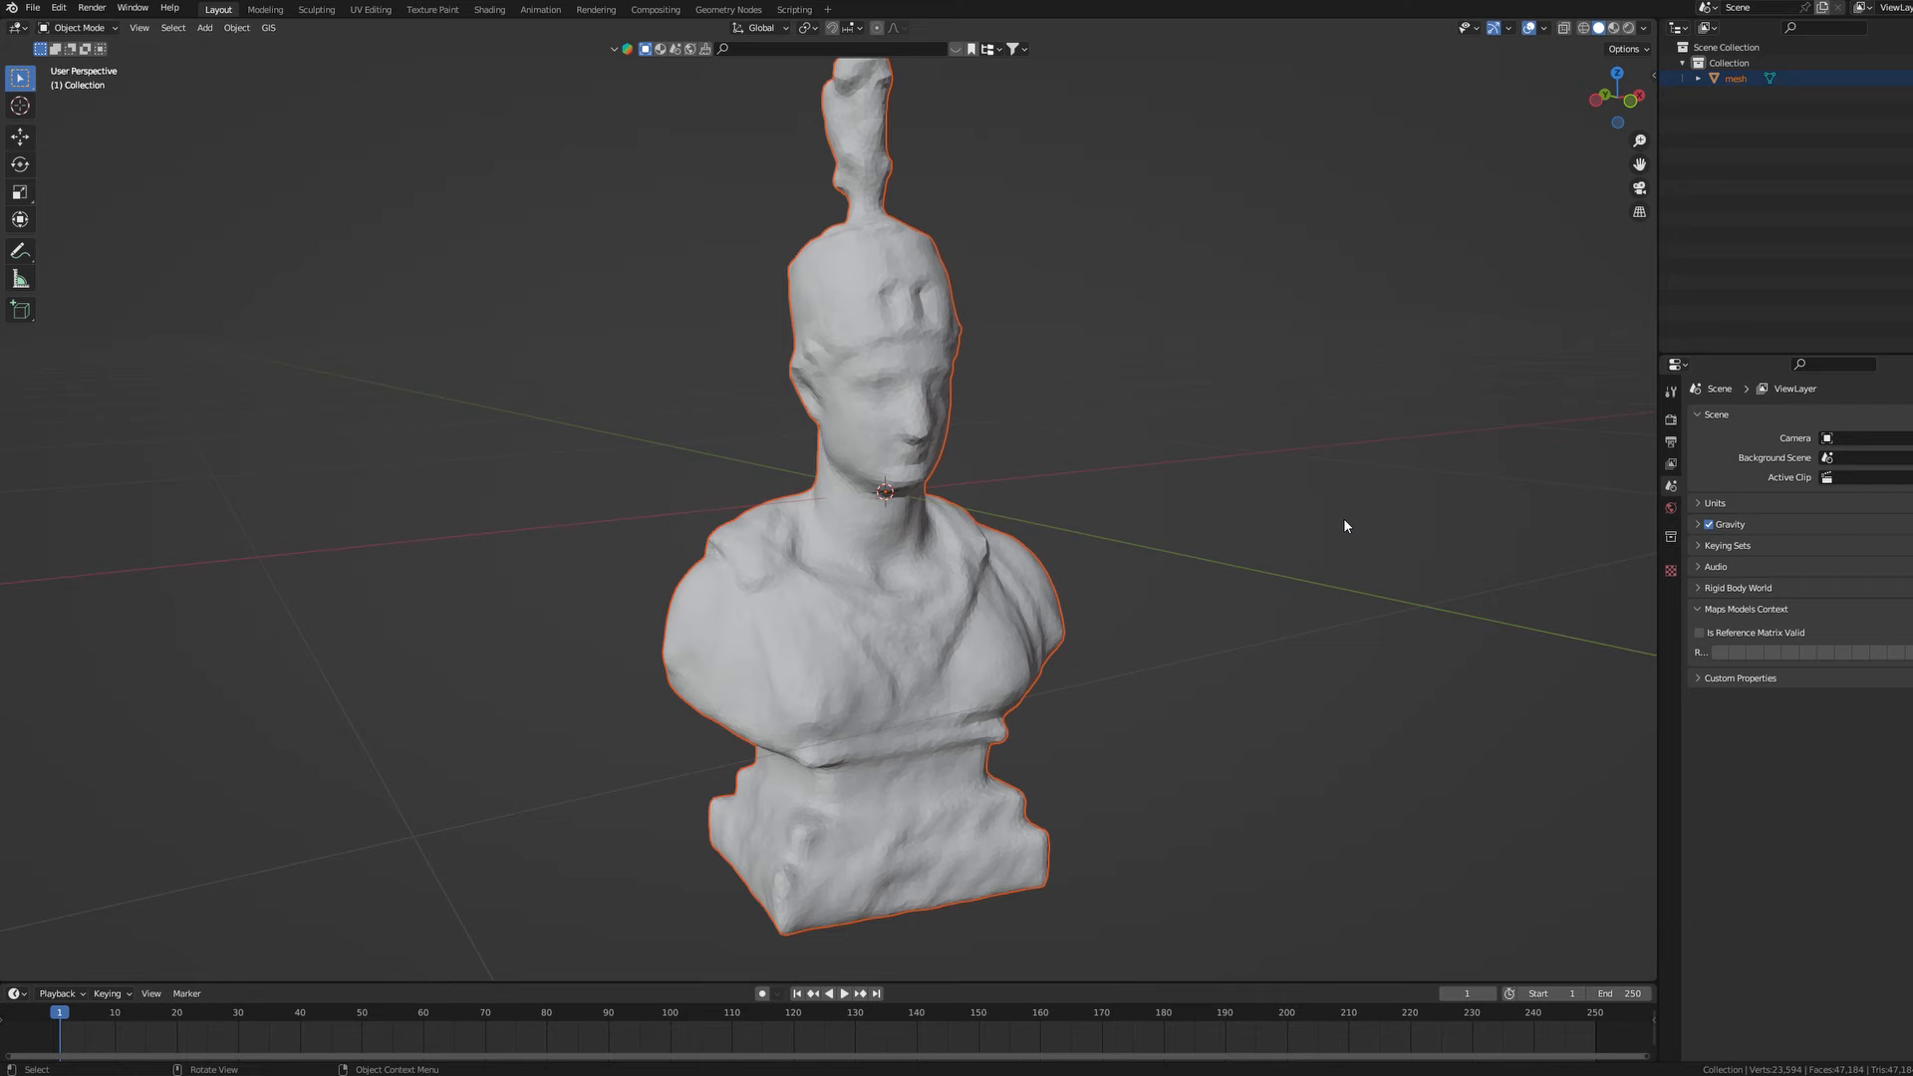
left_click_drag(1342, 526, 1240, 540)
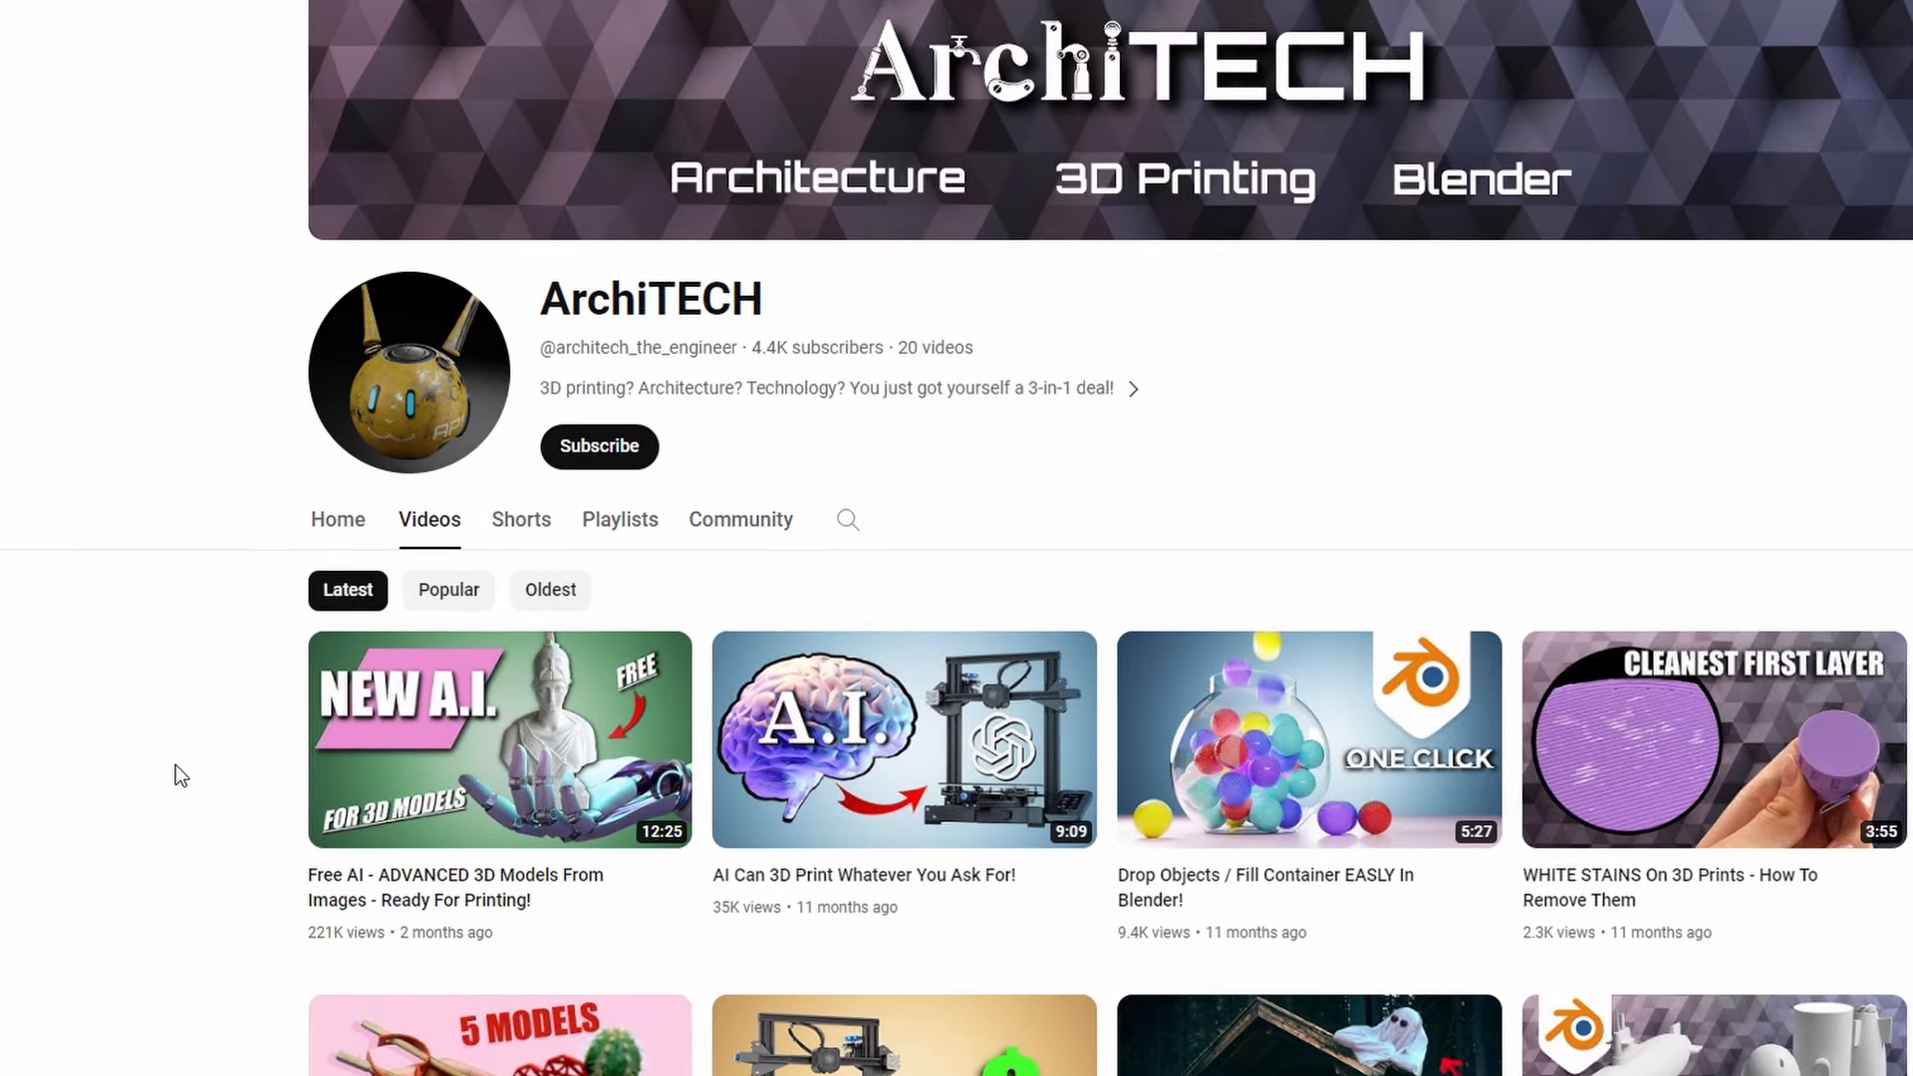
scroll("down", 3)
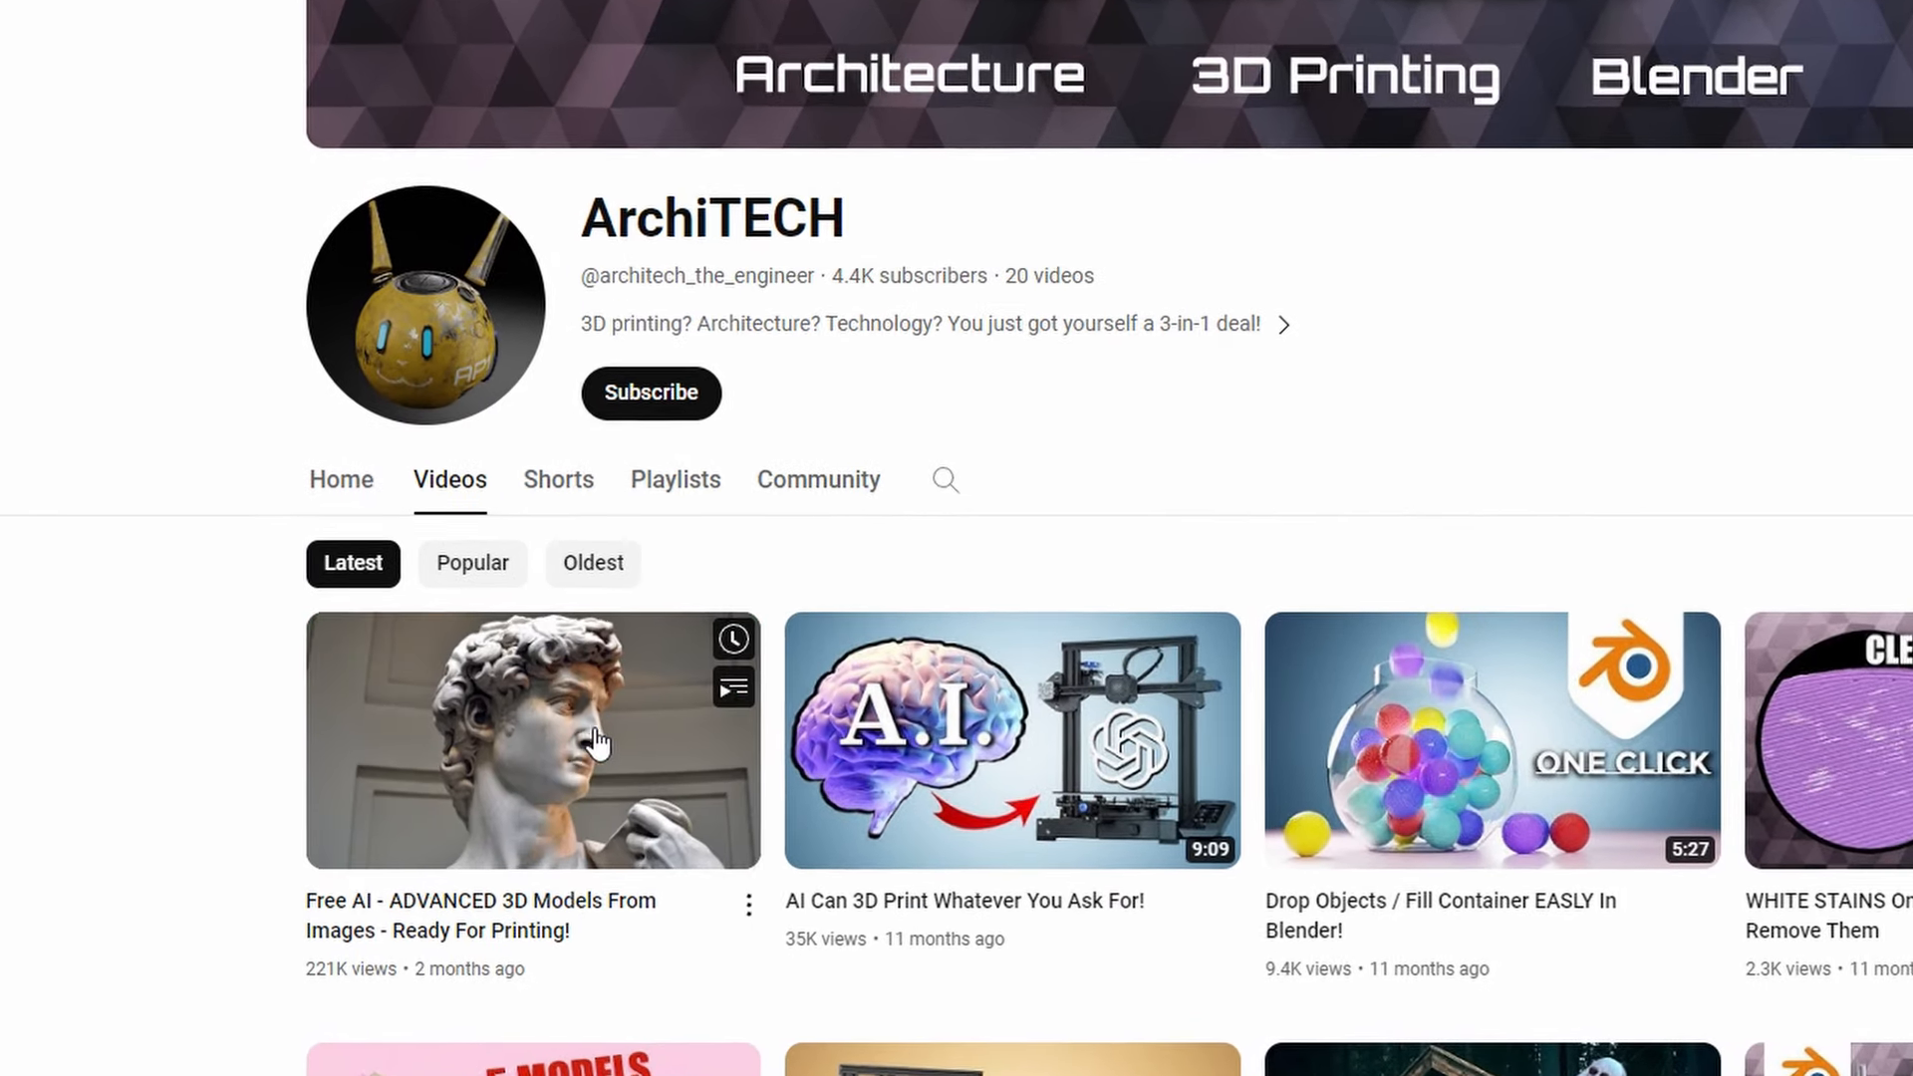
scroll("down", 3)
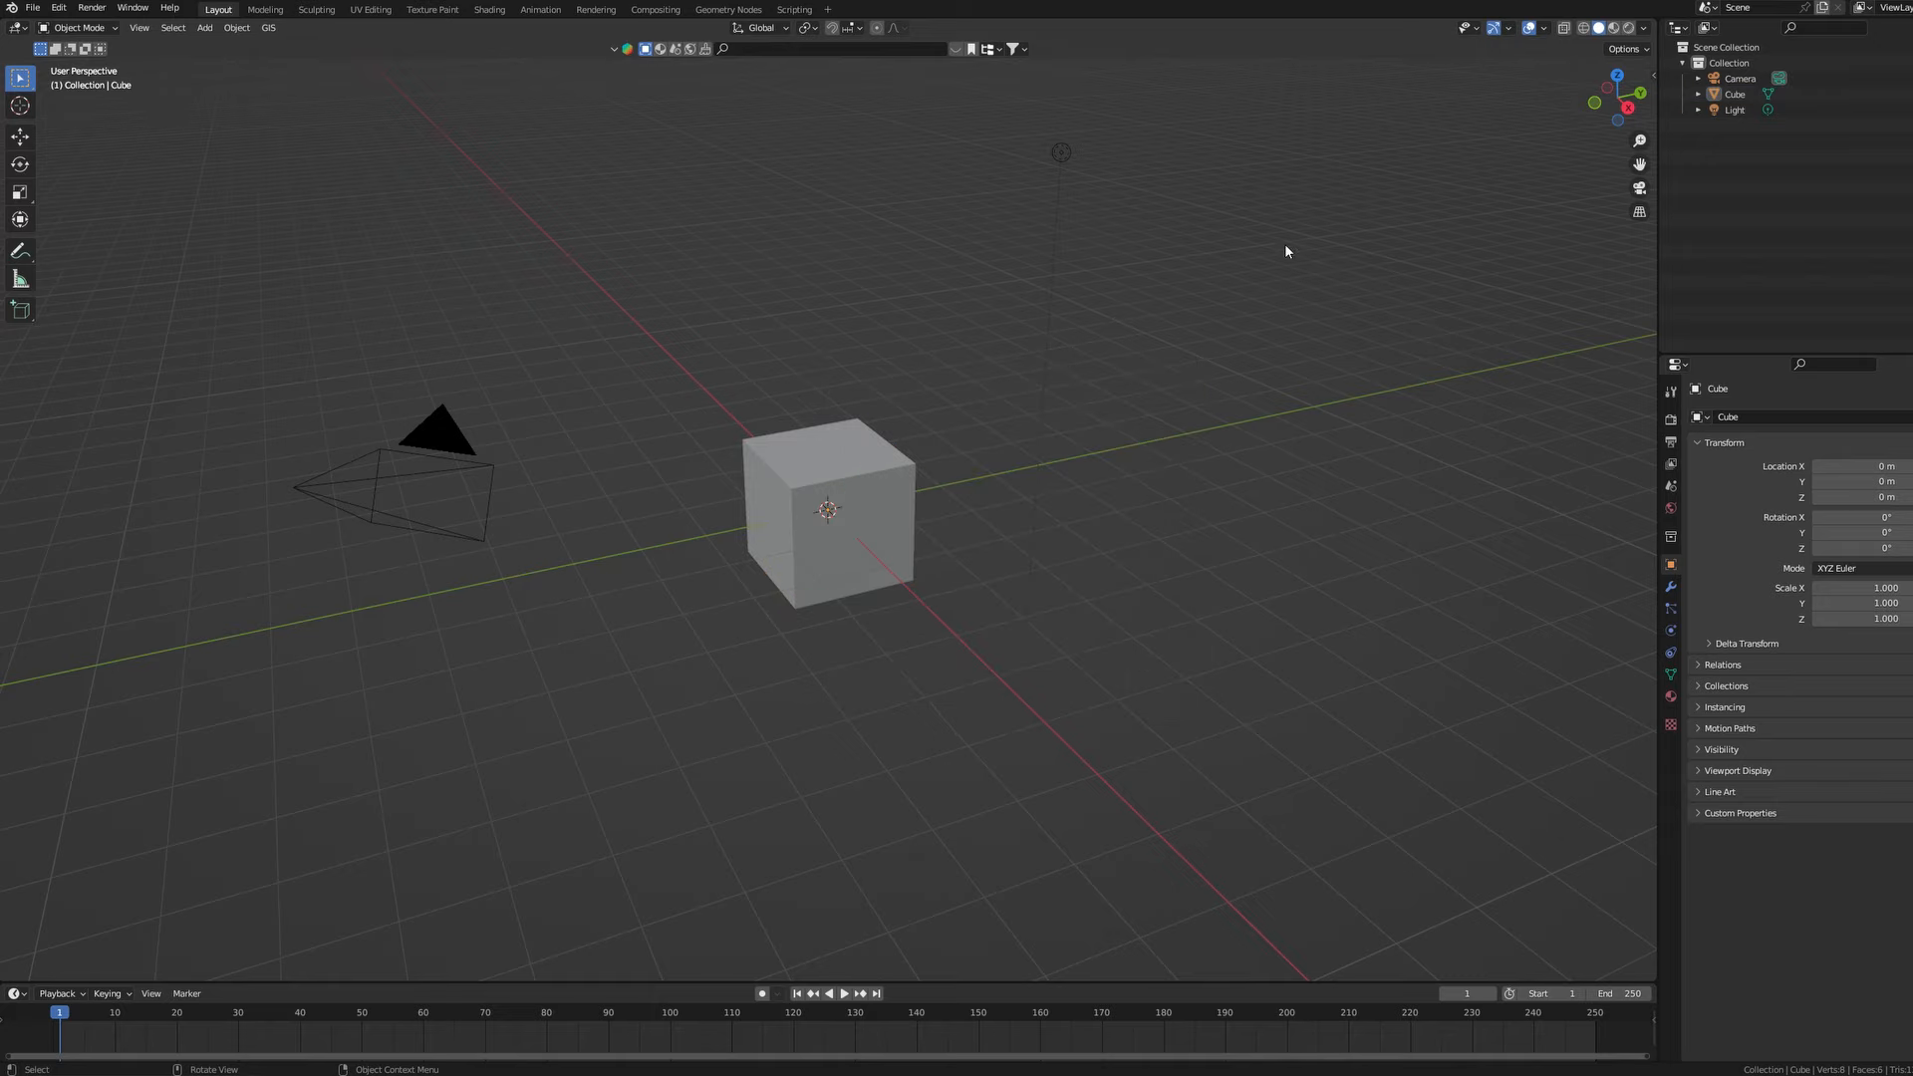
key("a")
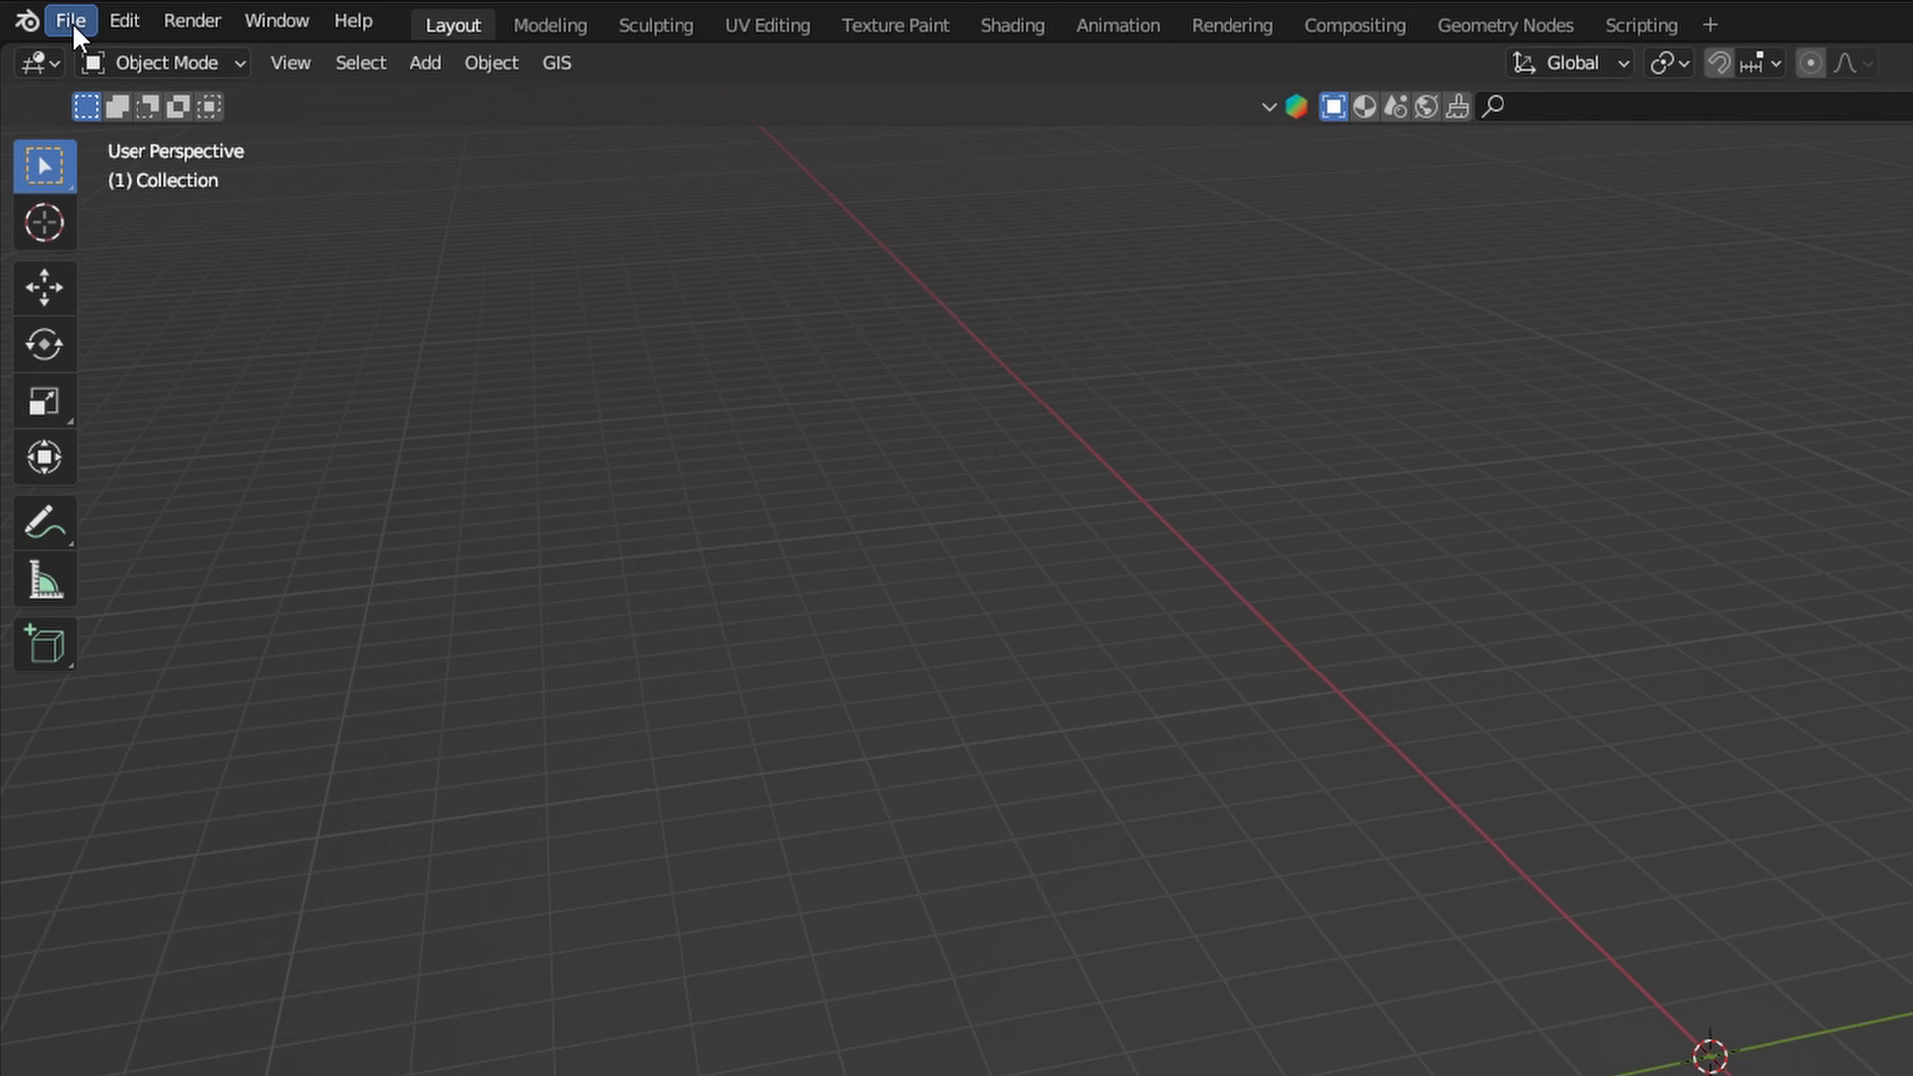
left_click(70, 21)
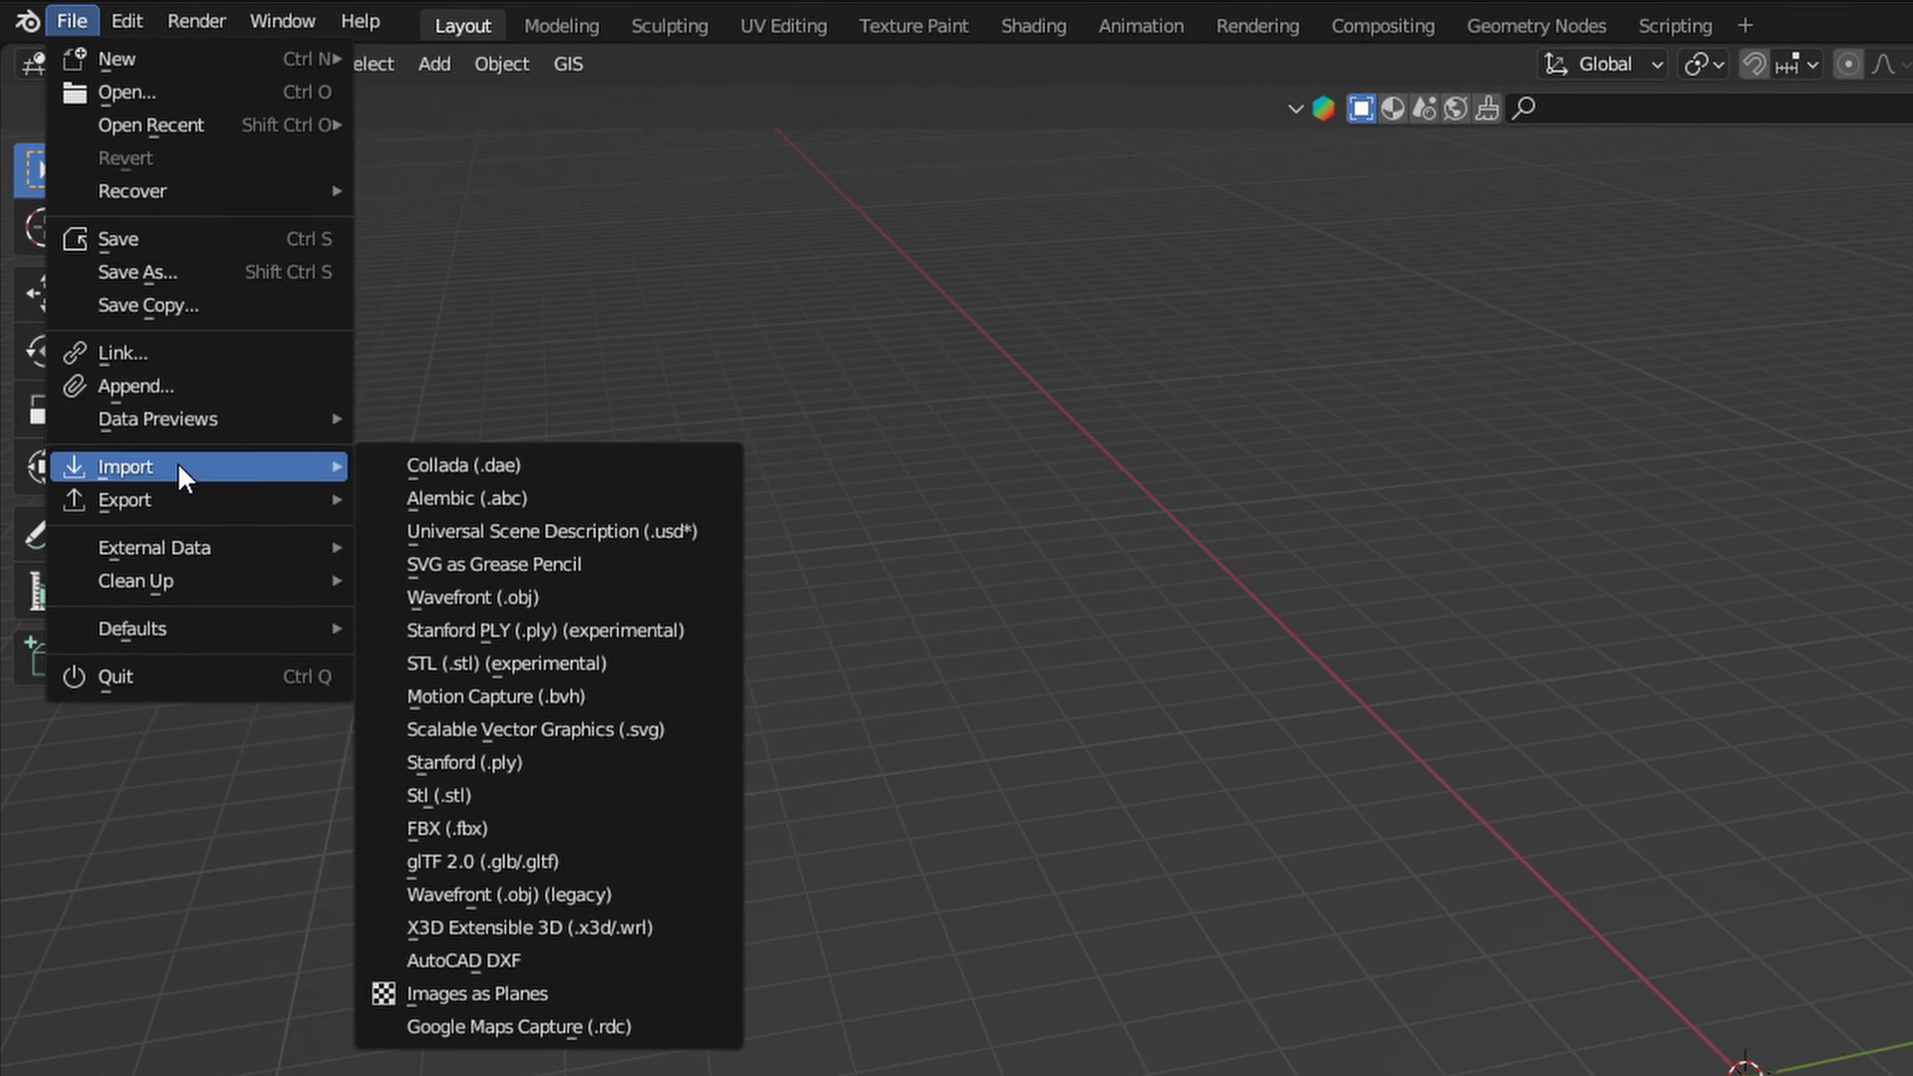
mouse_move(492, 637)
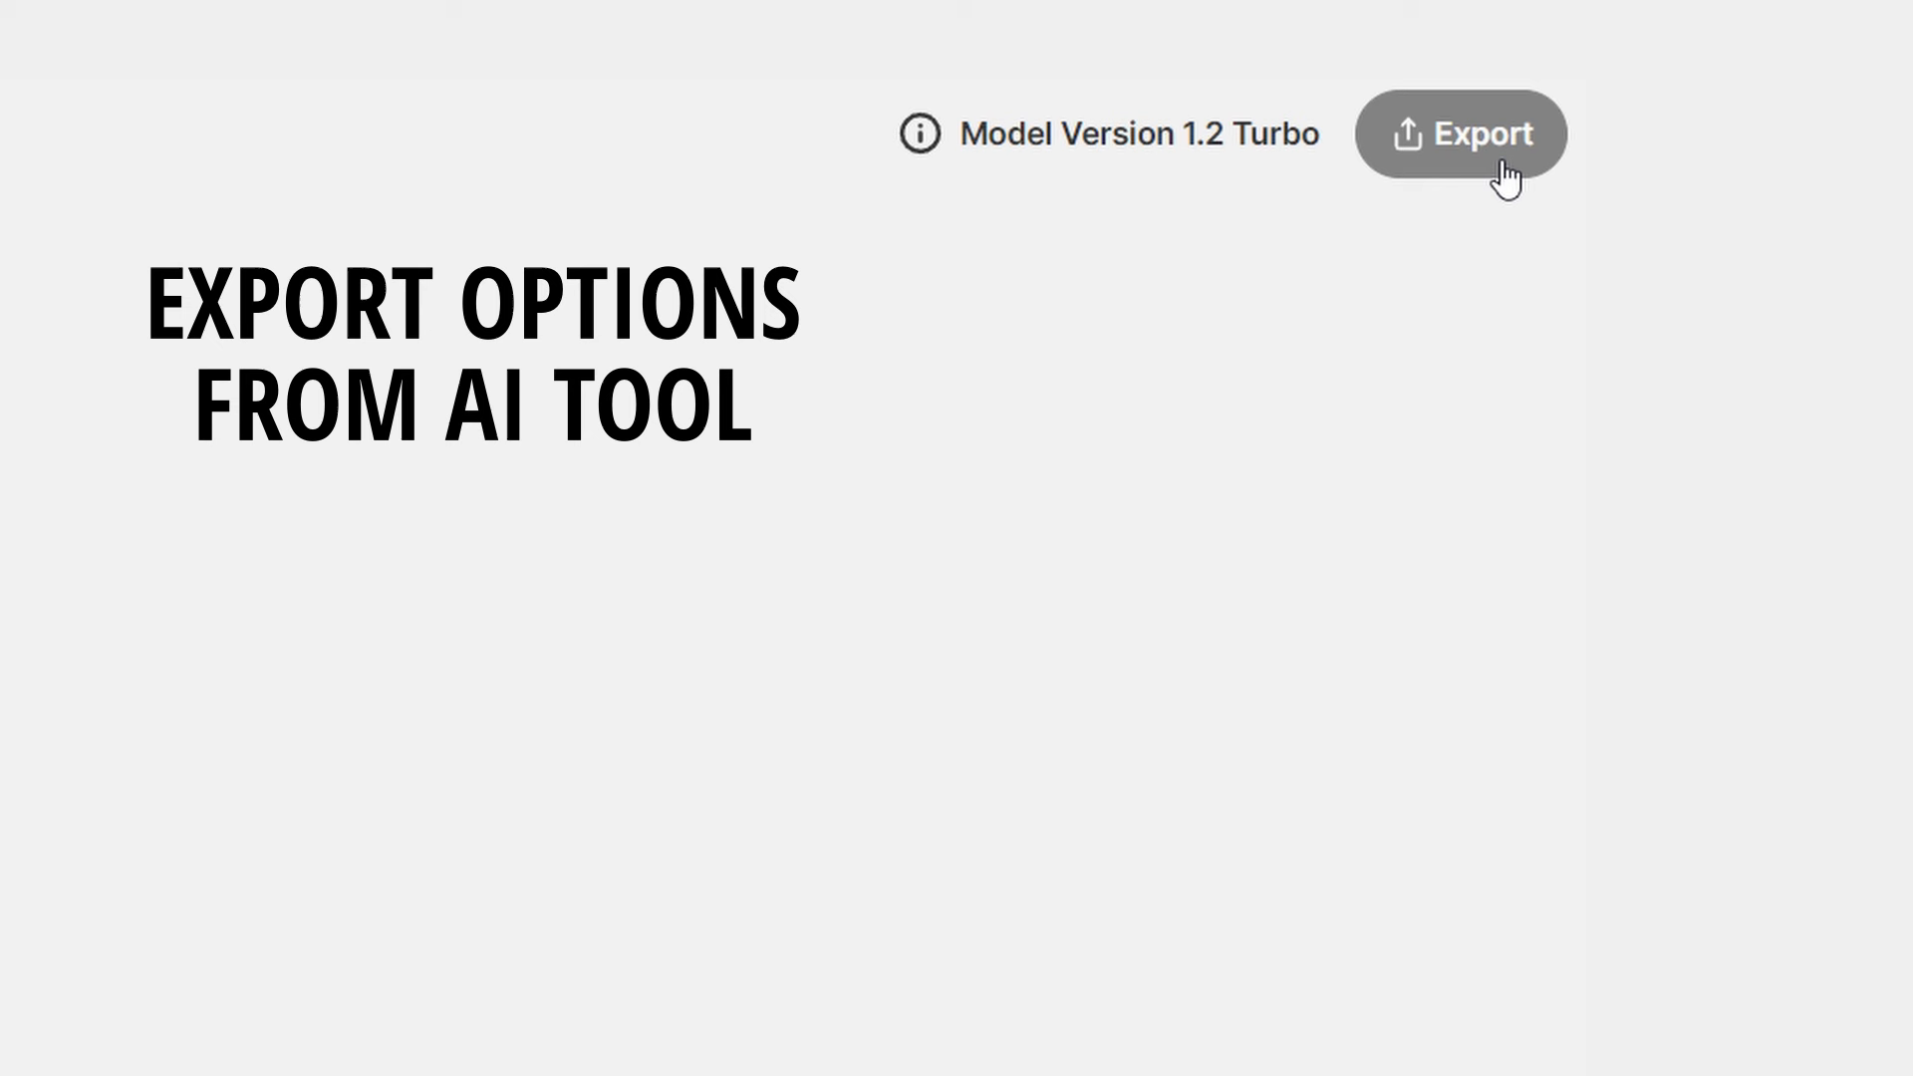
Step: Export the model from Tripo AI using the Refine Mesh option
left_click(1461, 134)
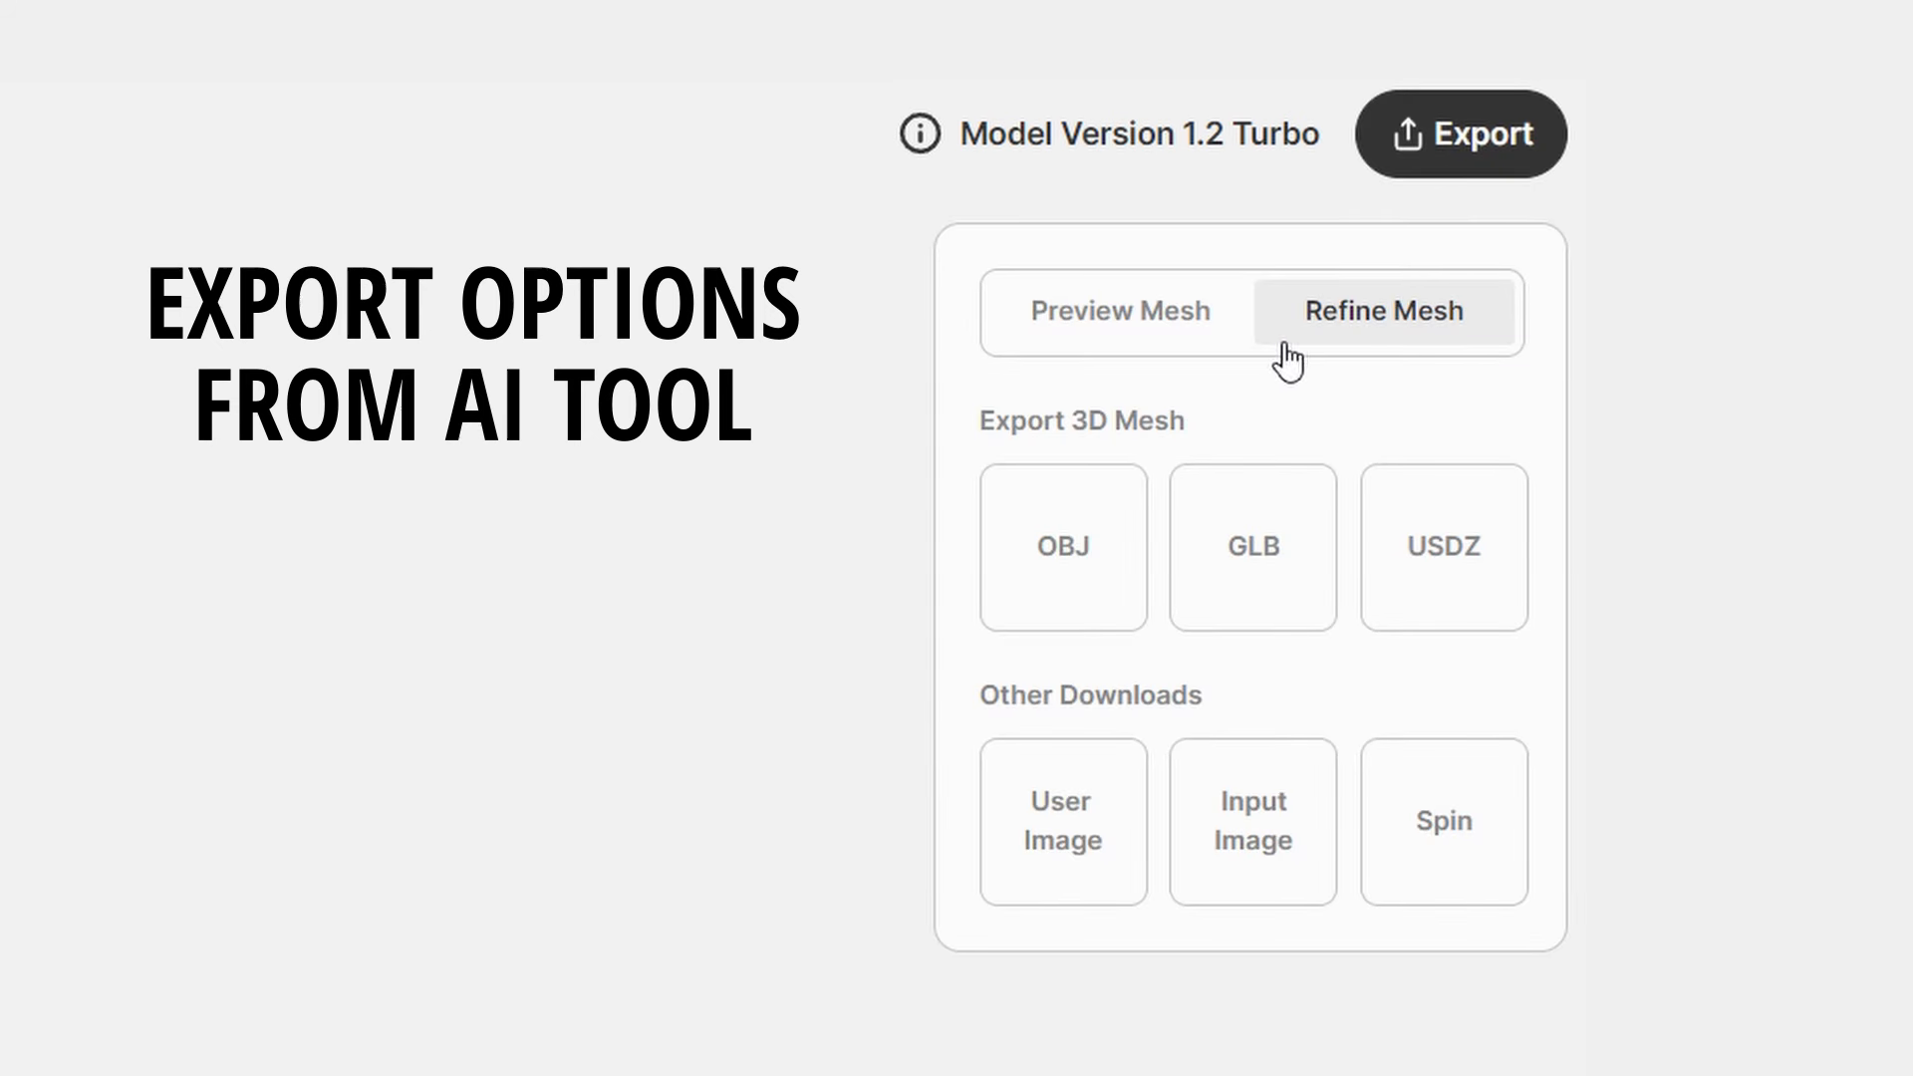
left_click(1061, 545)
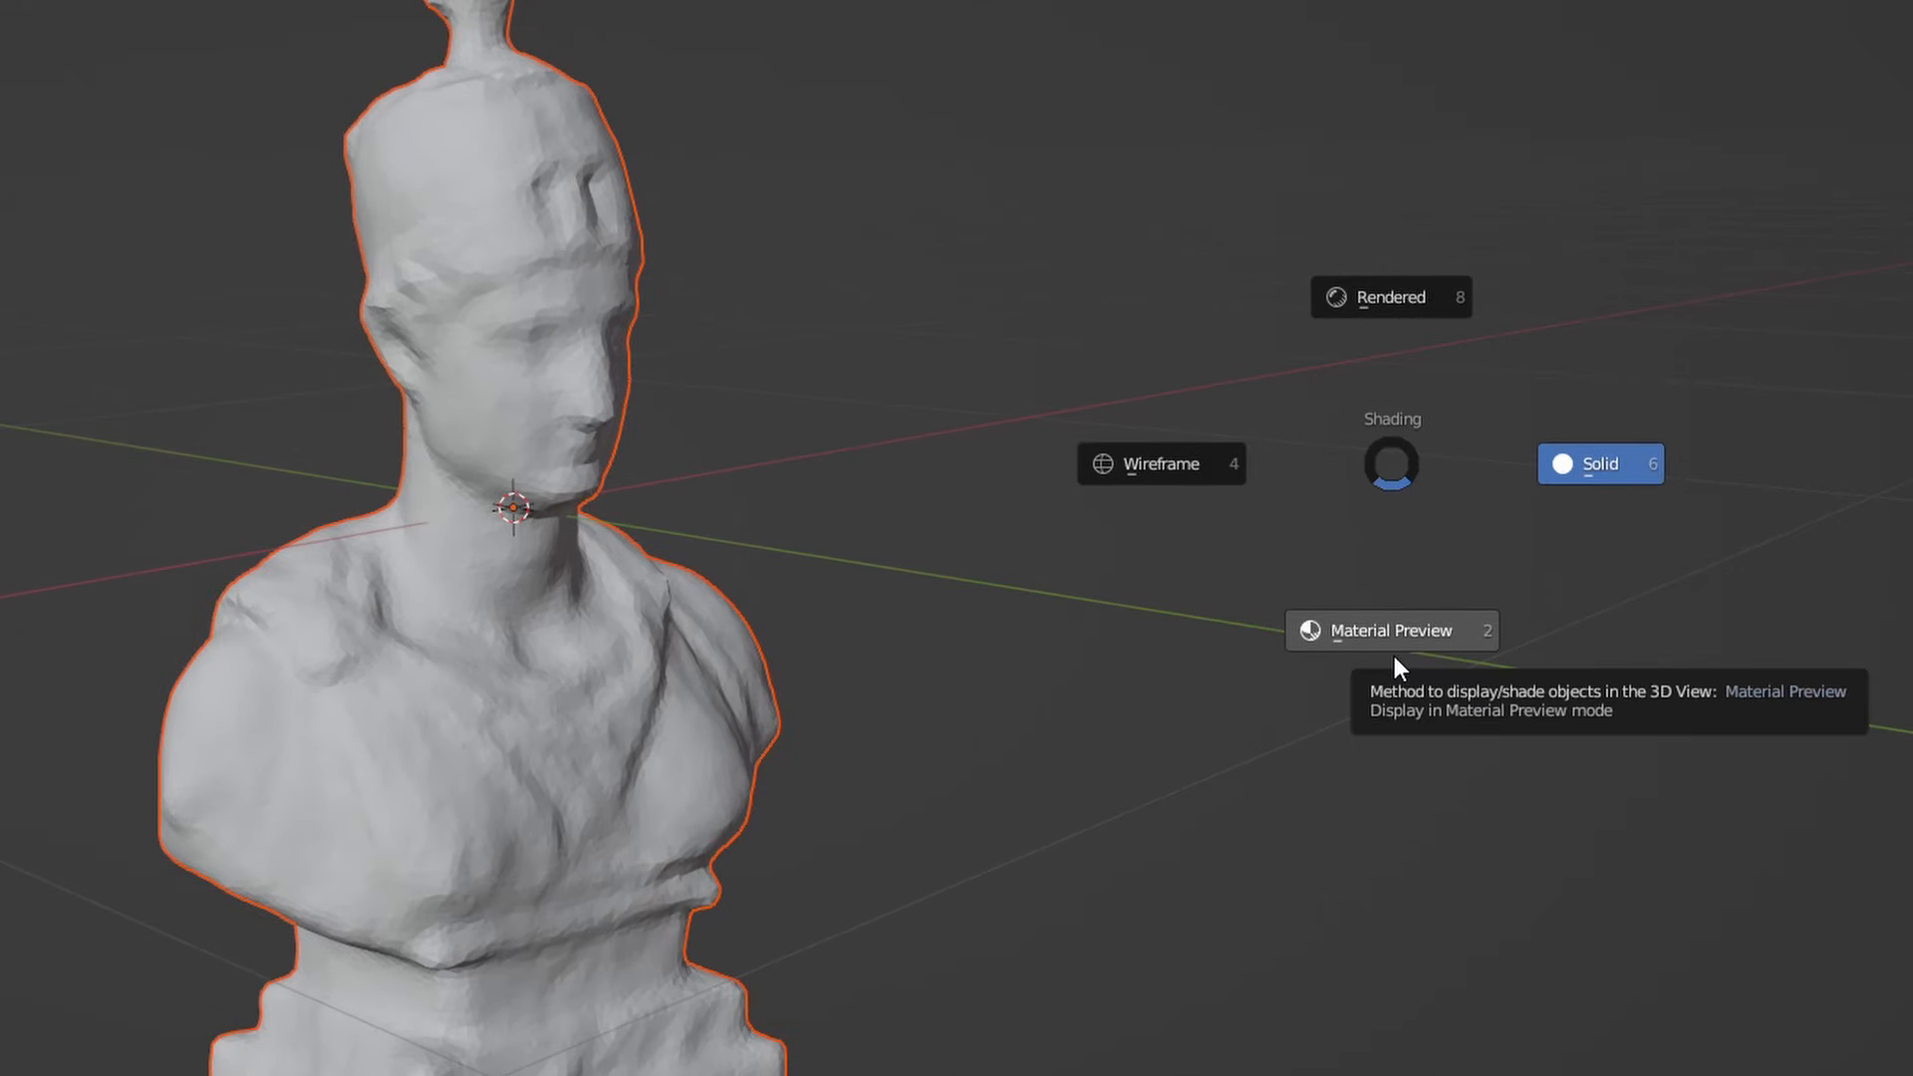
Step: Switch the viewport to Material Preview shading and orbit around the textured bust
left_click(1390, 631)
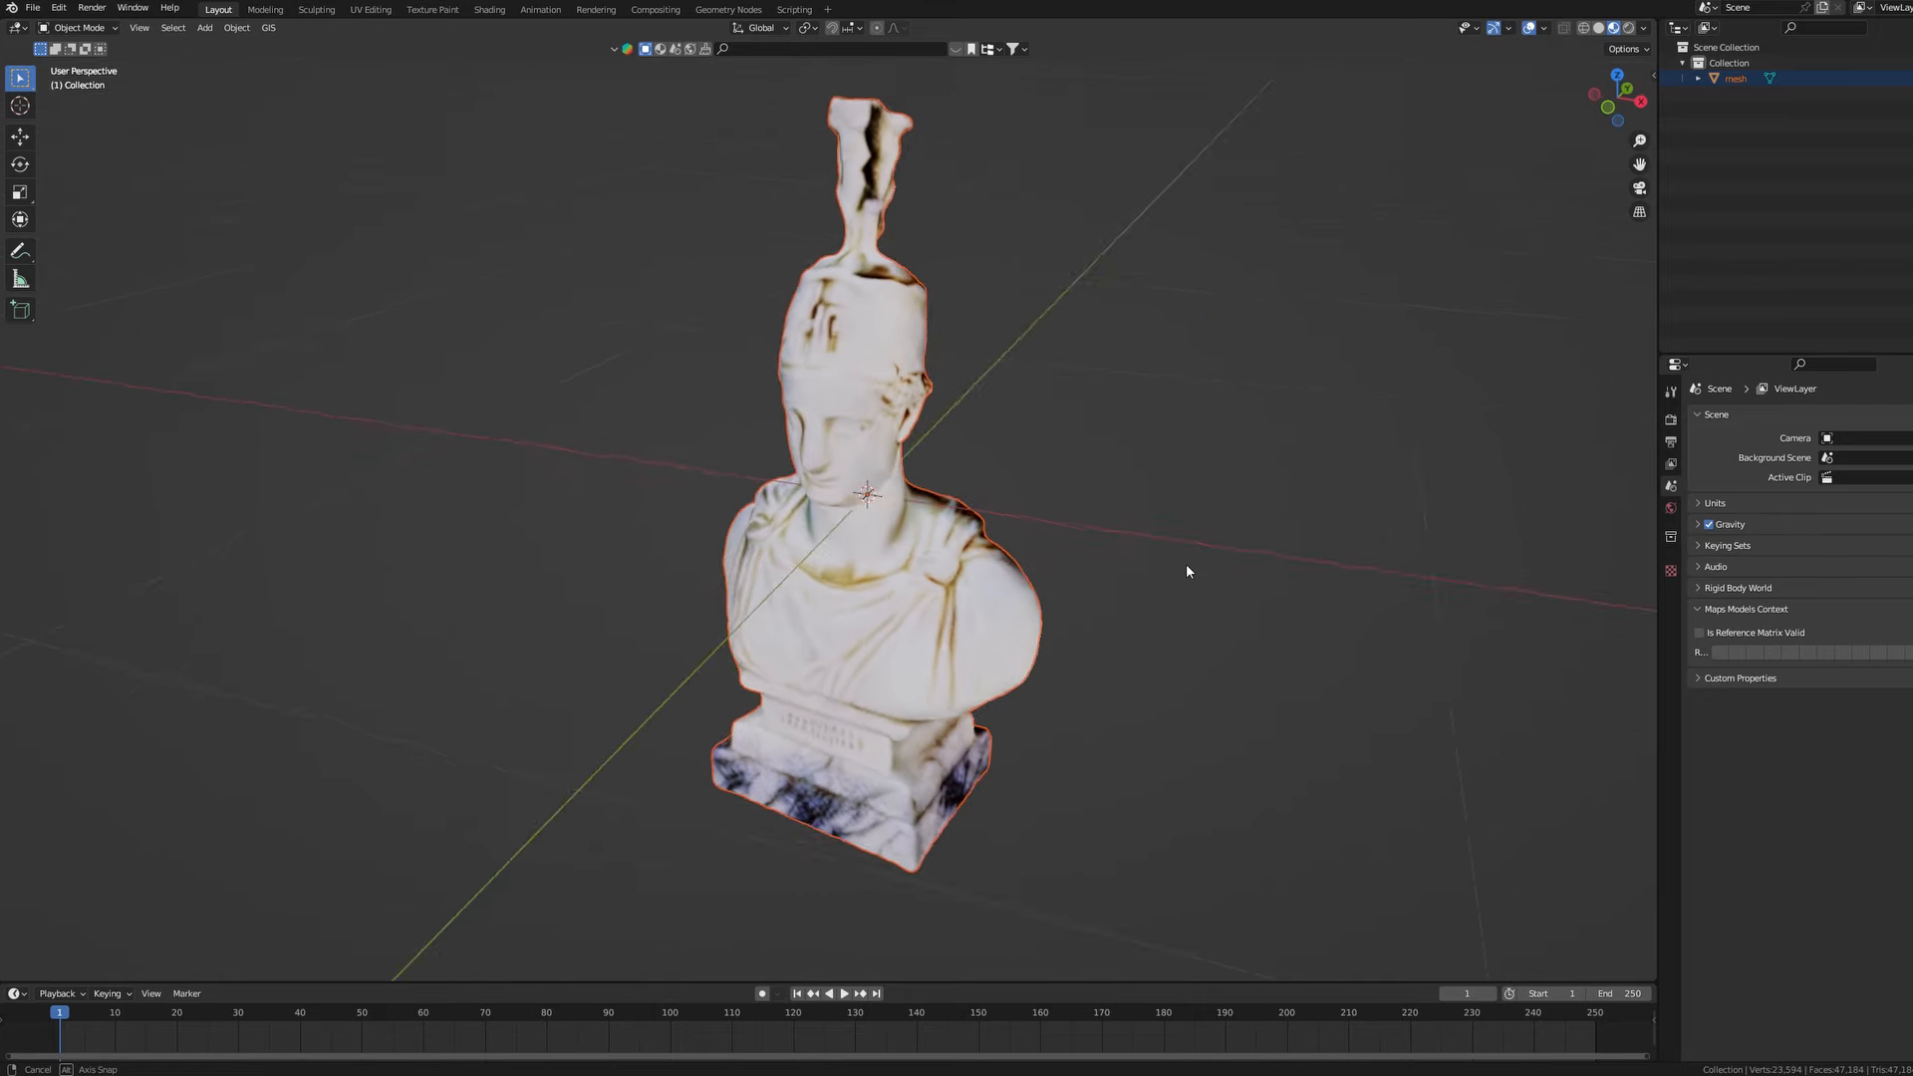
left_click_drag(1187, 571, 1272, 542)
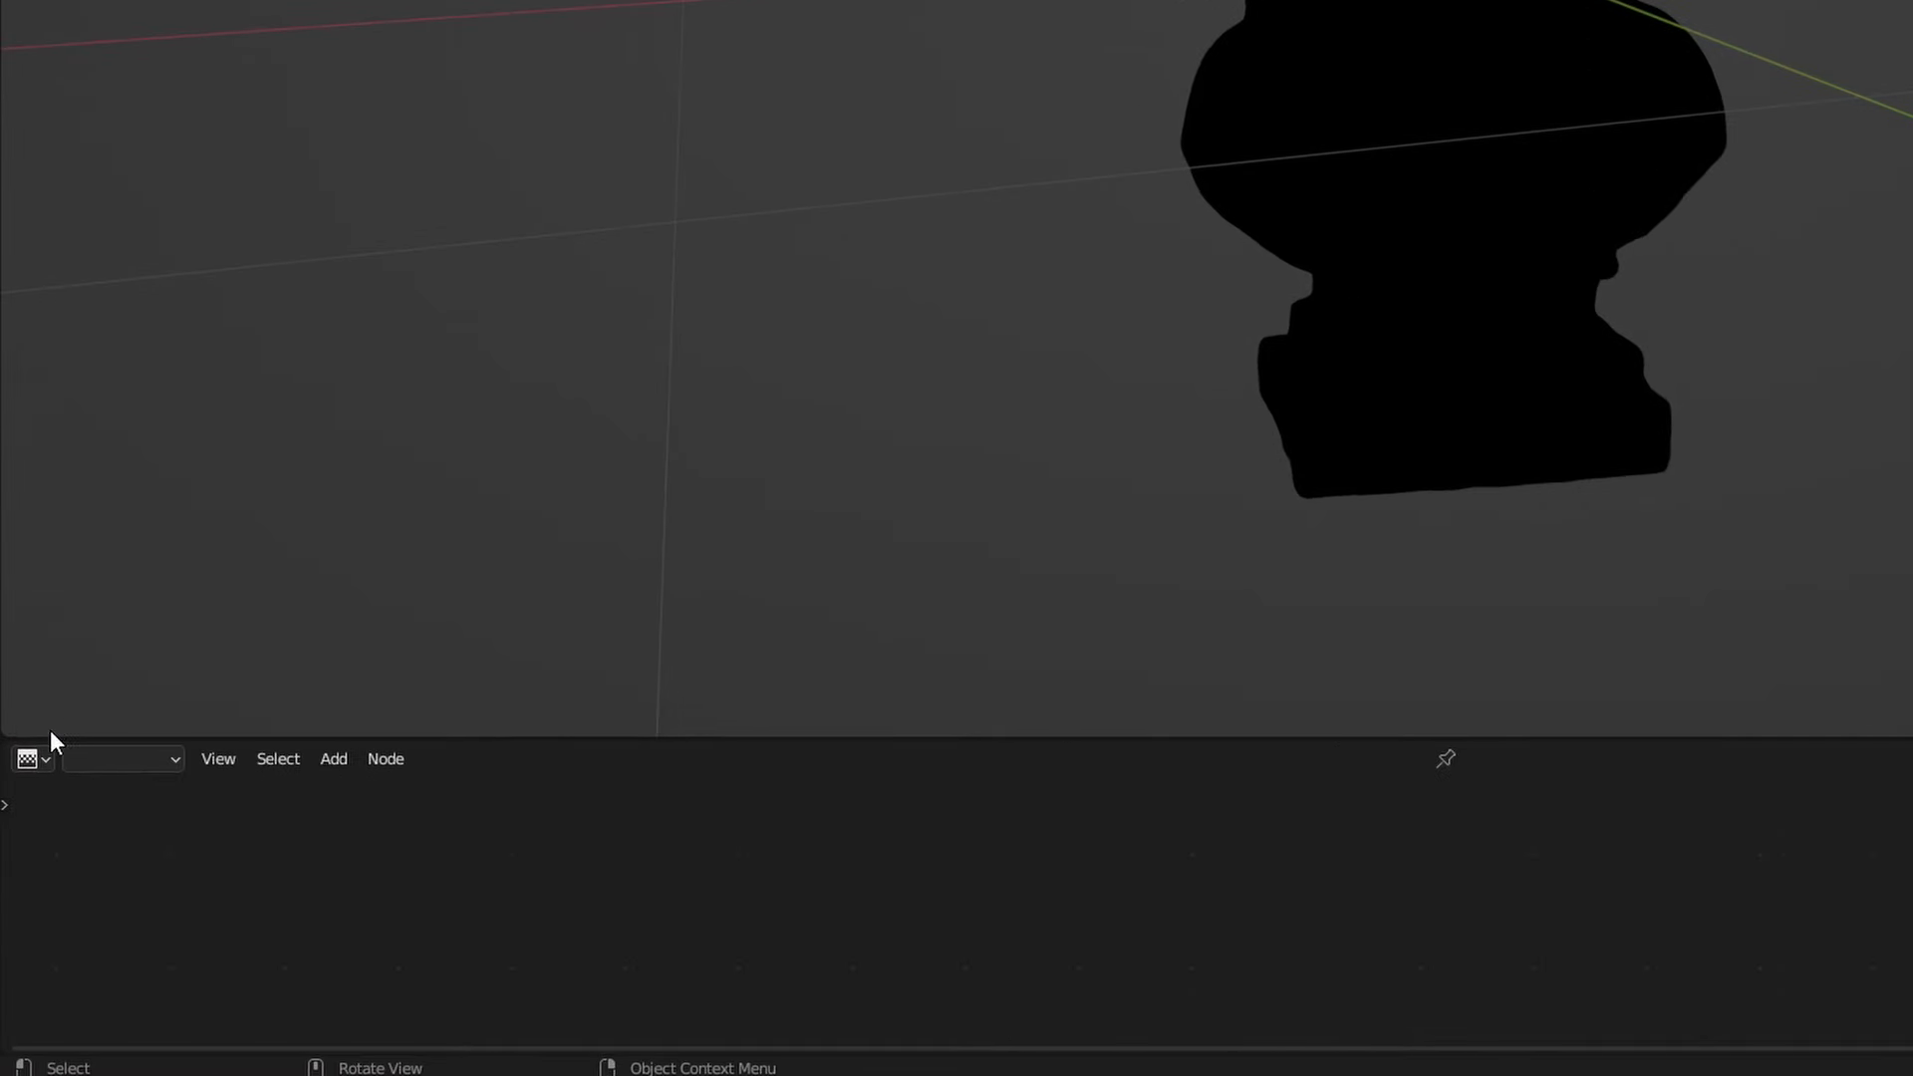
Step: Turn the lower area into the Shader Editor and browse for the Image Texture node's image
left_click(26, 757)
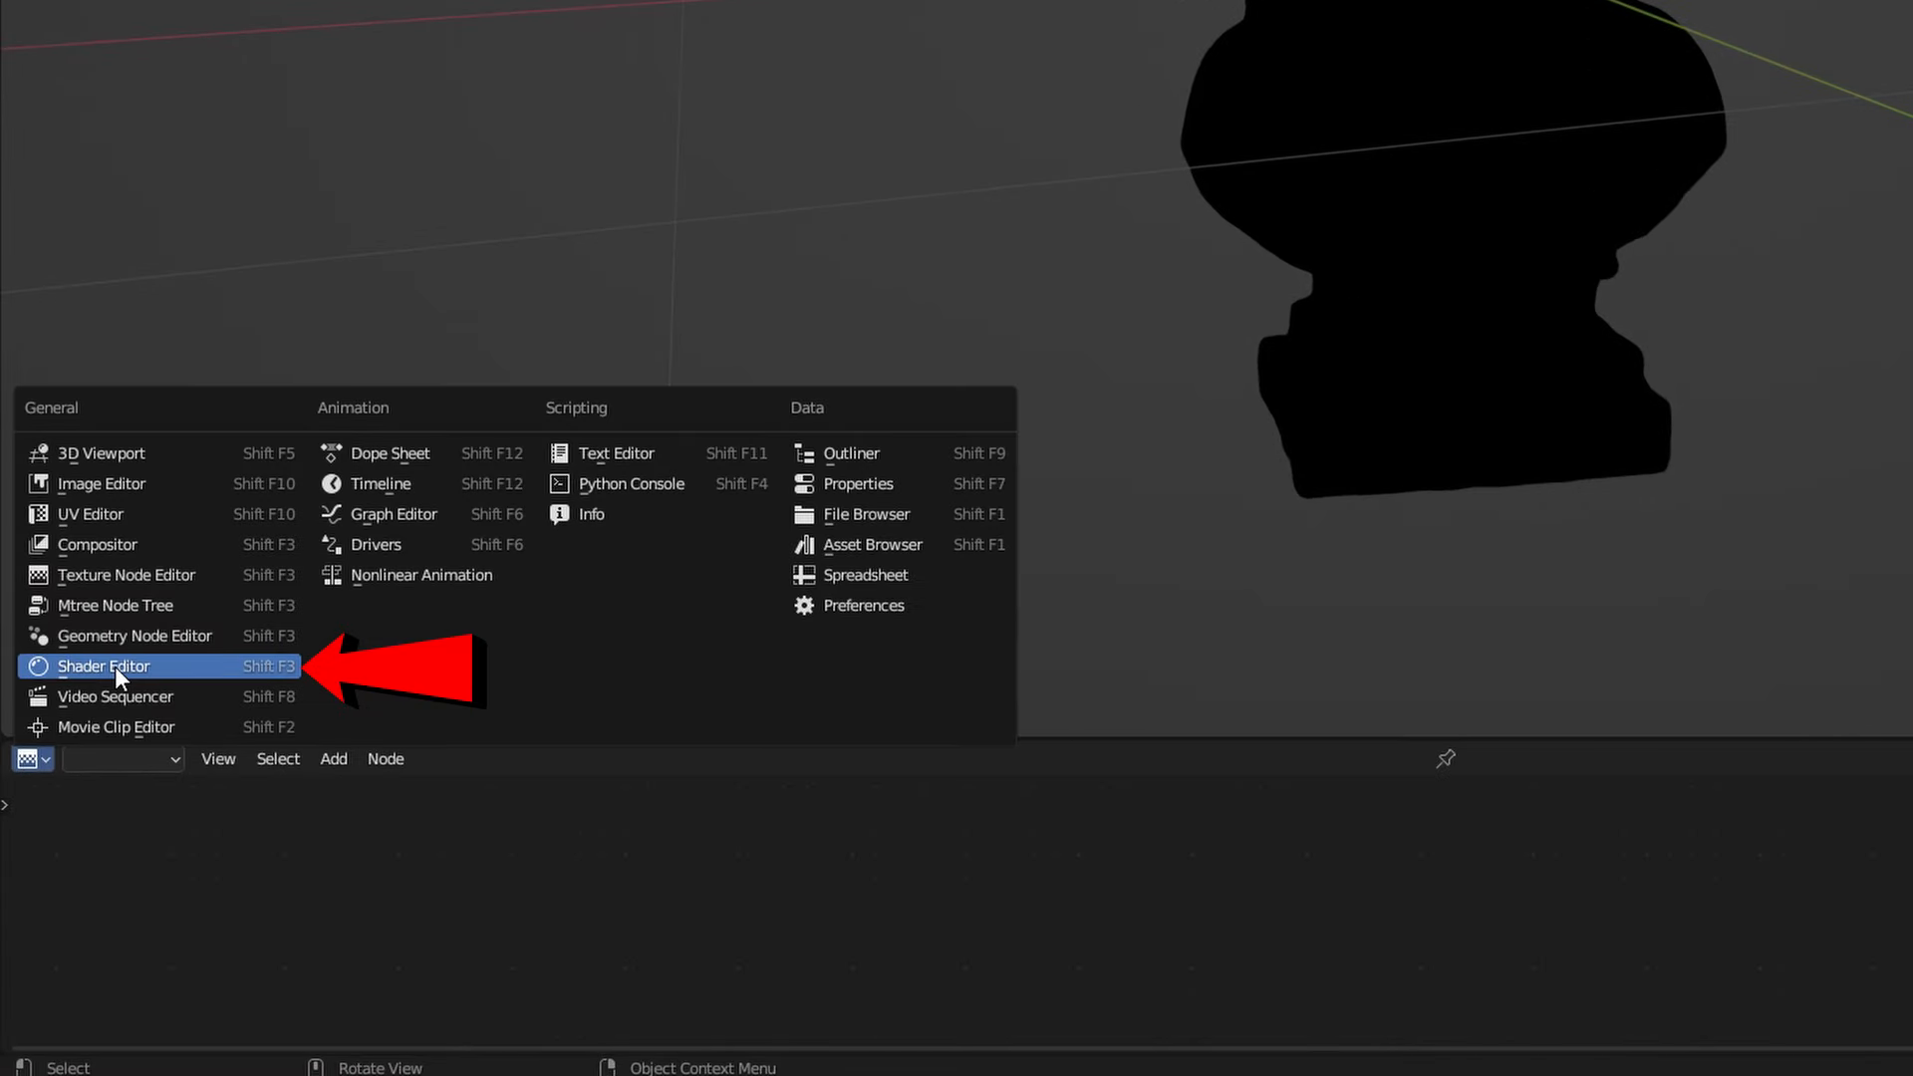
left_click(102, 667)
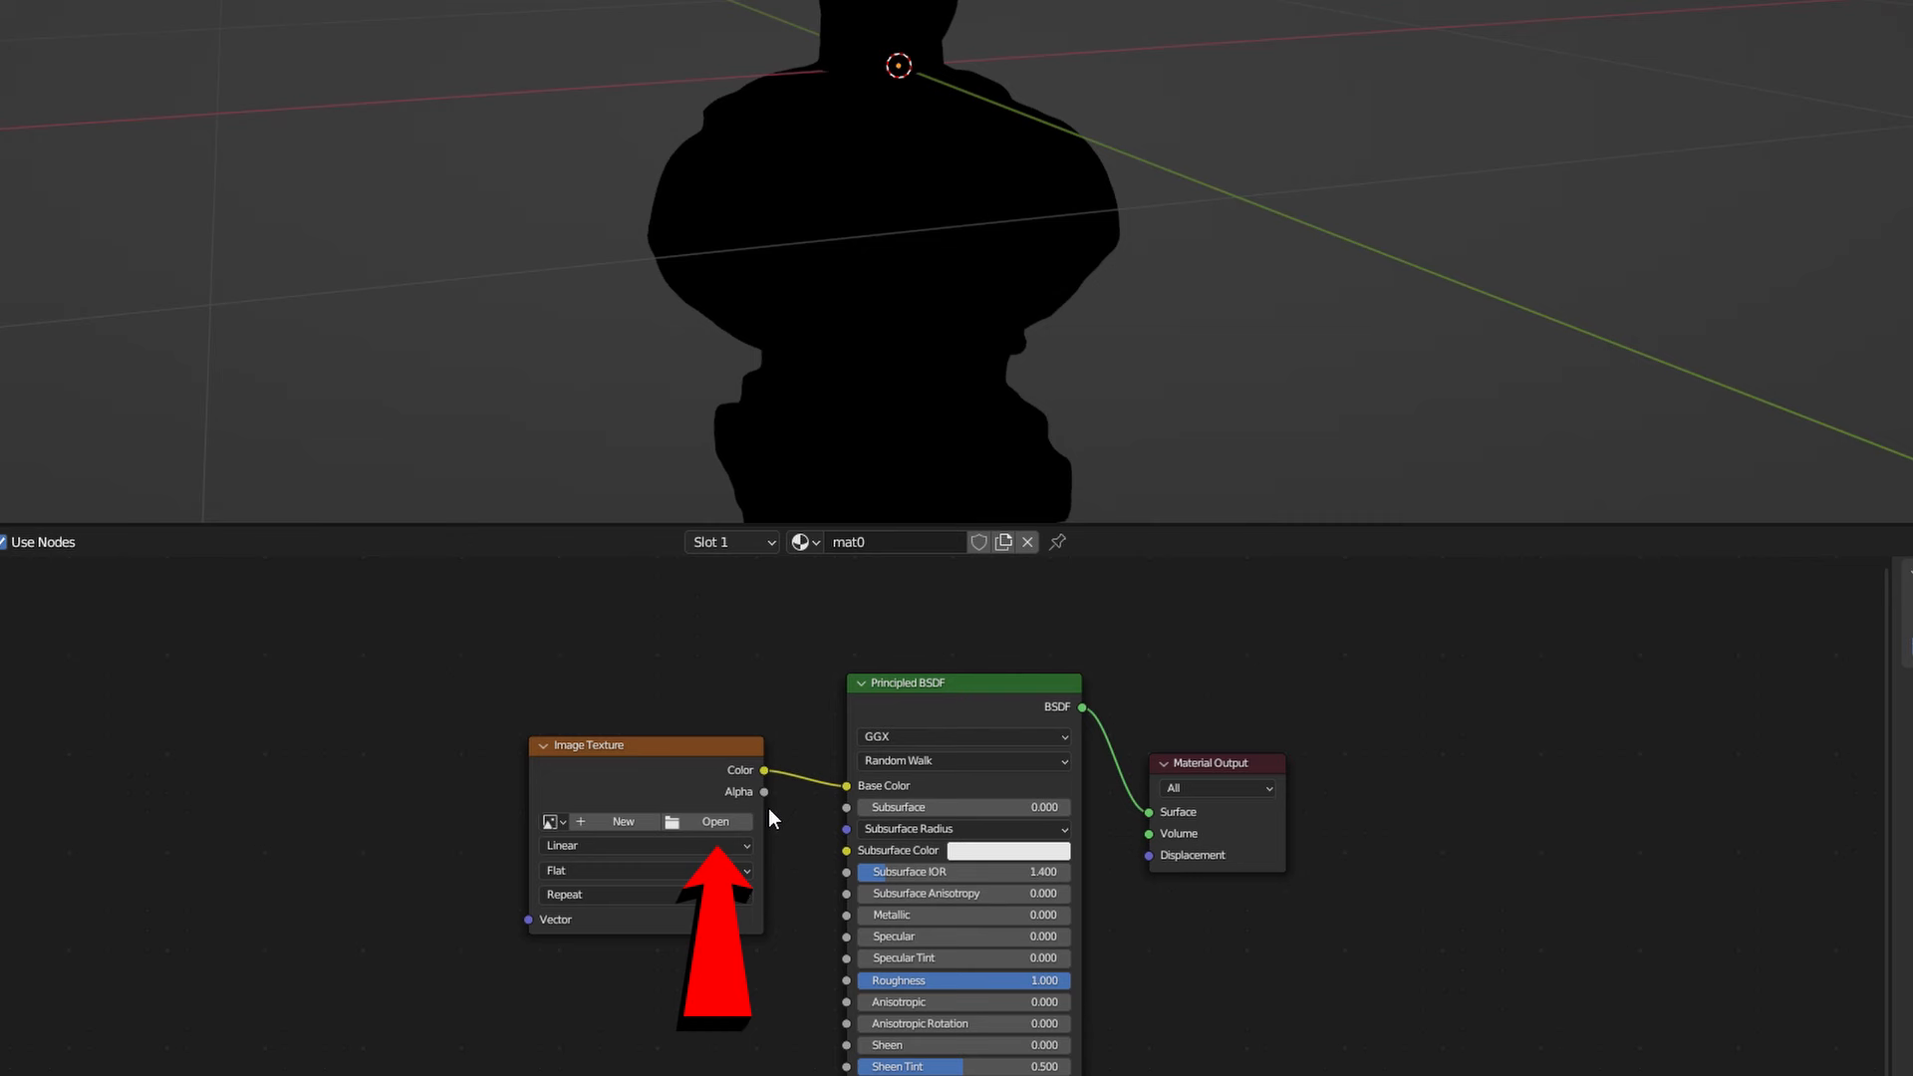
left_click(715, 822)
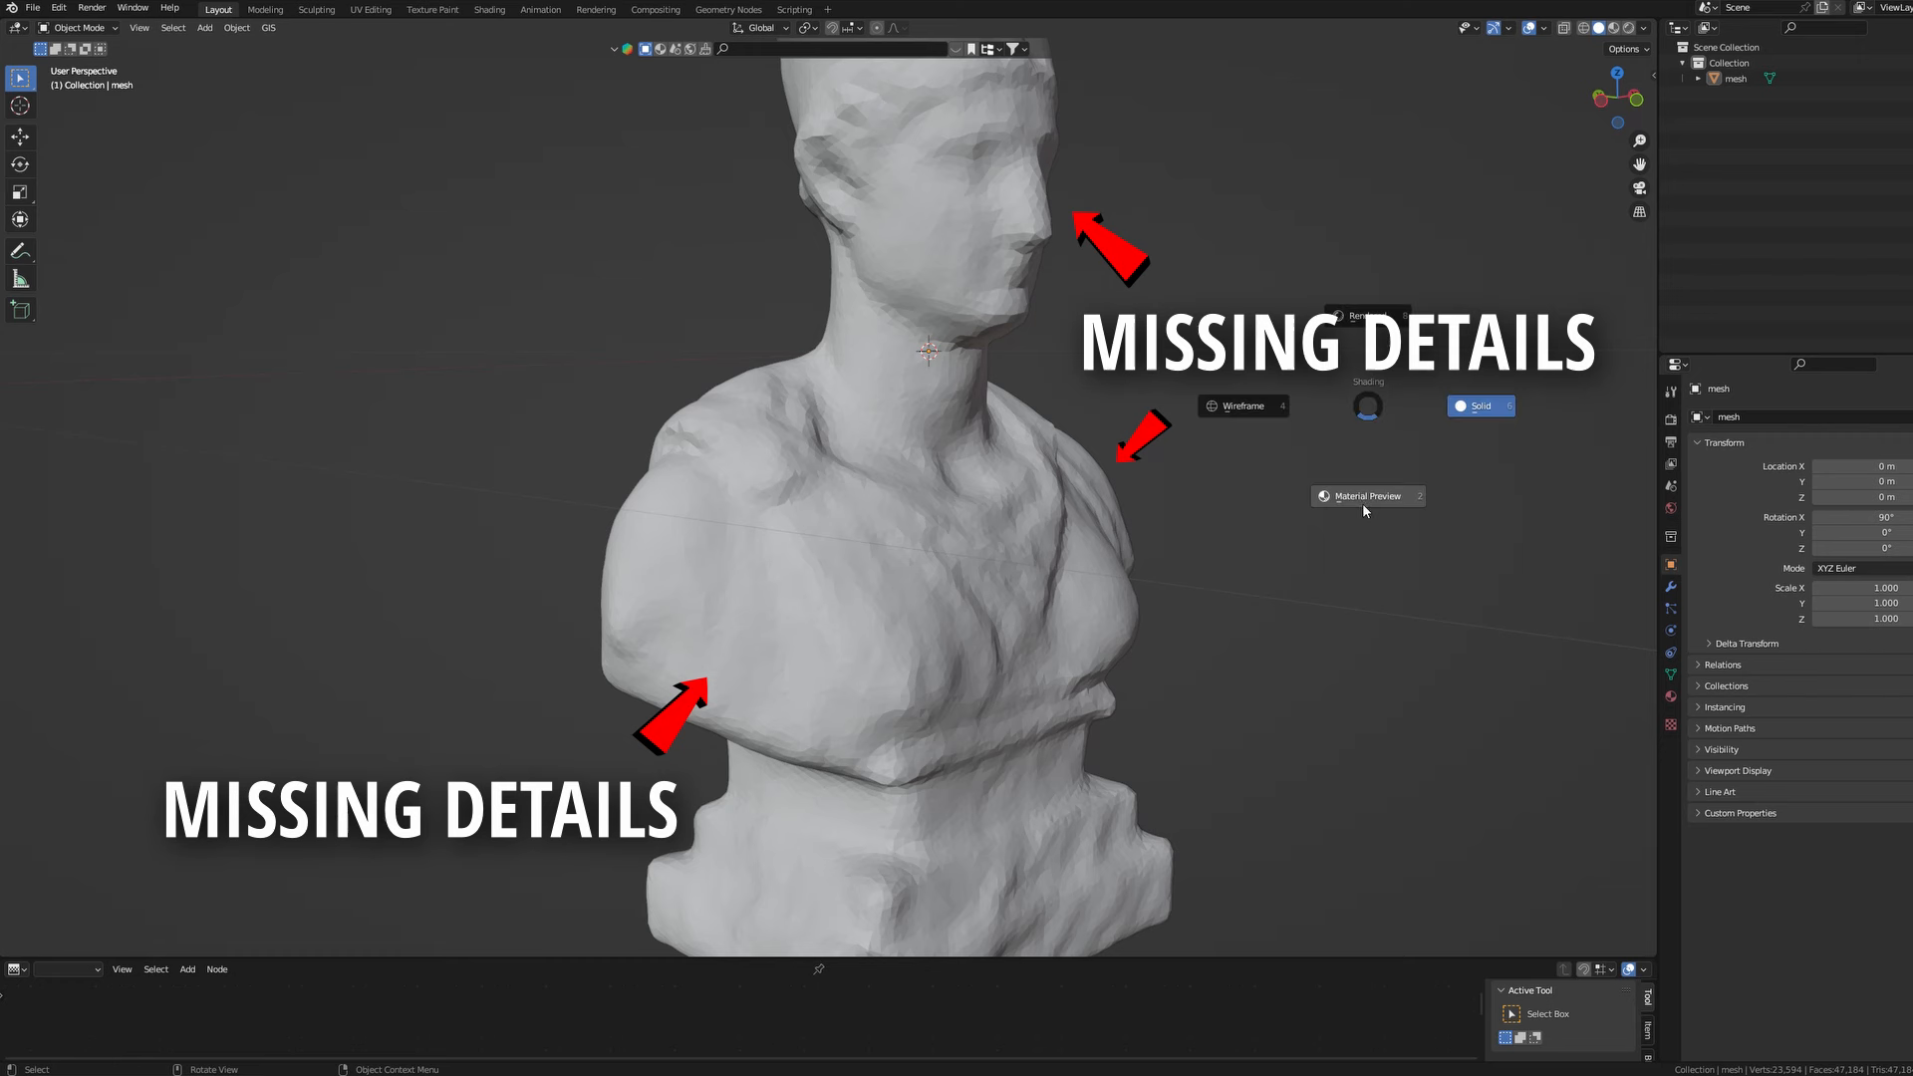
Step: Set the viewport shading to Solid to see the untextured grey bust
left_click(1366, 496)
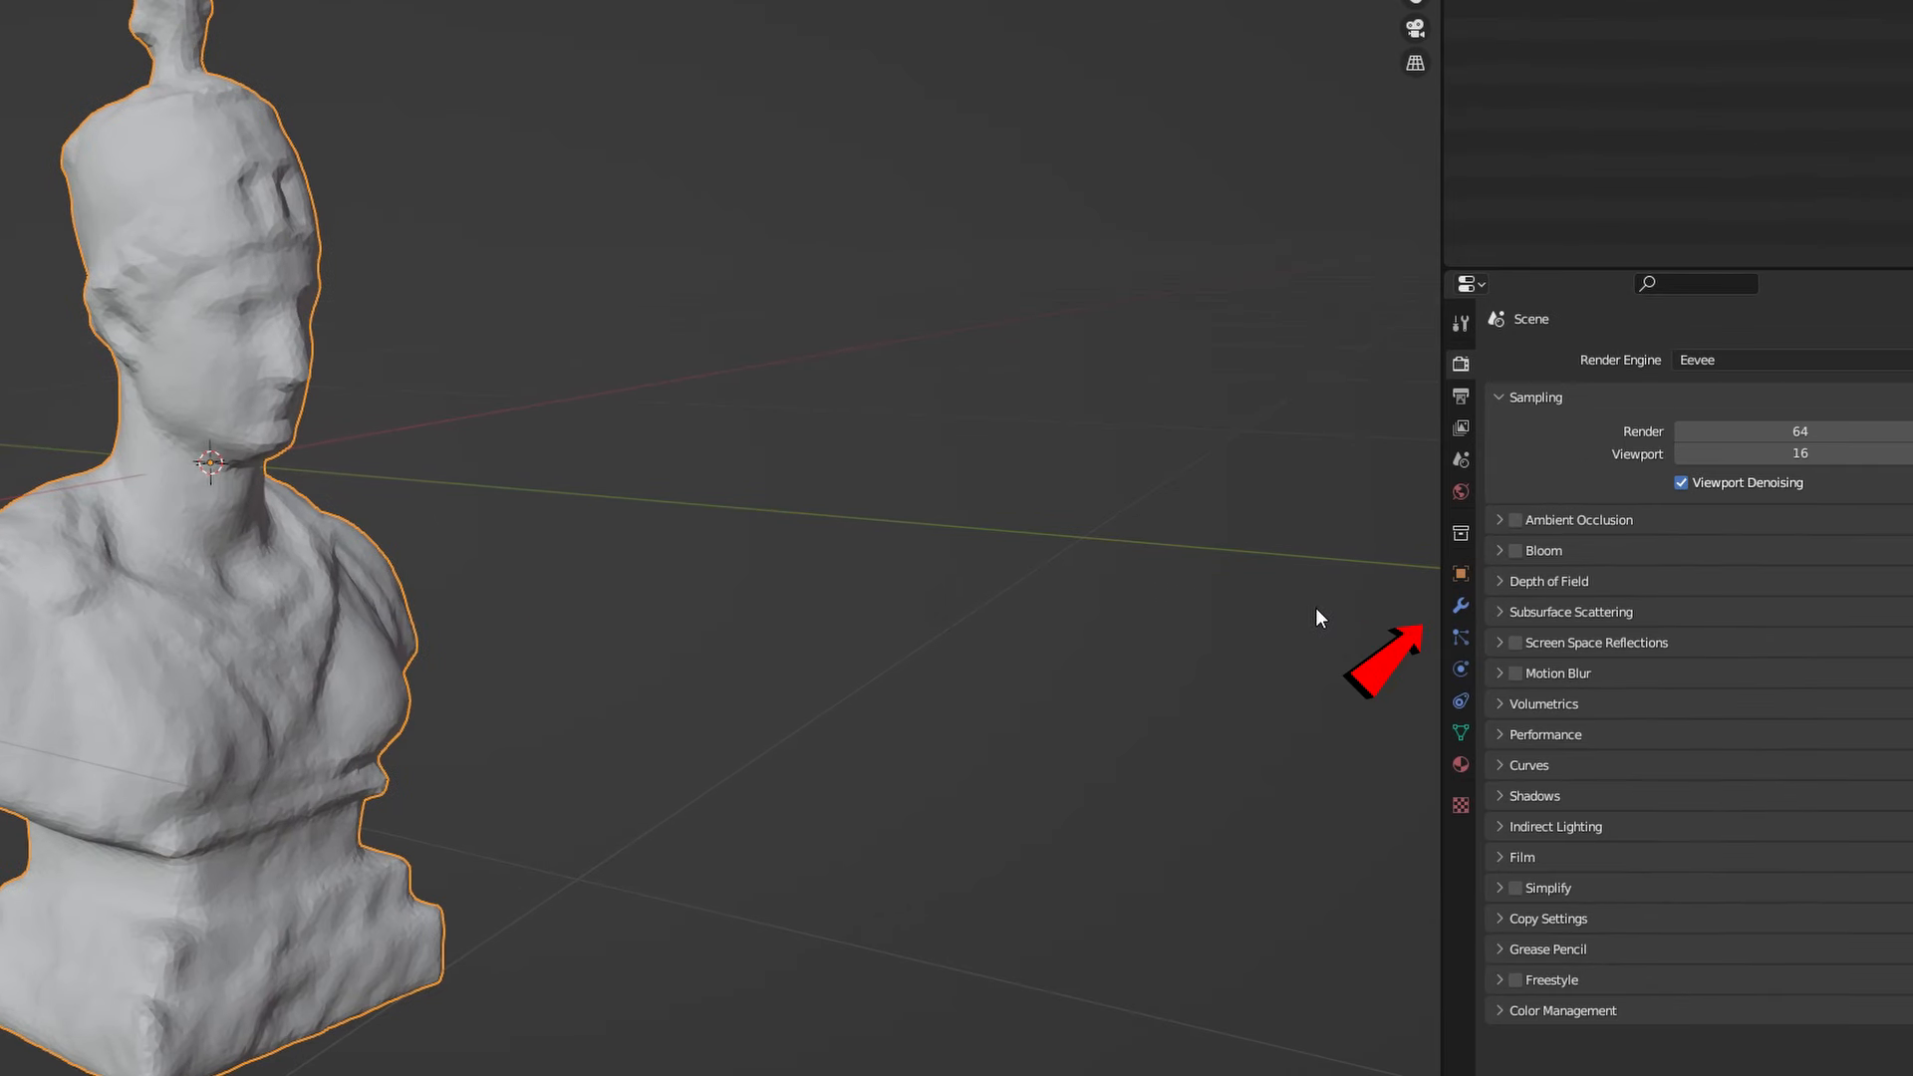
Step: Add a Displace modifier with a new image texture and open its file browser
left_click(1458, 606)
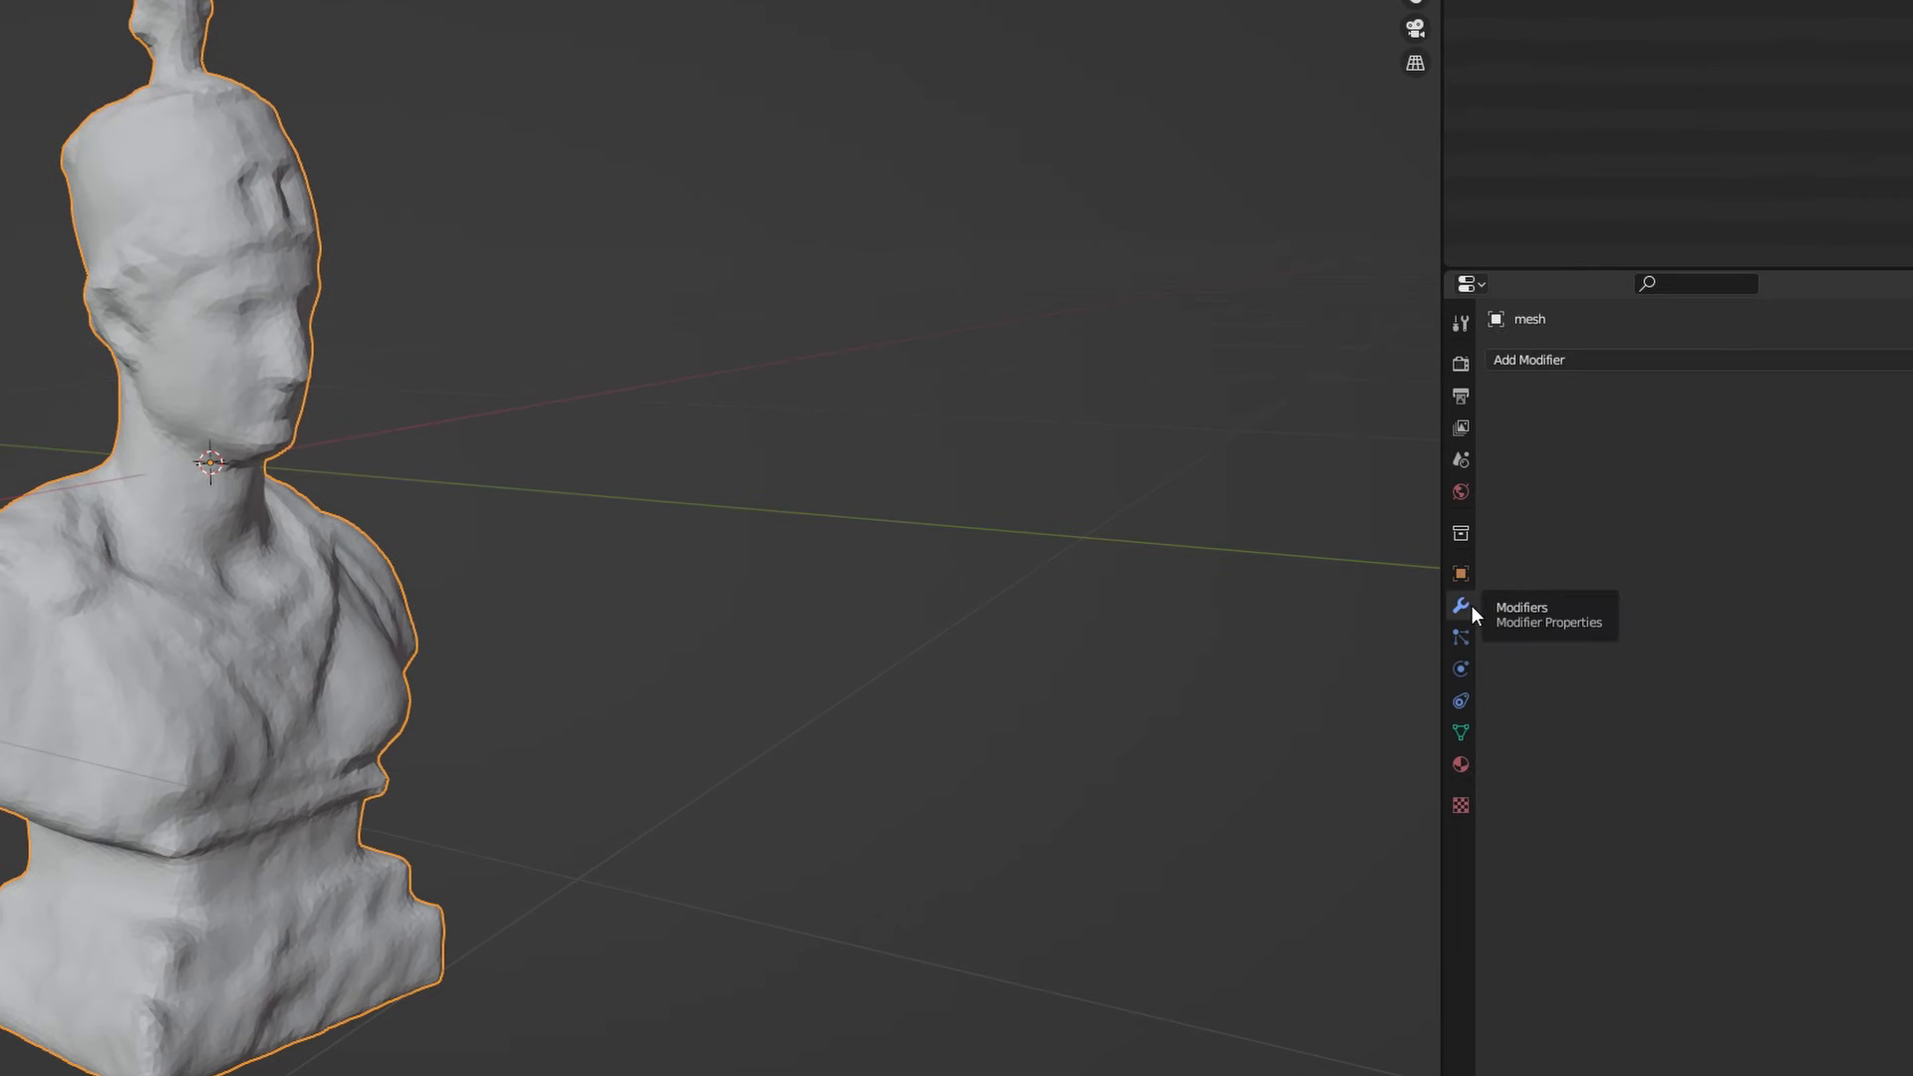
left_click(1528, 359)
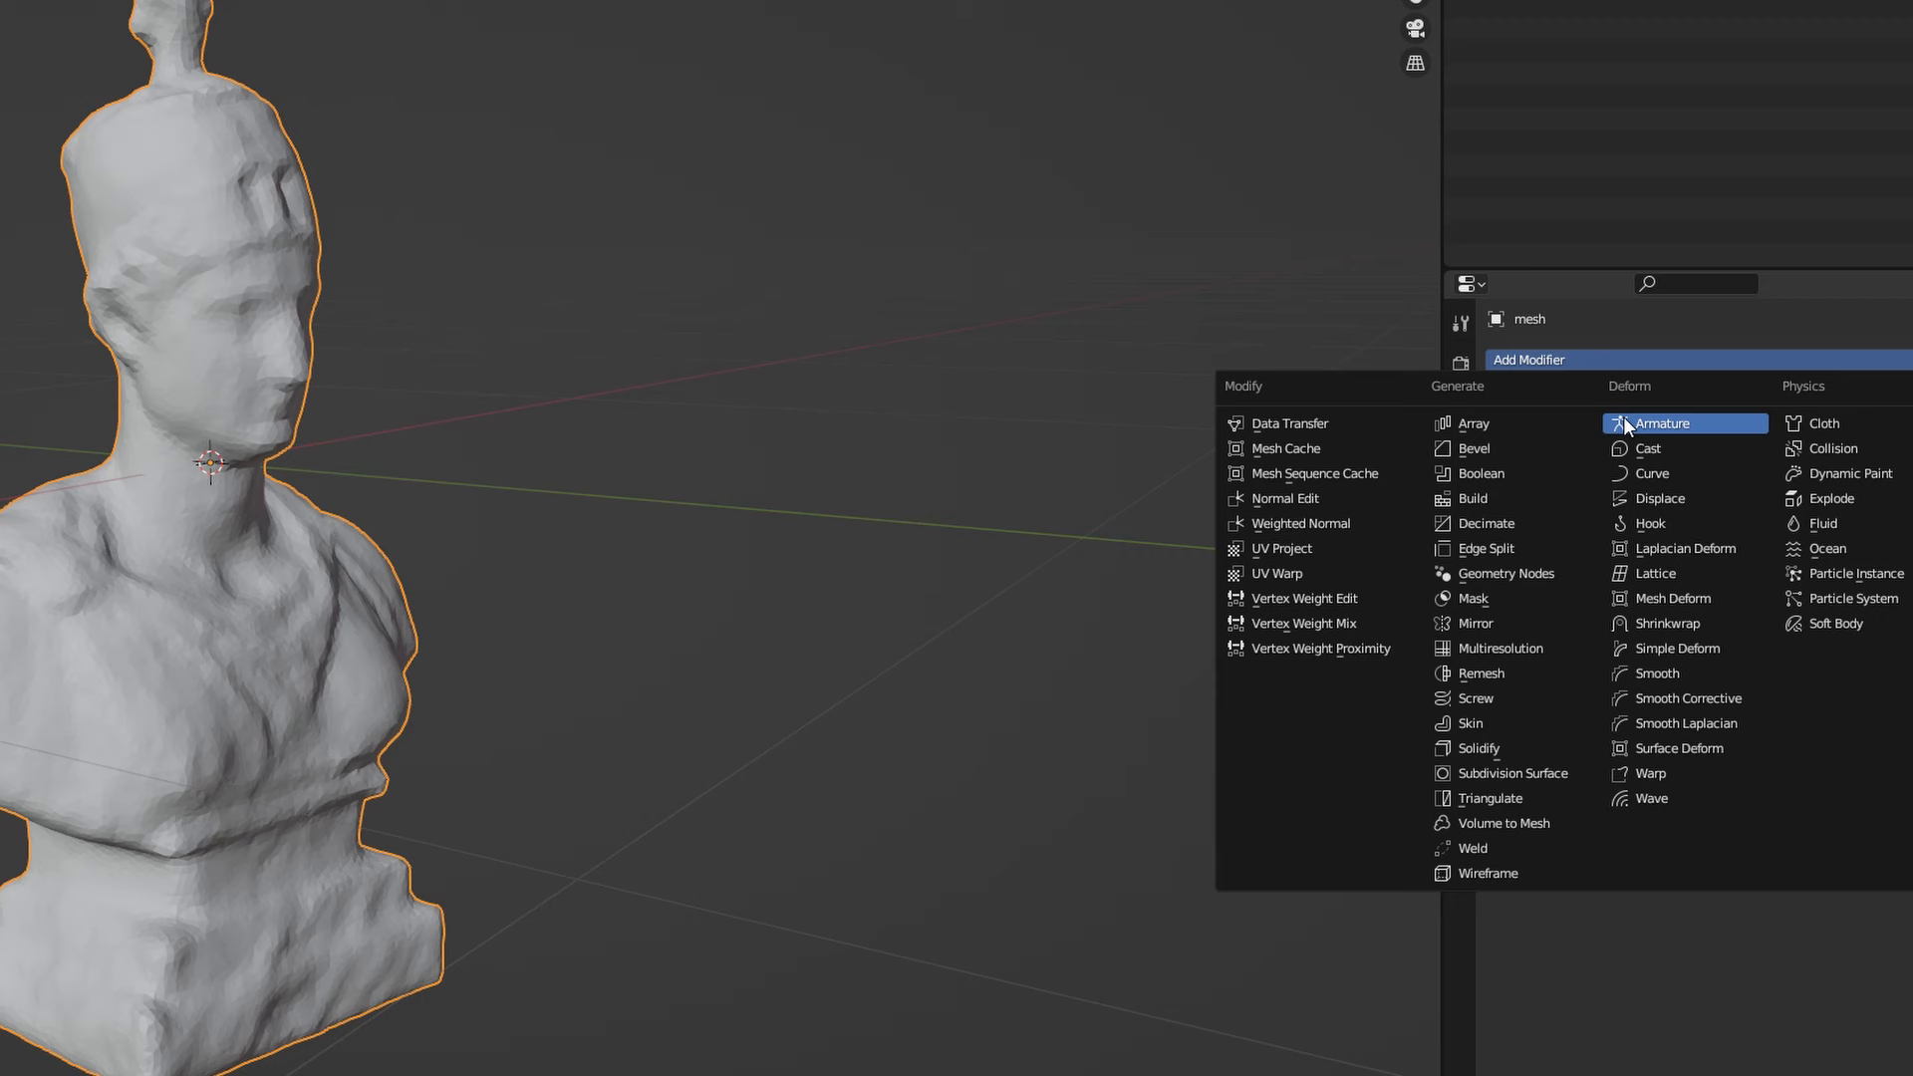
left_click(1658, 499)
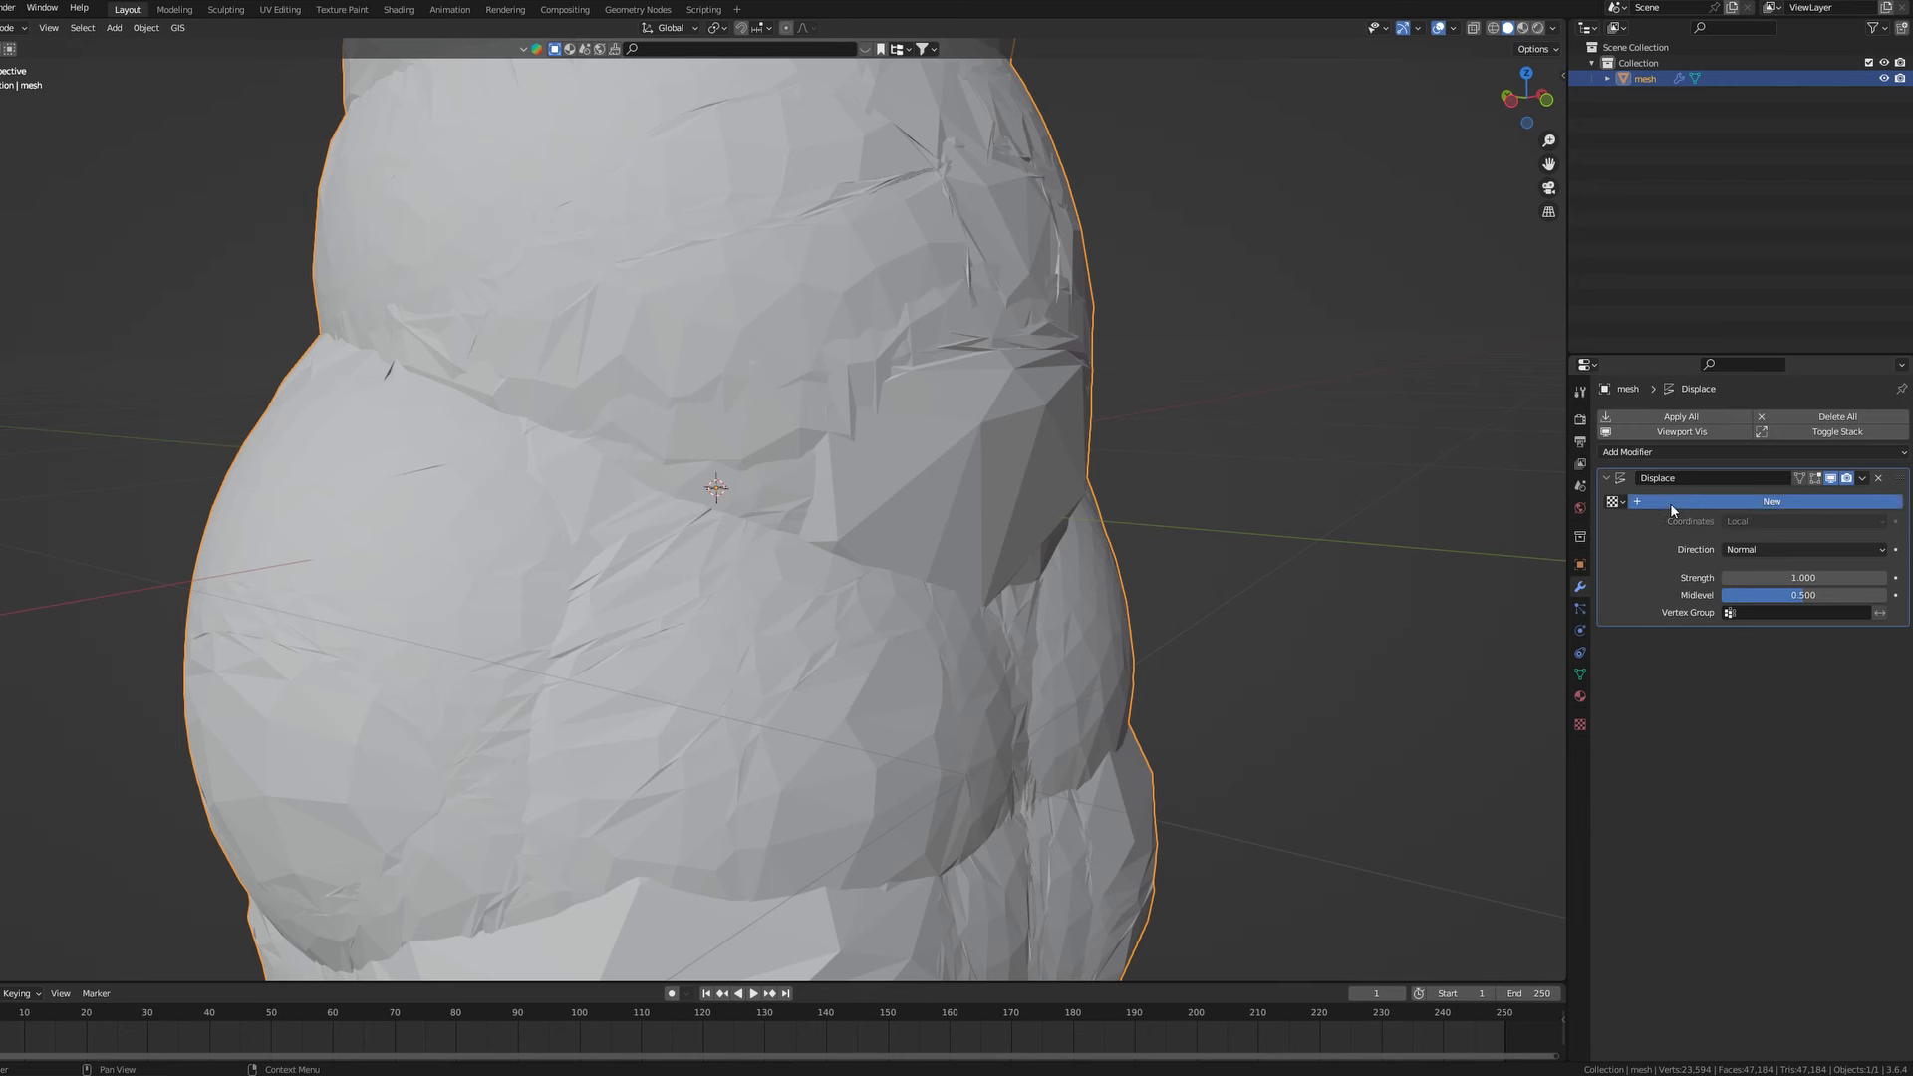
left_click(1770, 501)
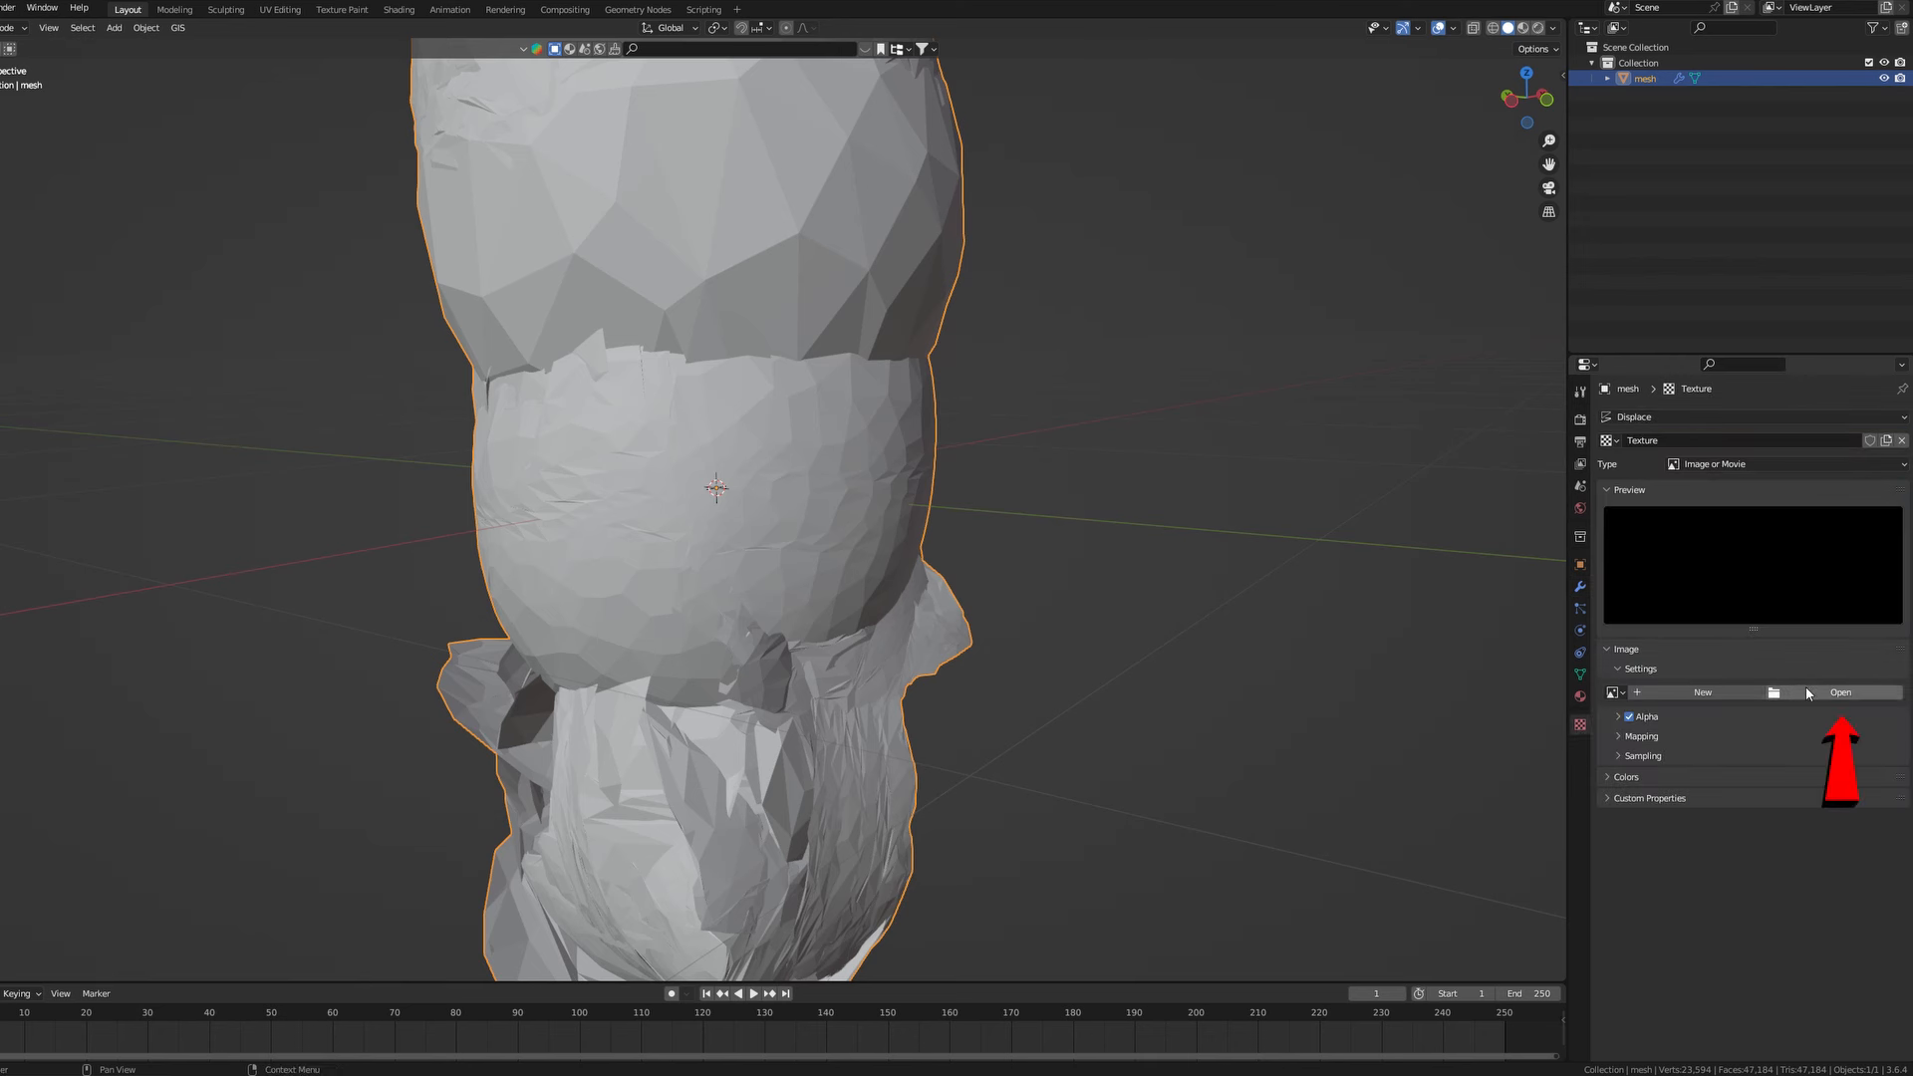
left_click(1840, 692)
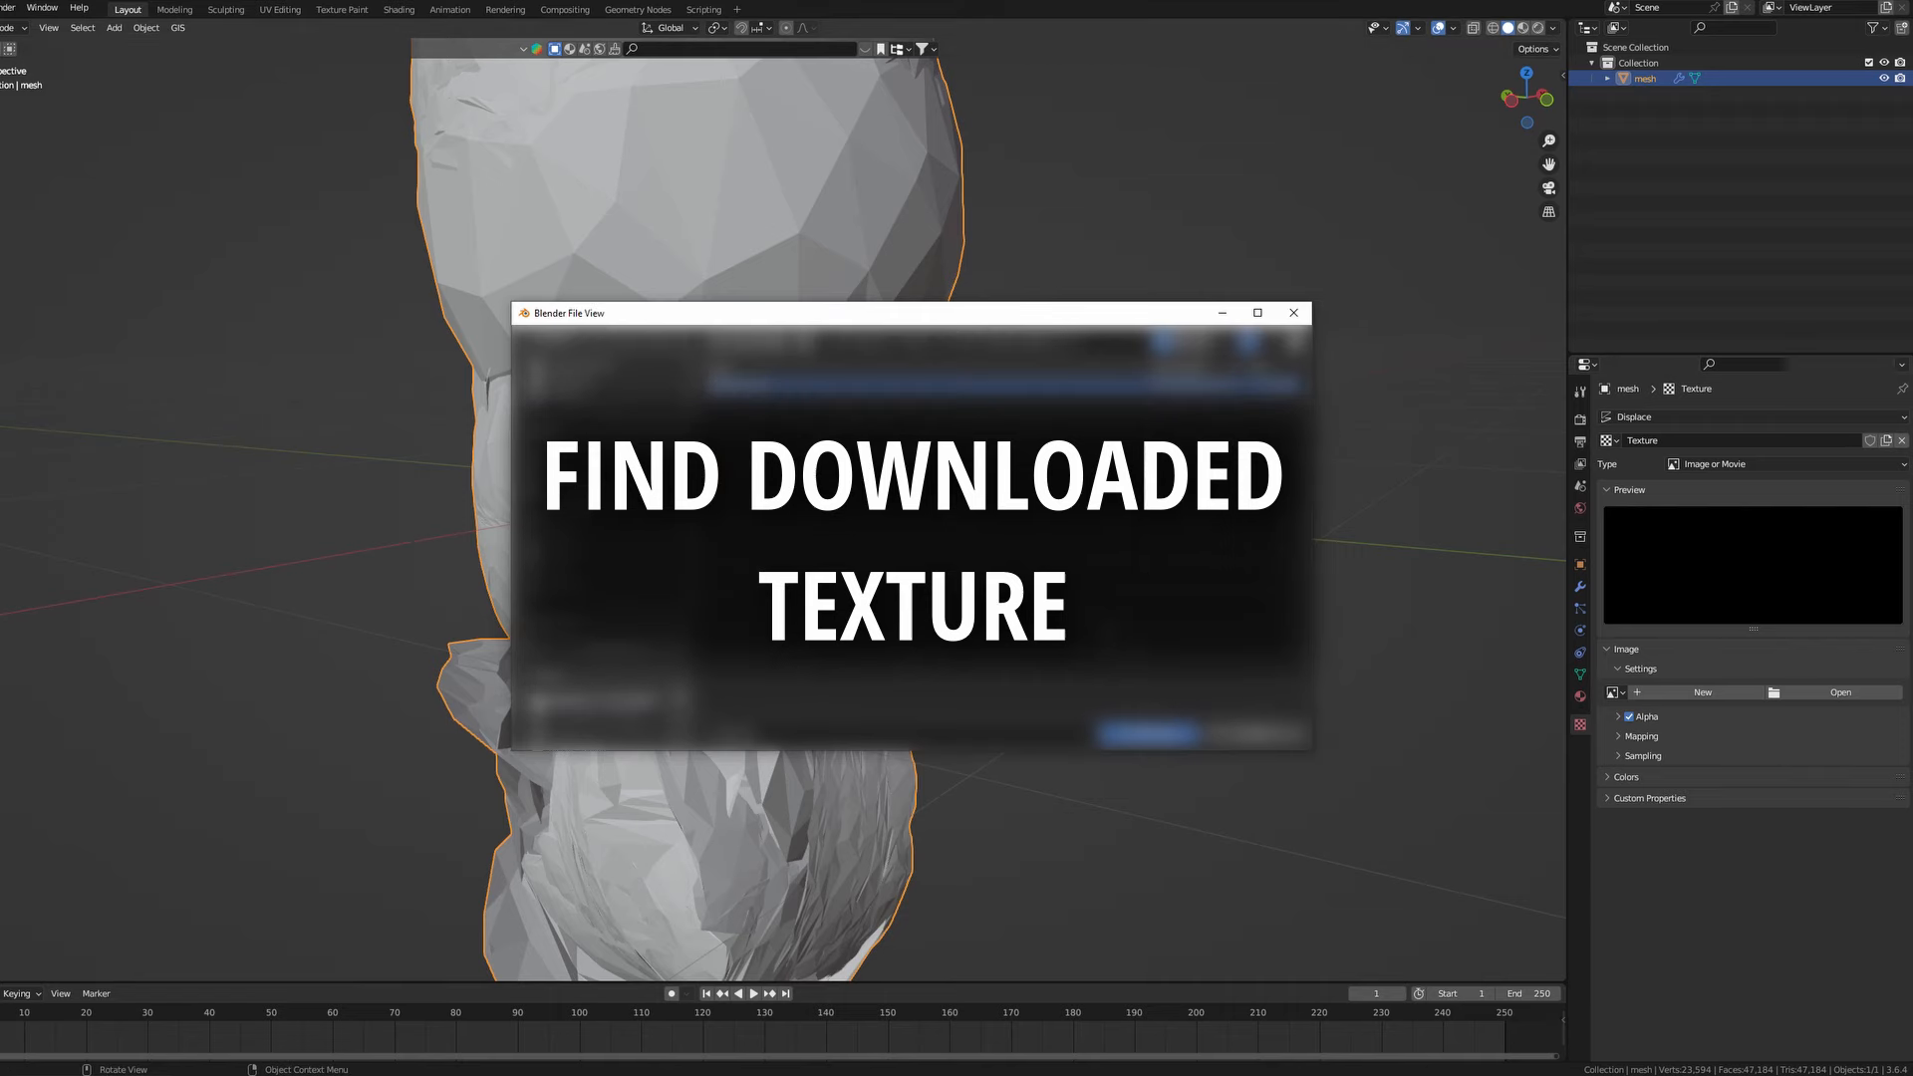
Step: Load the downloaded albedo texture and set the Displace Strength to 0.01
left_click(1145, 734)
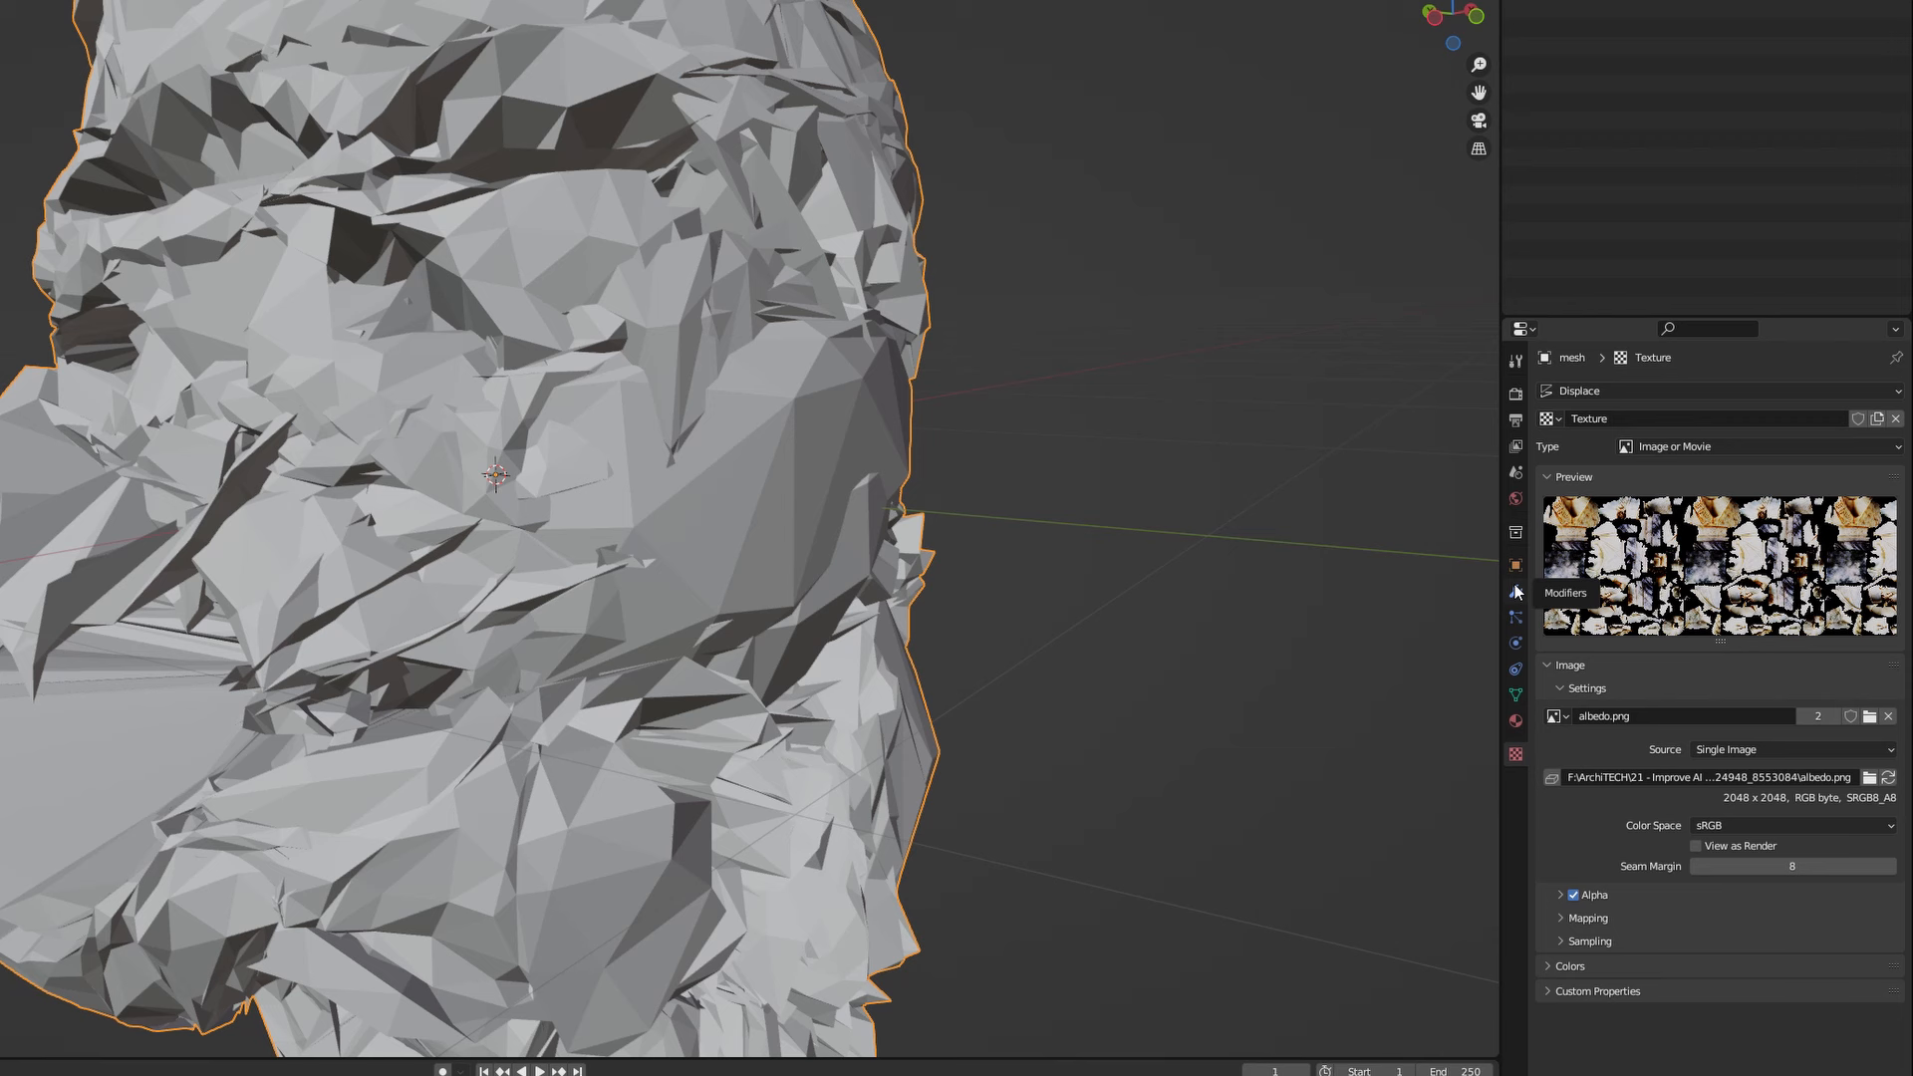
left_click(1516, 592)
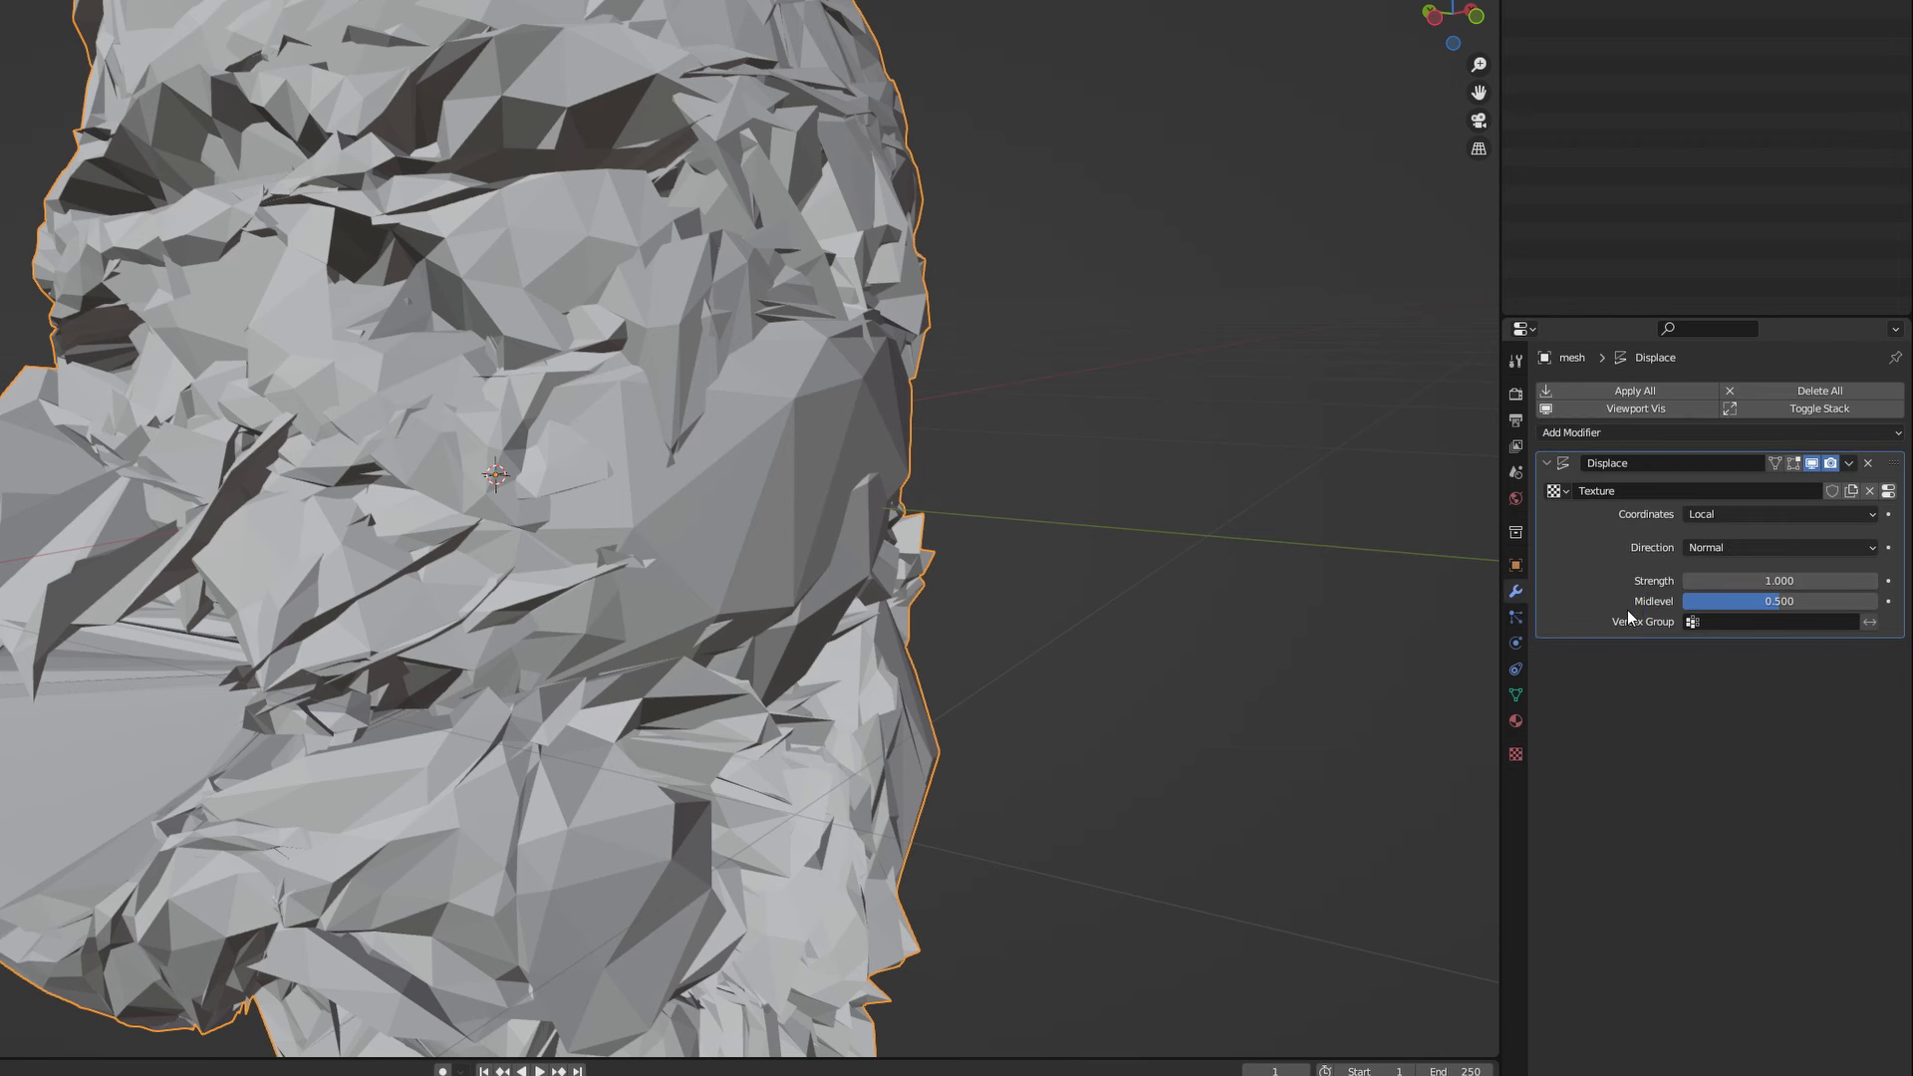
double_click(1778, 580)
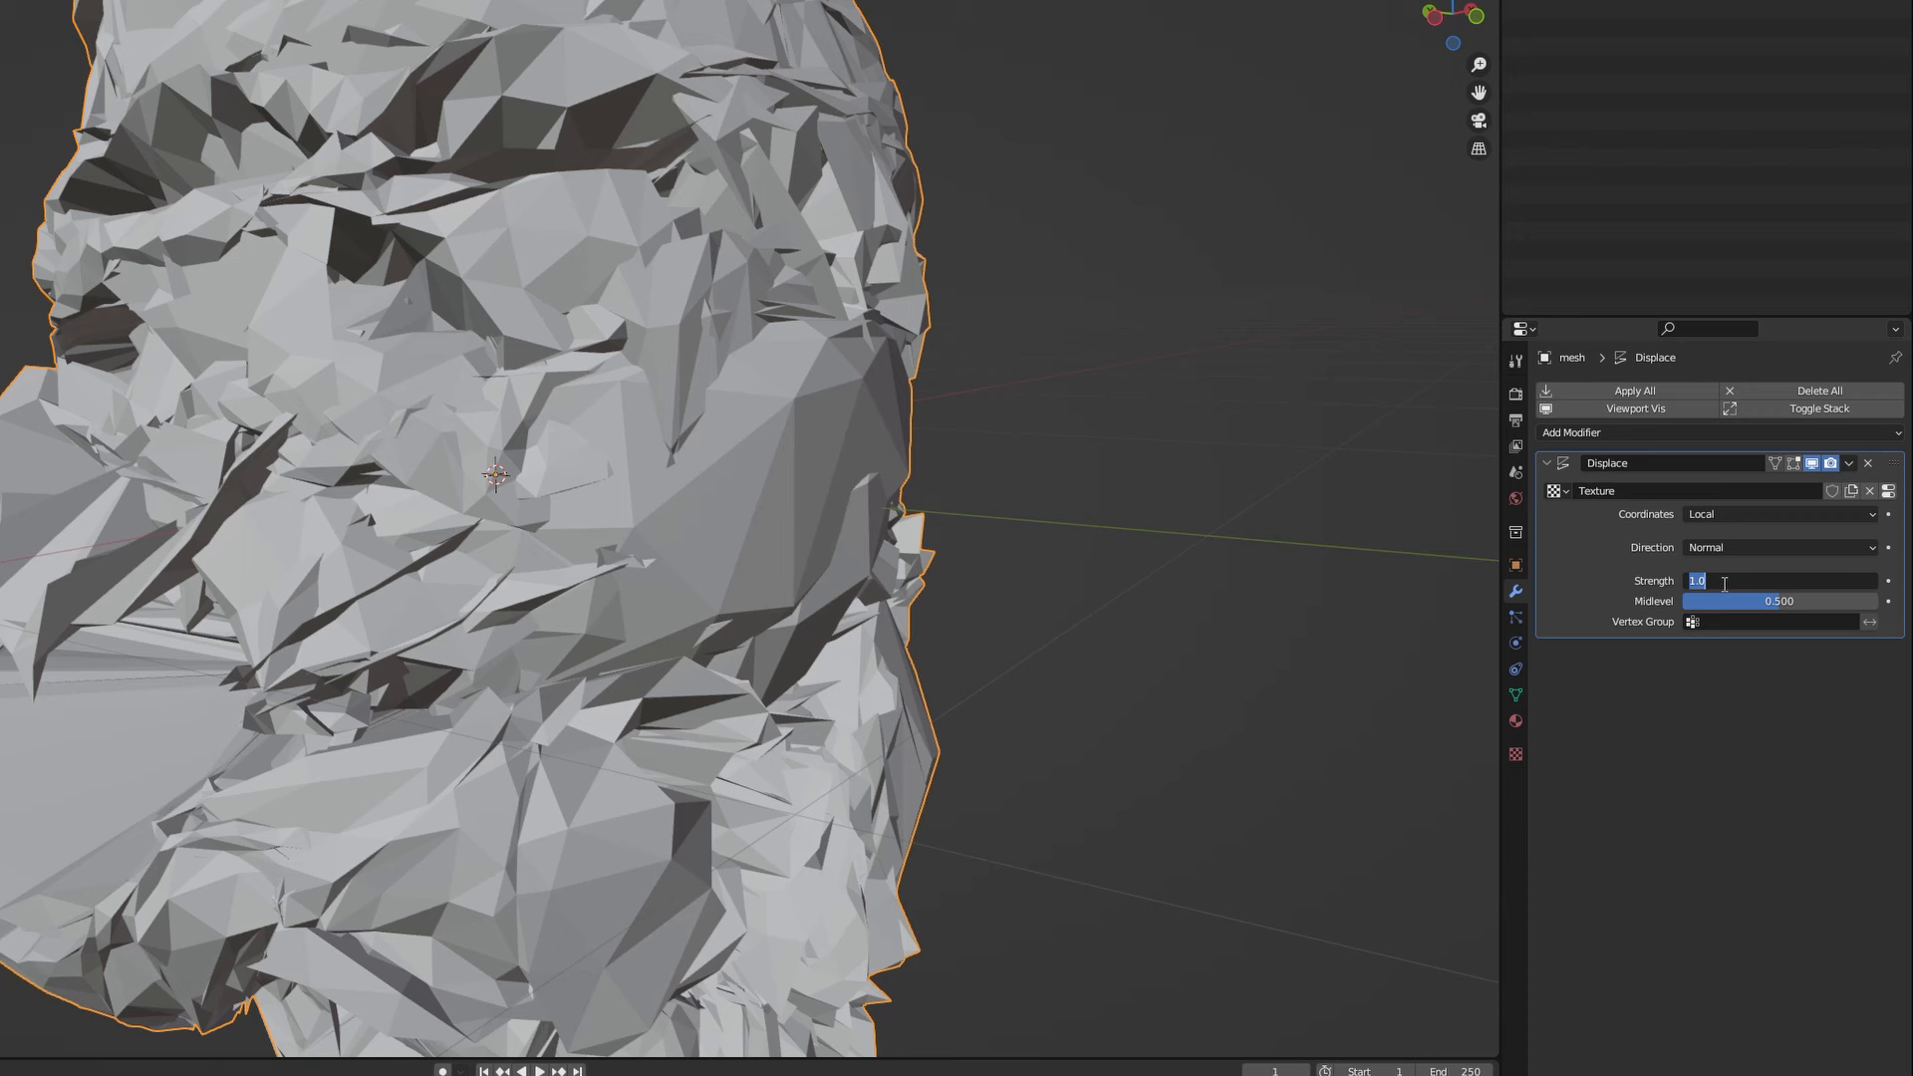
type(".010")
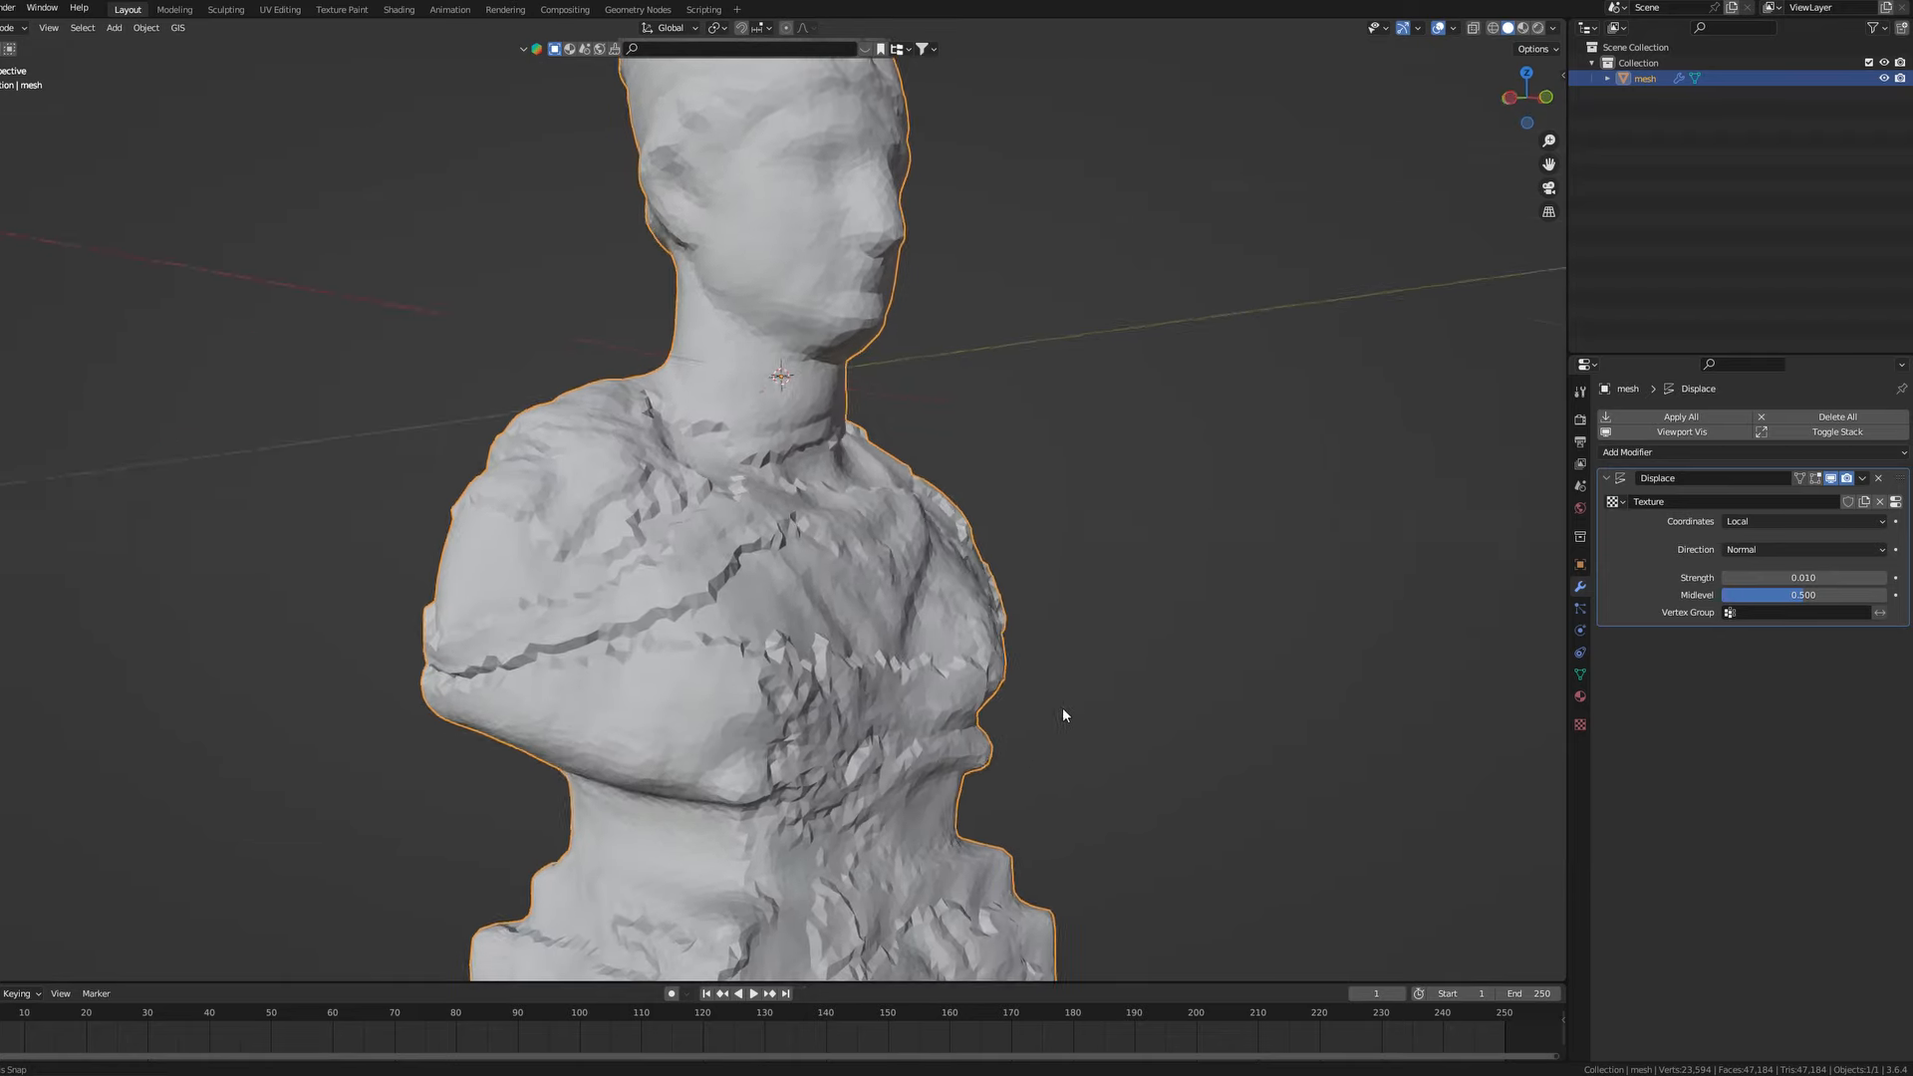
Step: Orbit the bust and set the Displace modifier's Coordinates to UV
left_click_drag(1063, 716, 1035, 788)
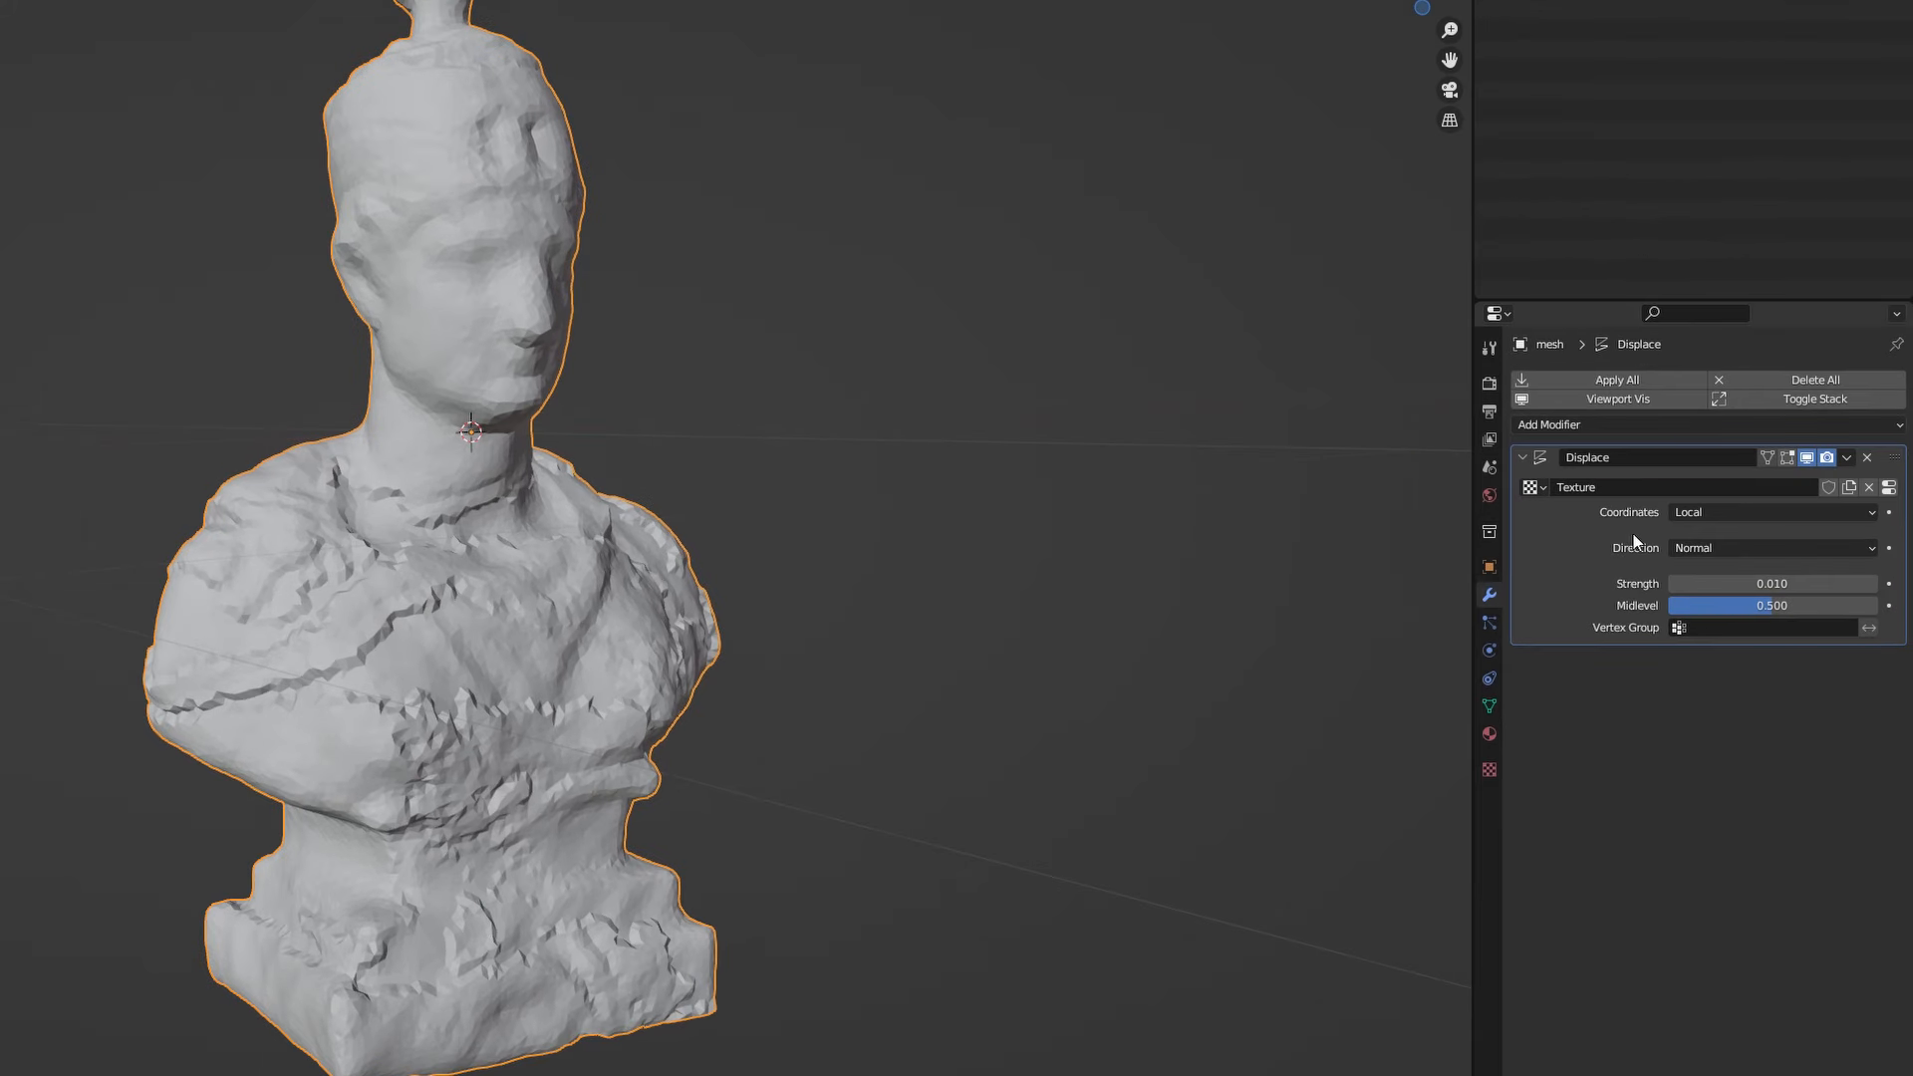
left_click(1770, 512)
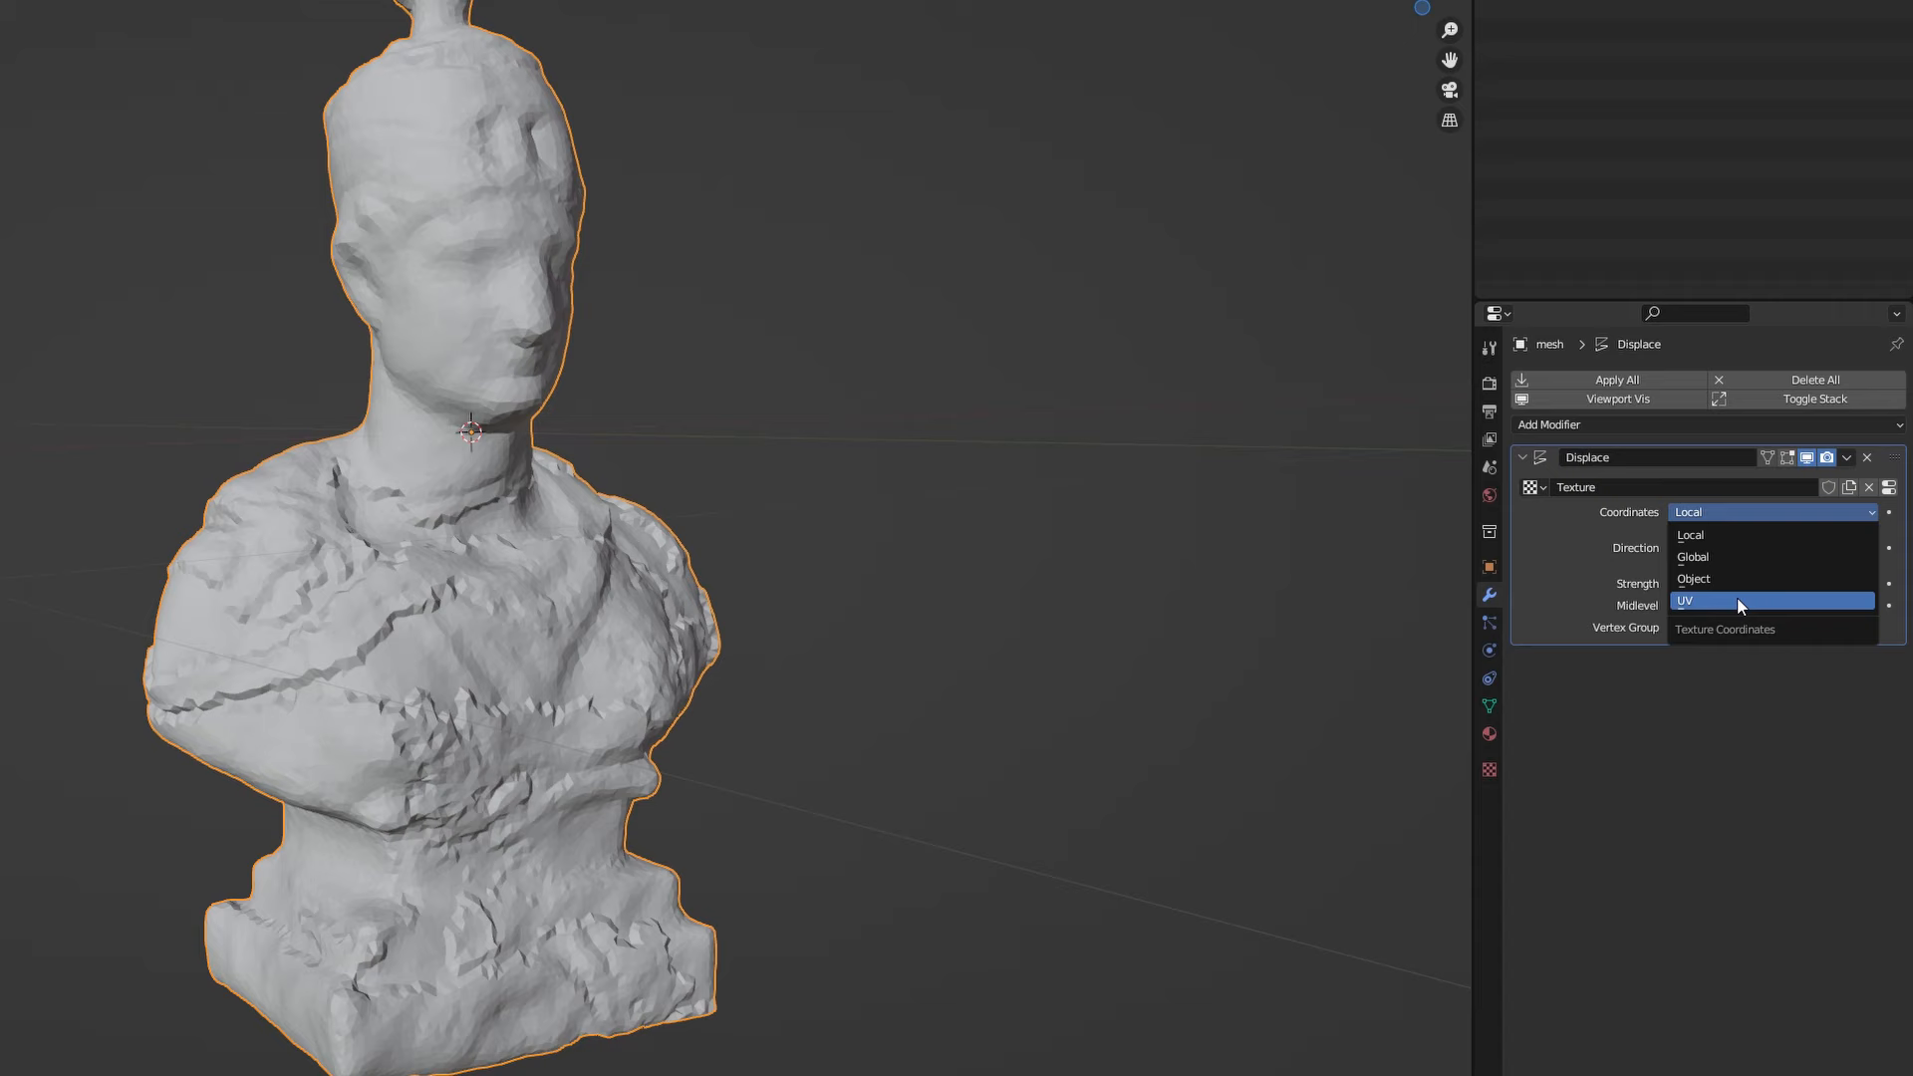
left_click(1686, 600)
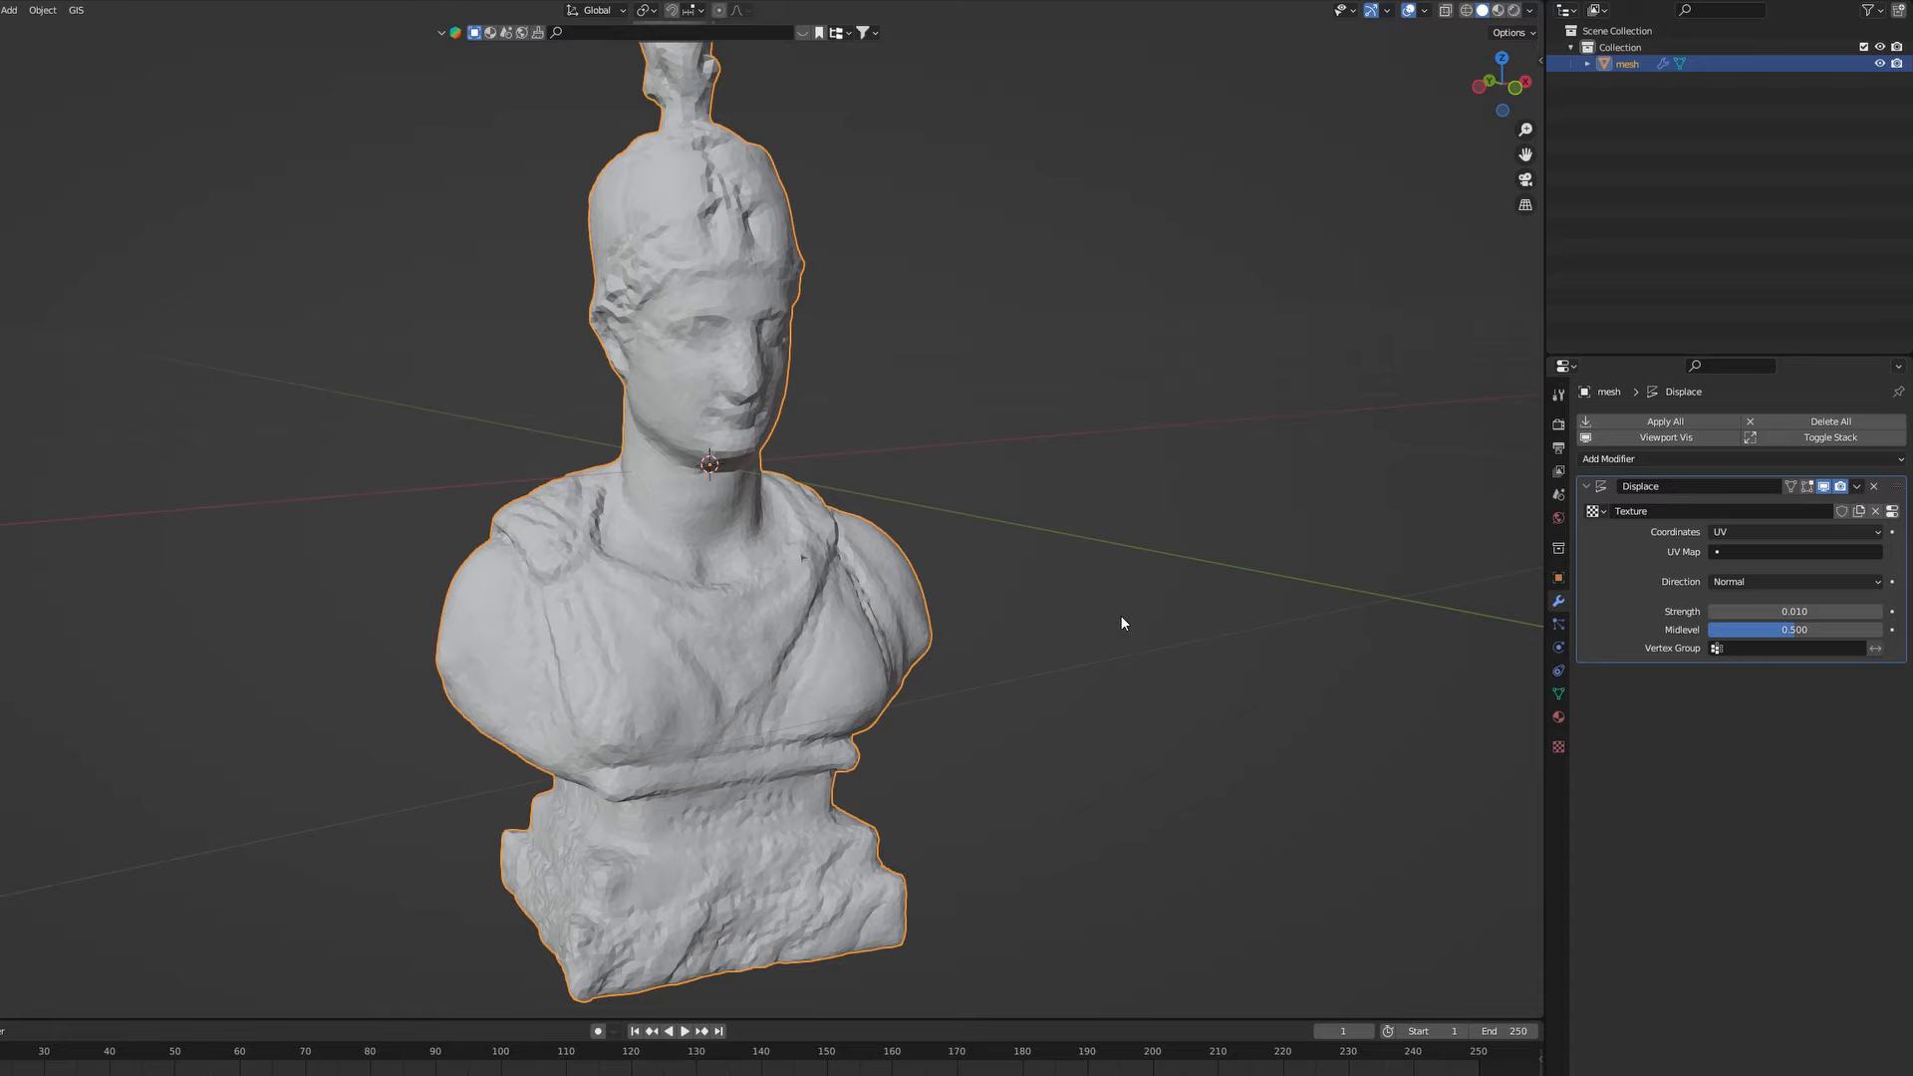
Step: Inspect the mesh in Edit Mode, then add a Subdivision Surface modifier after Displace
key("Tab")
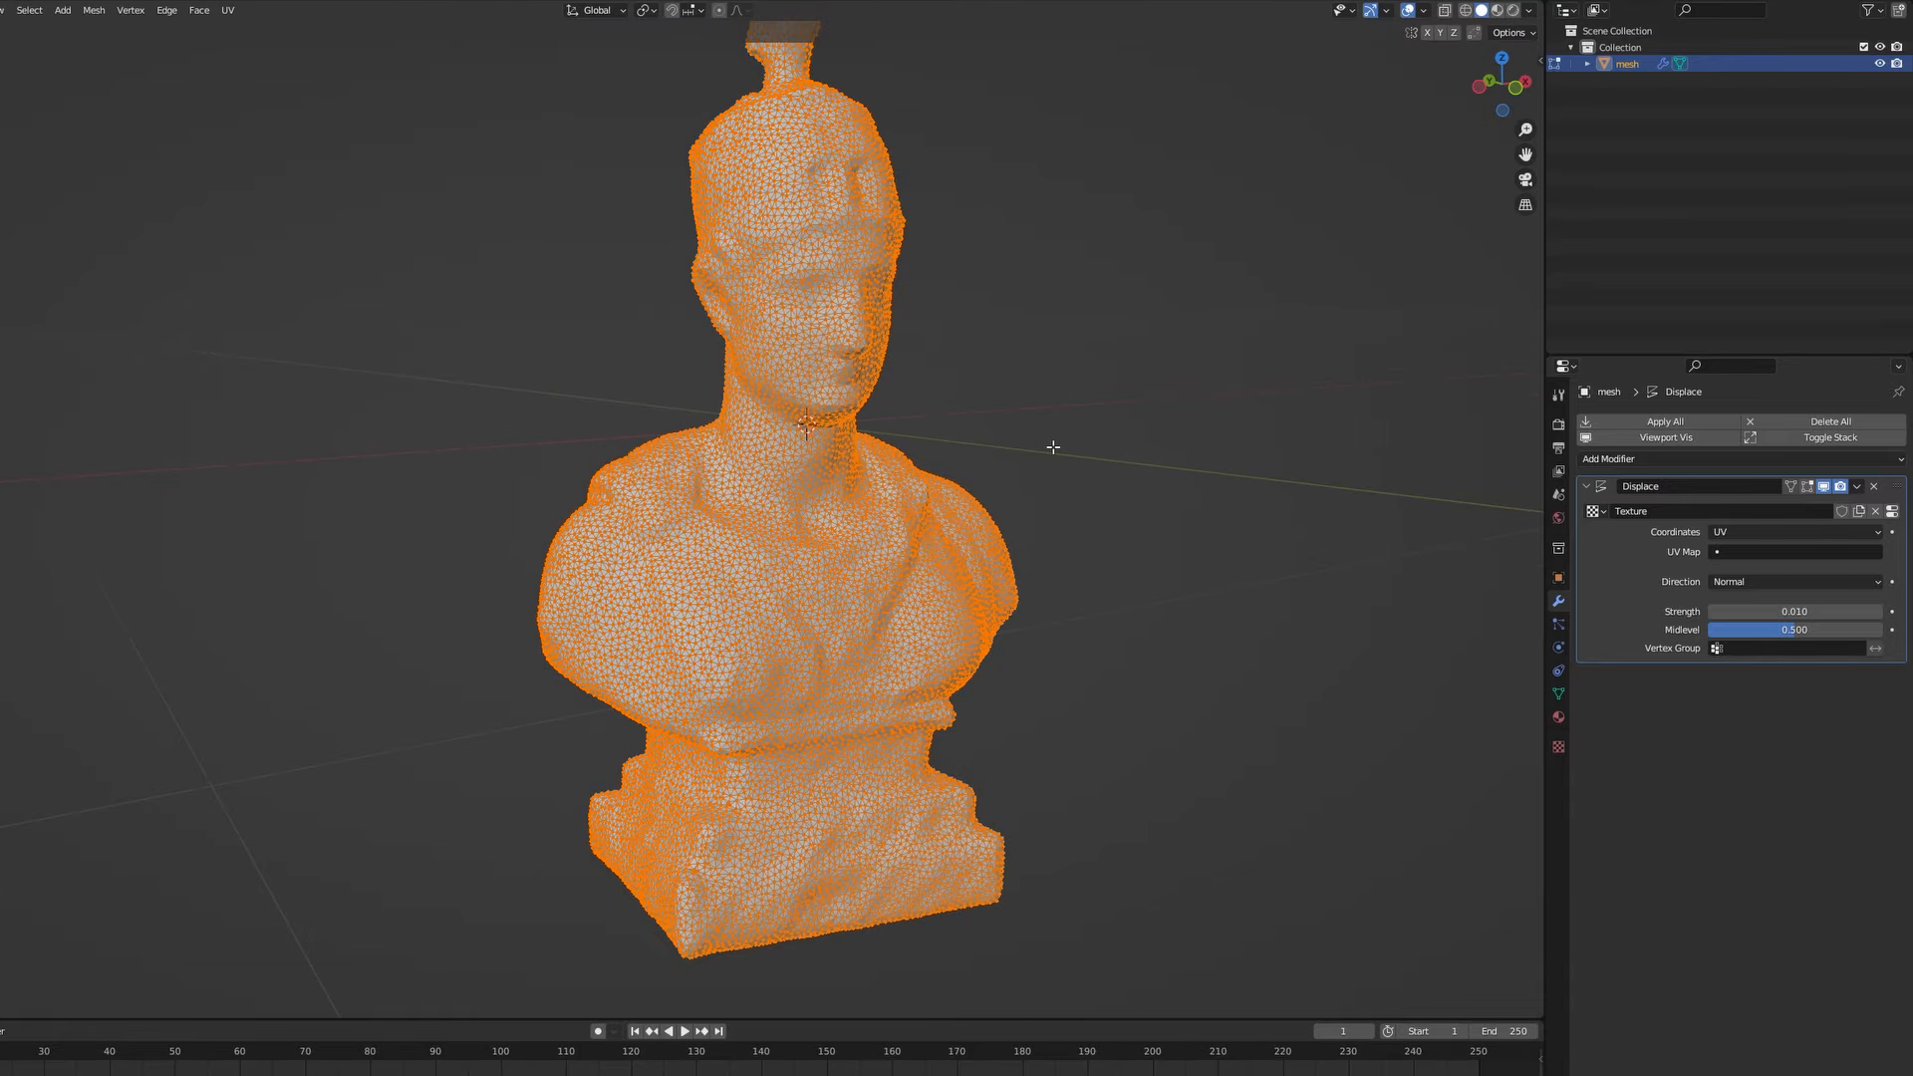
scroll("up", 3)
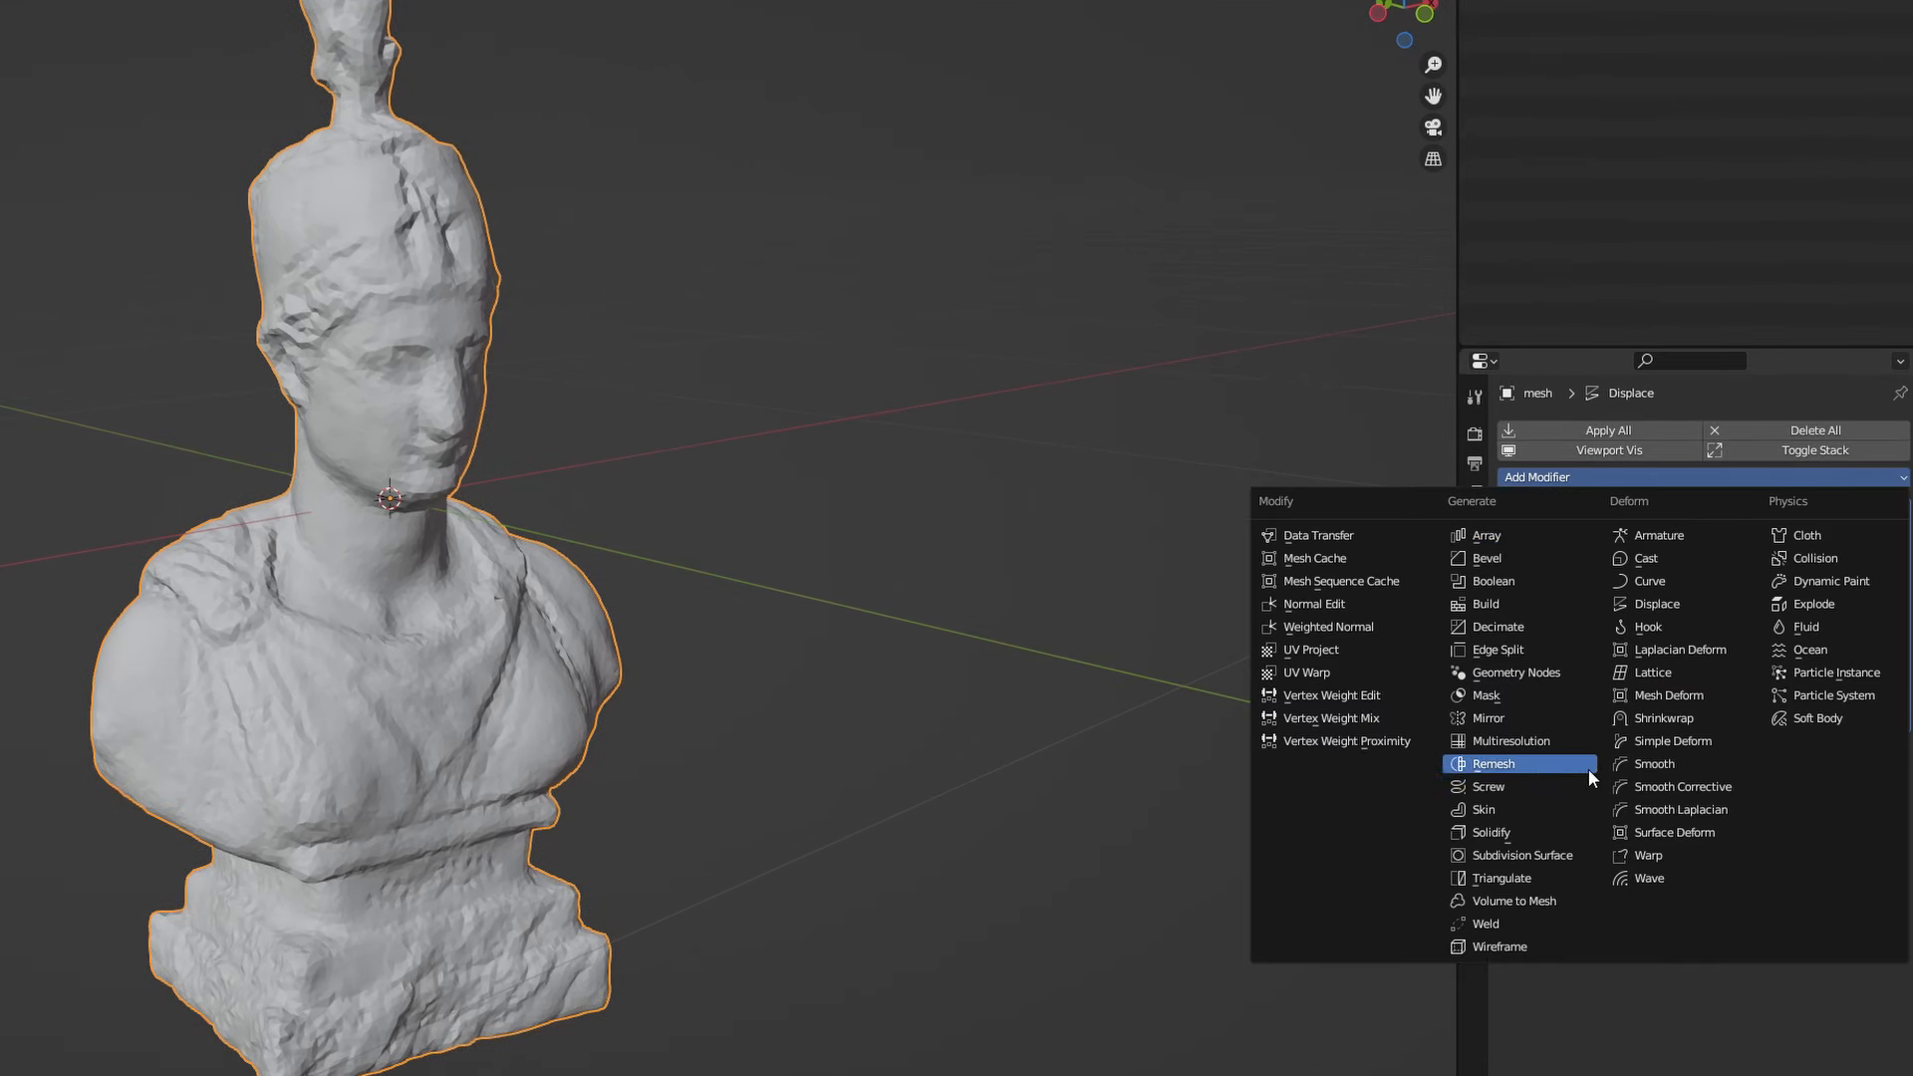
left_click(1516, 854)
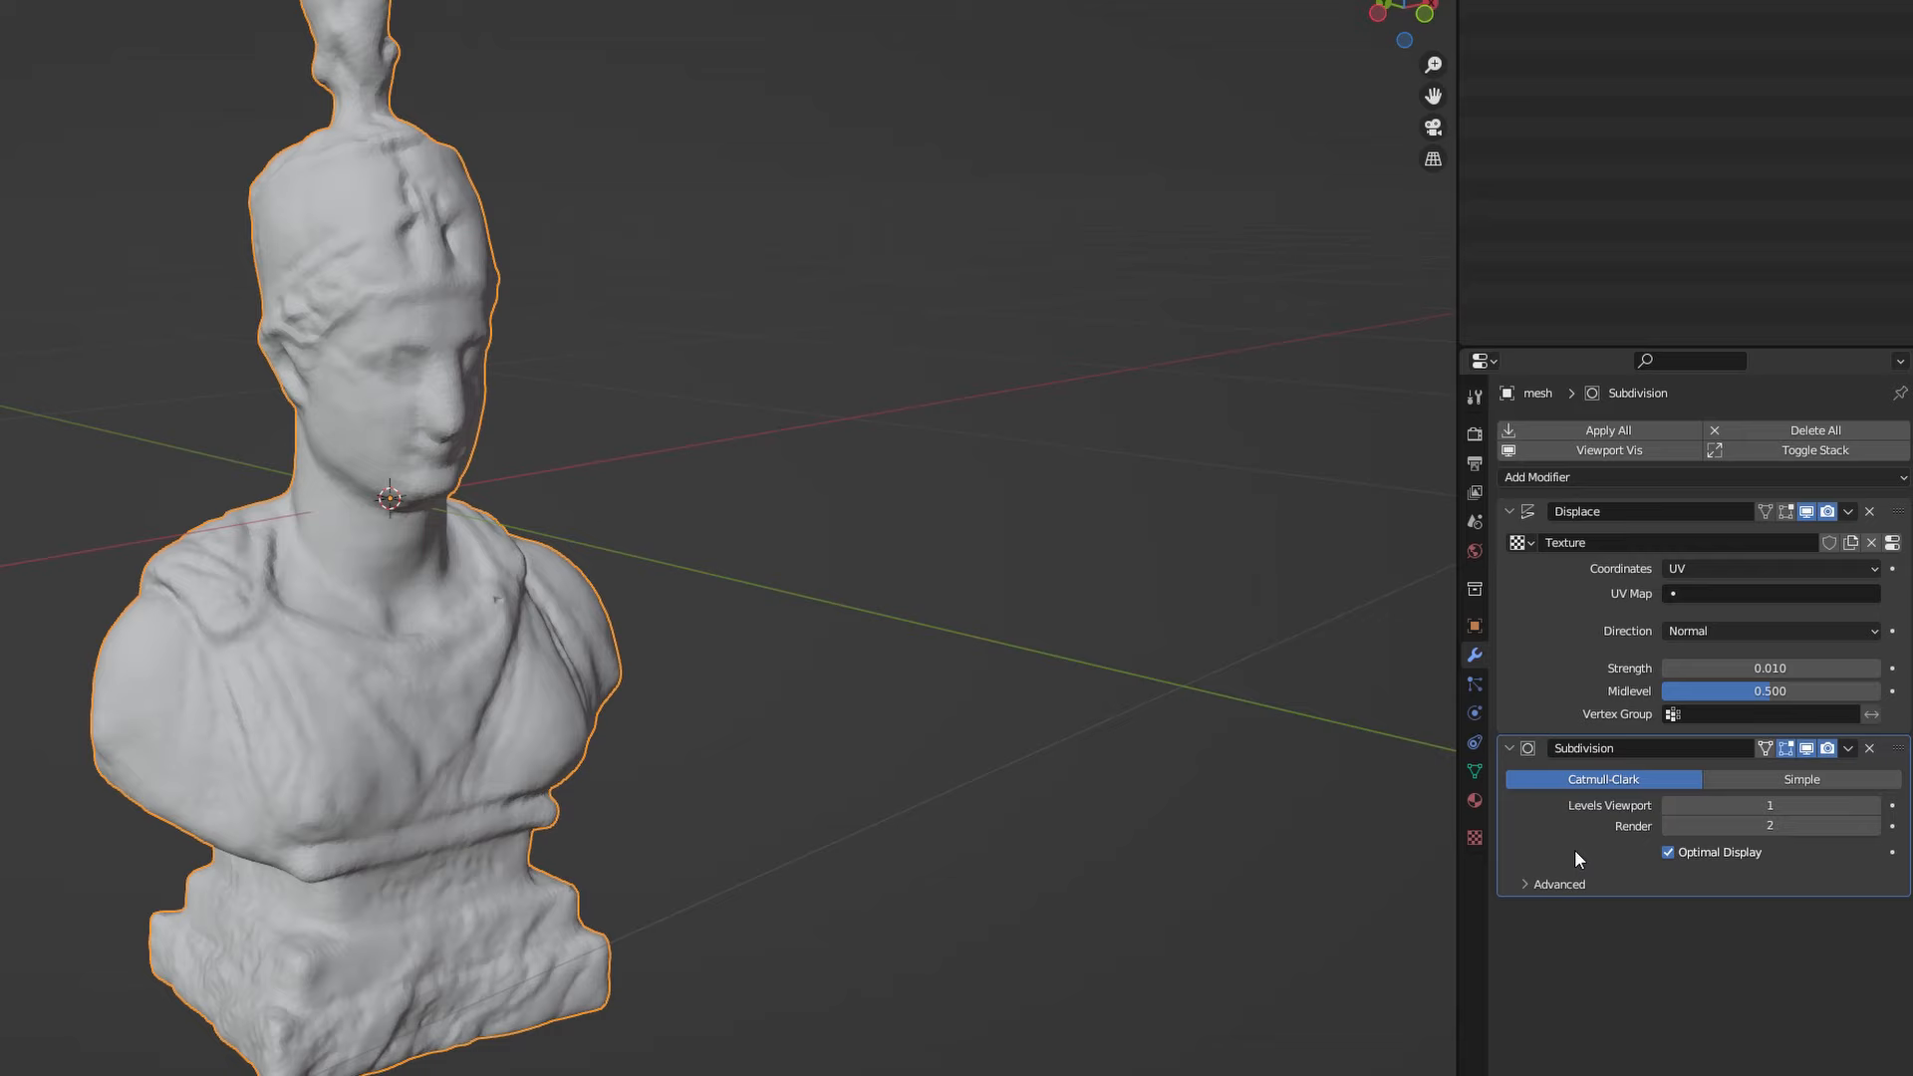
left_click_drag(1574, 860, 787, 637)
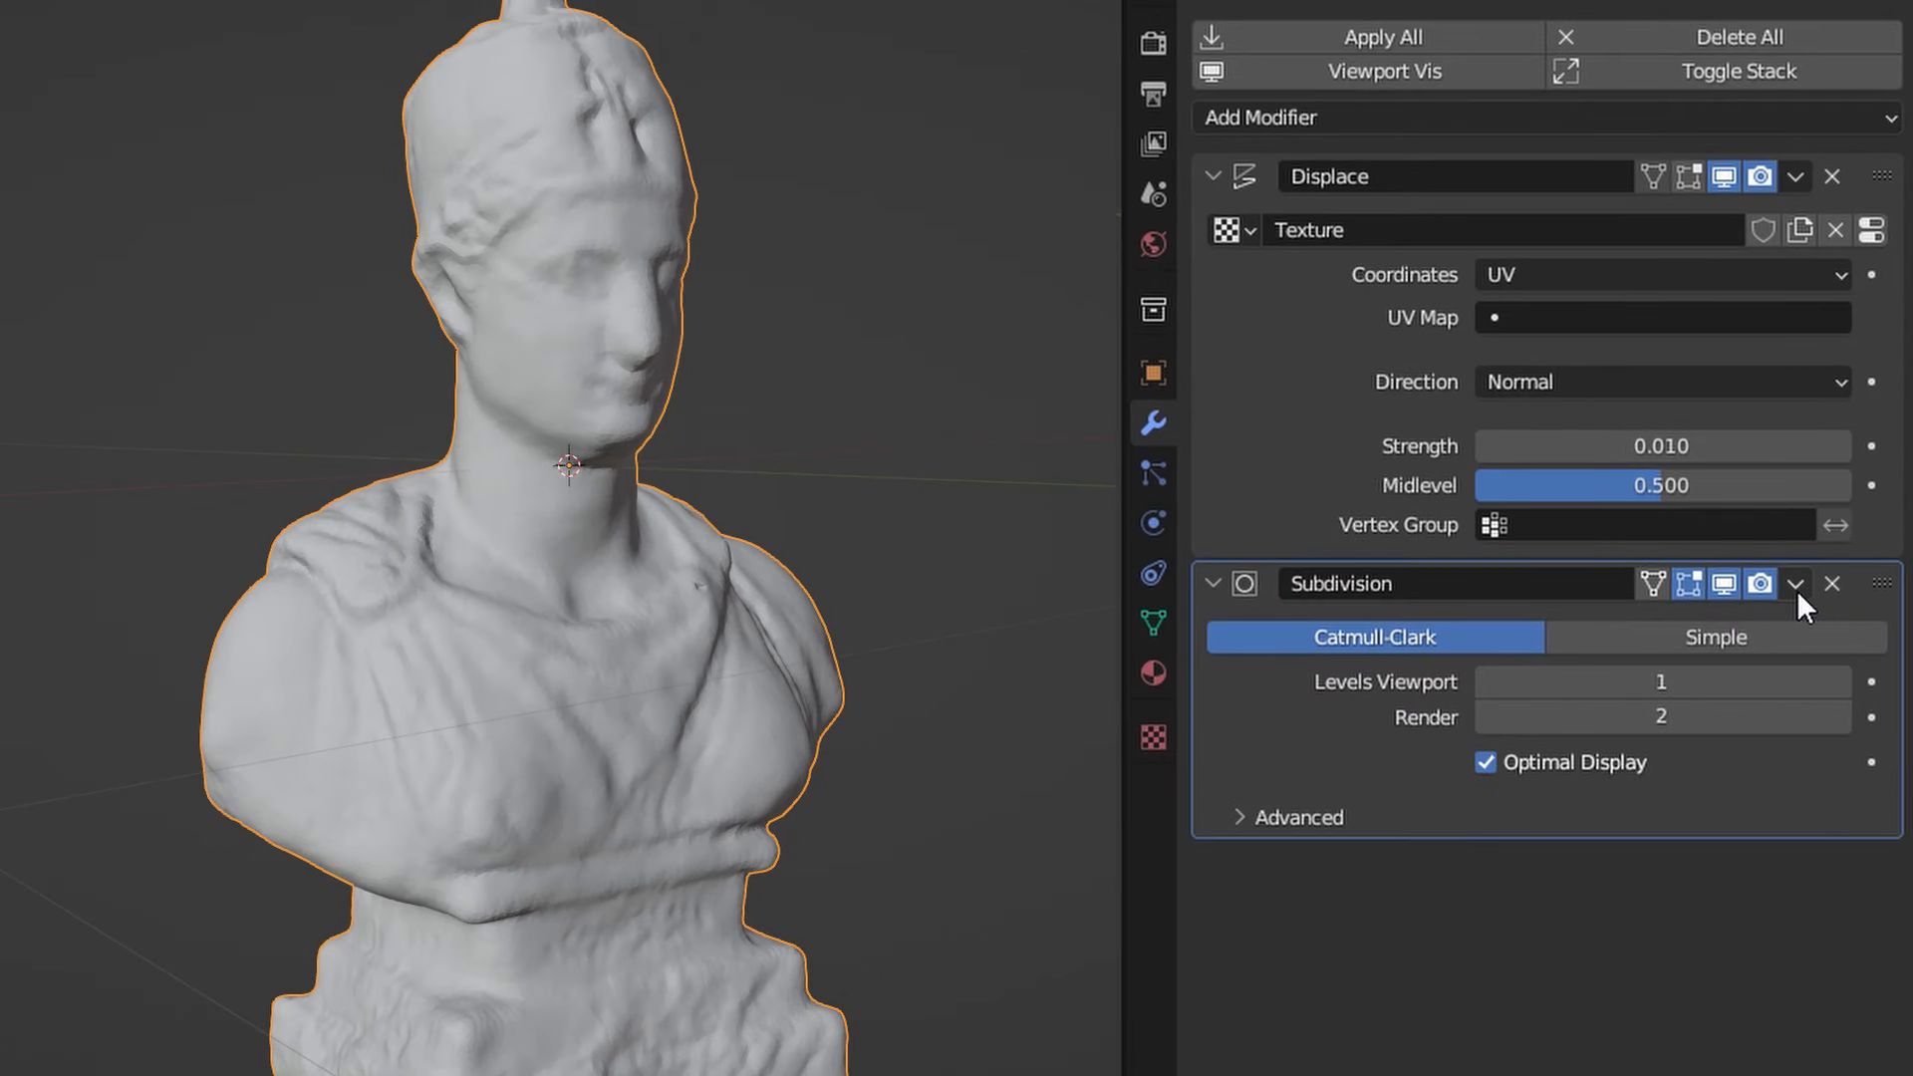
Step: Move the Subdivision modifier to the top of the stack, above Displace
left_click(1794, 583)
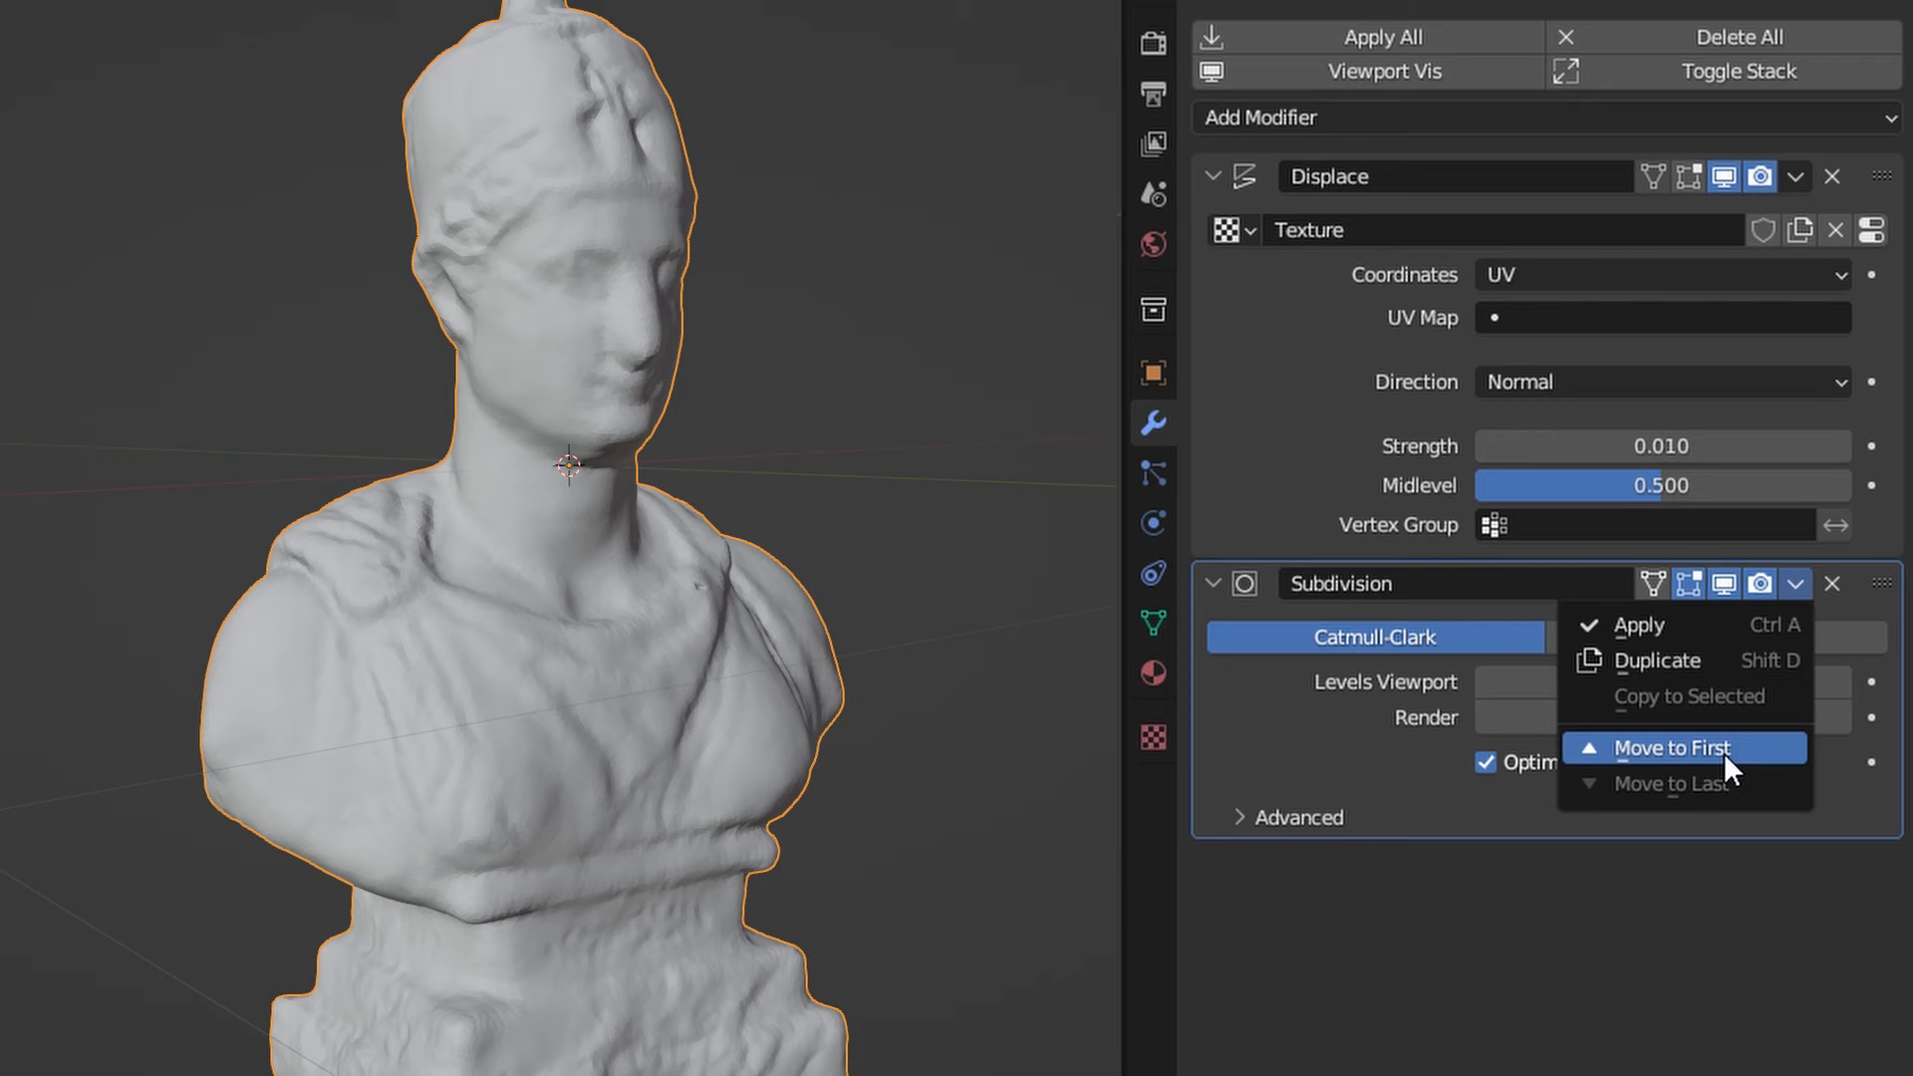
left_click(1670, 748)
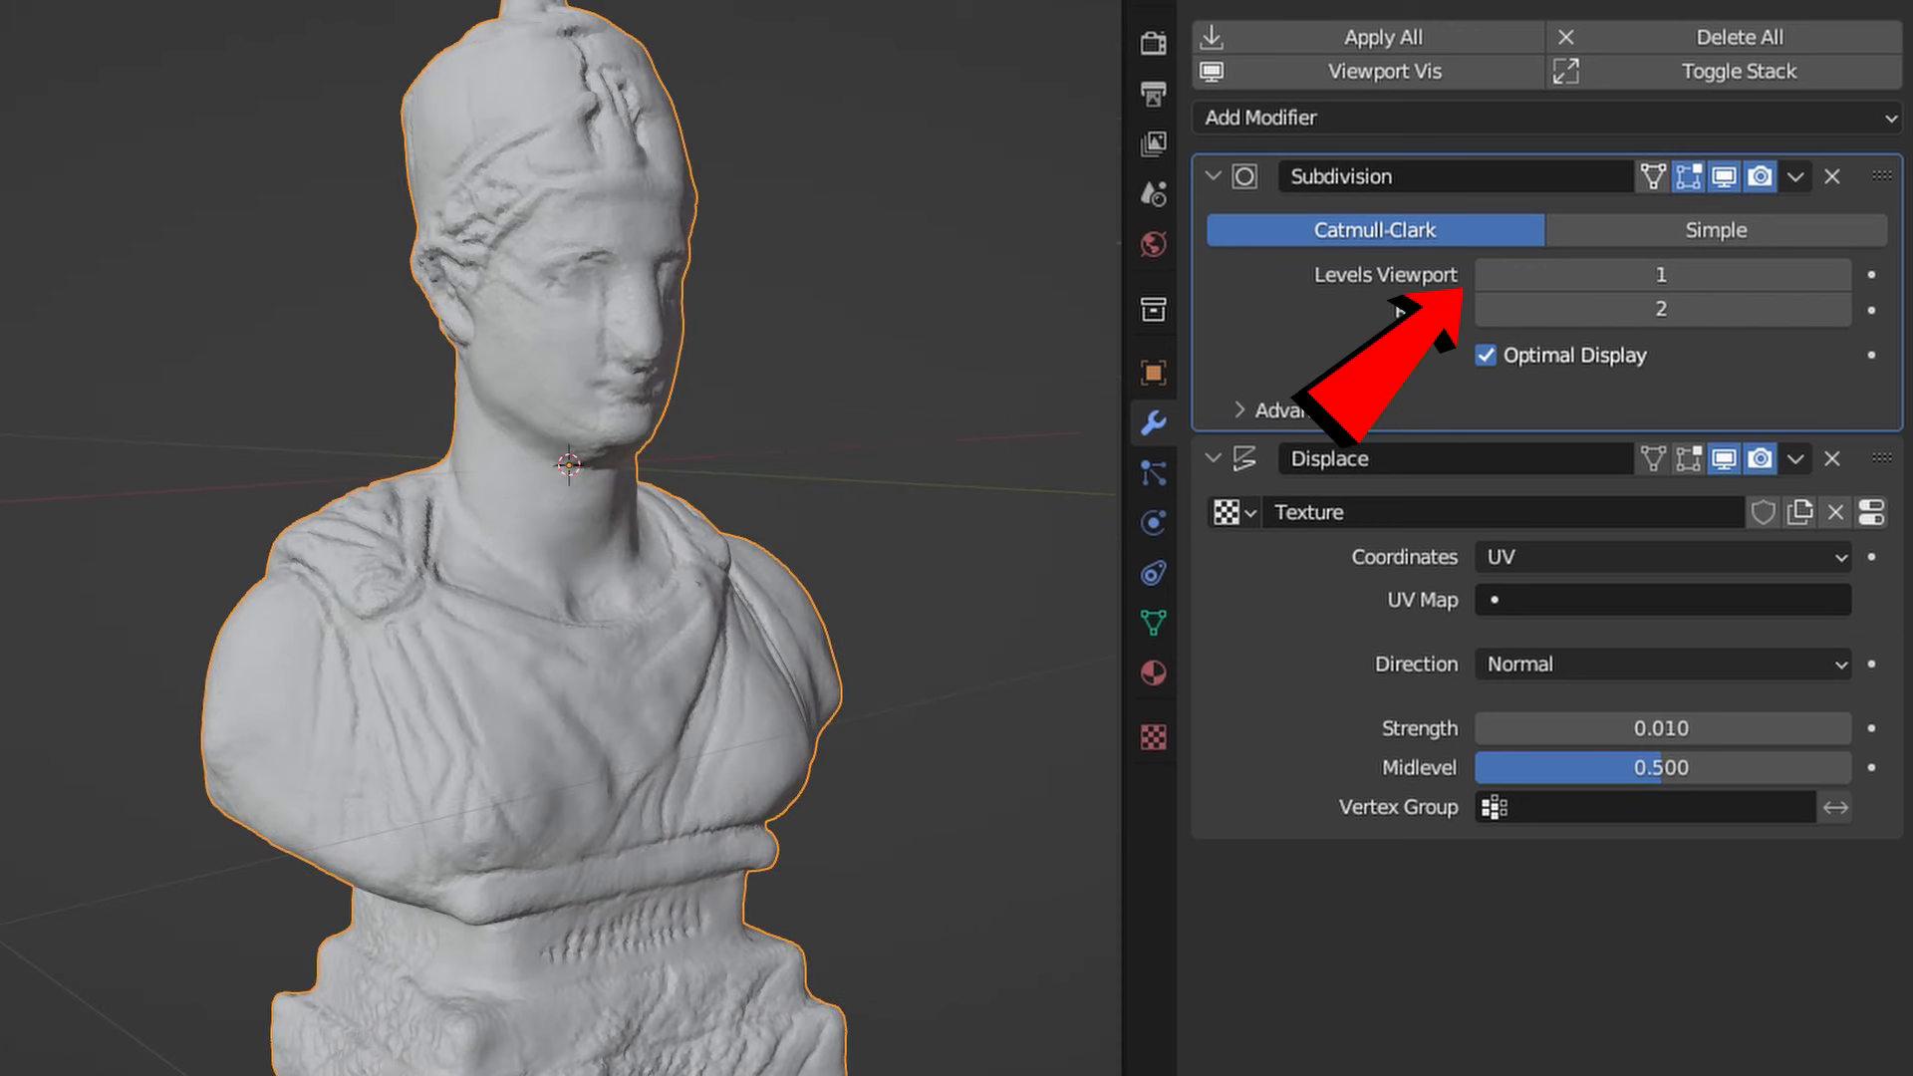
Step: Raise the Subdivision viewport level to 4 and pick a viewport shading mode
left_click(1659, 273)
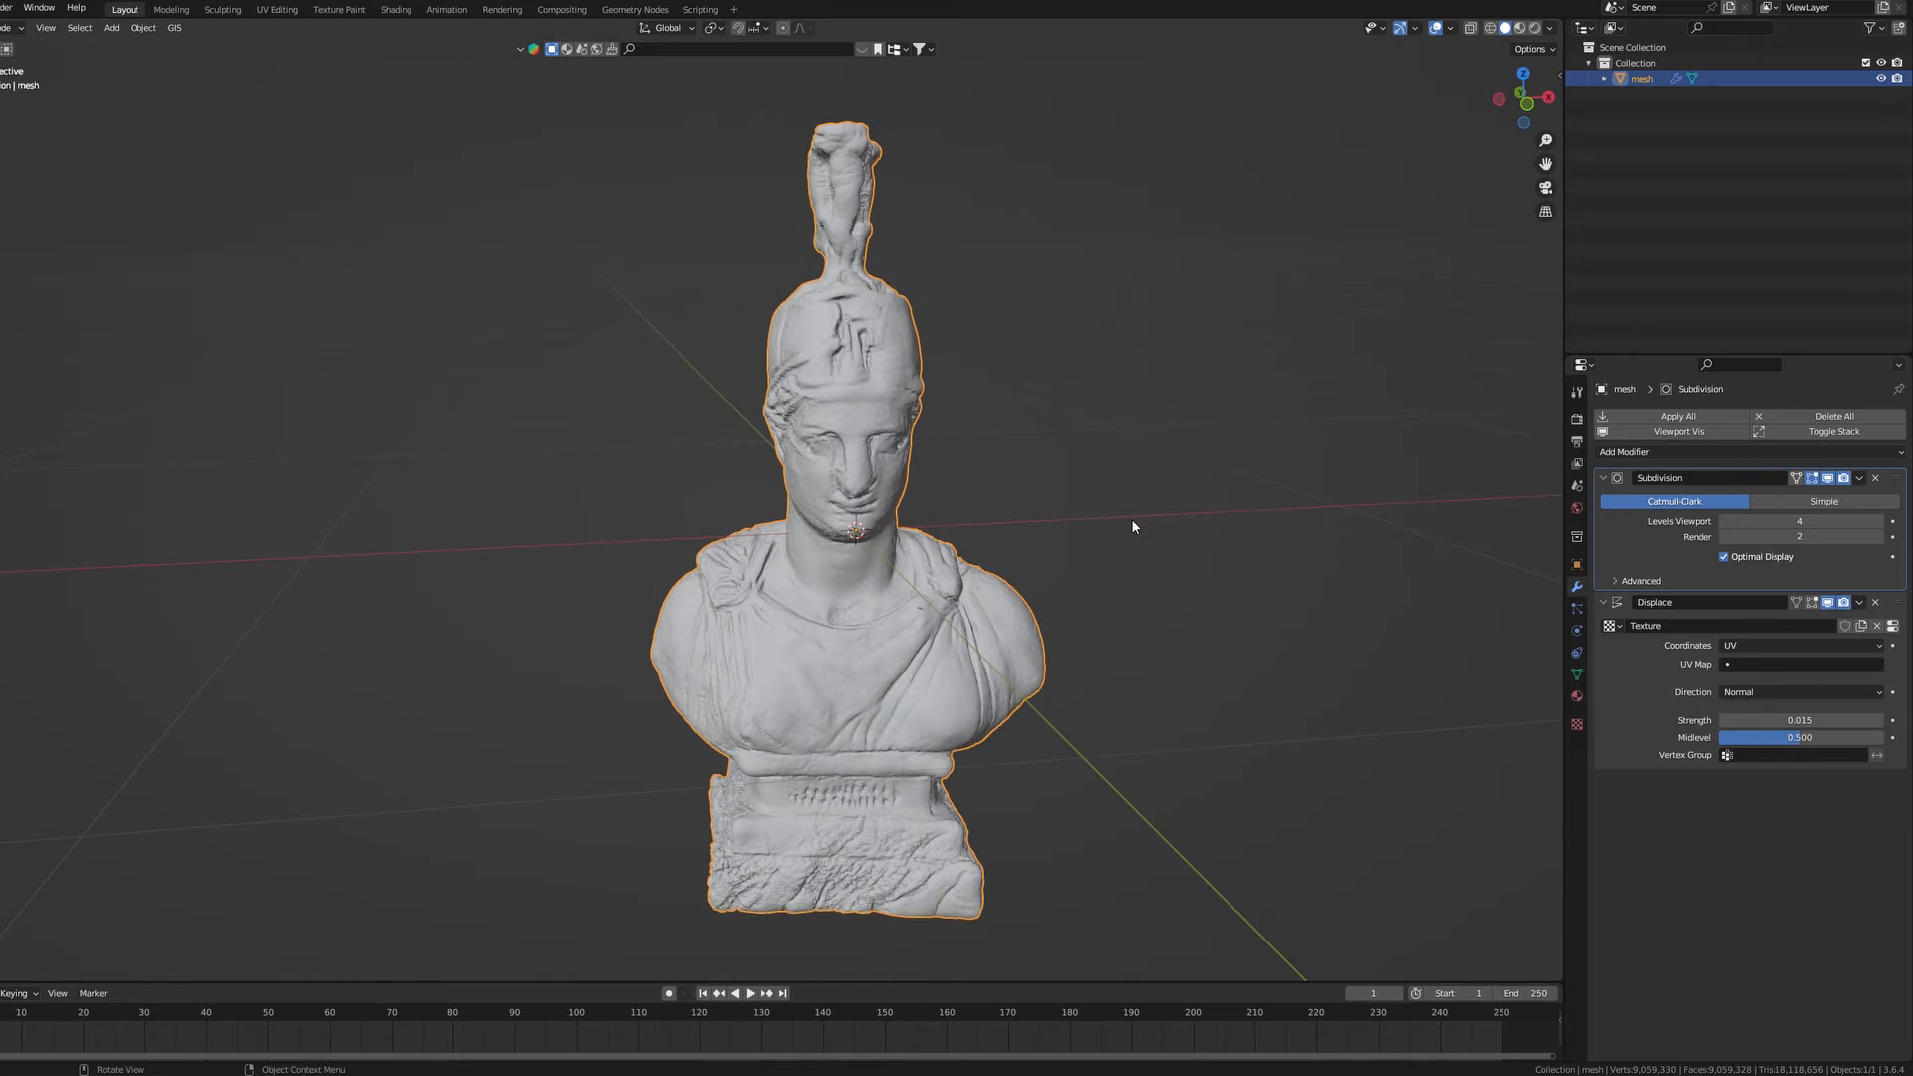
key("Tab")
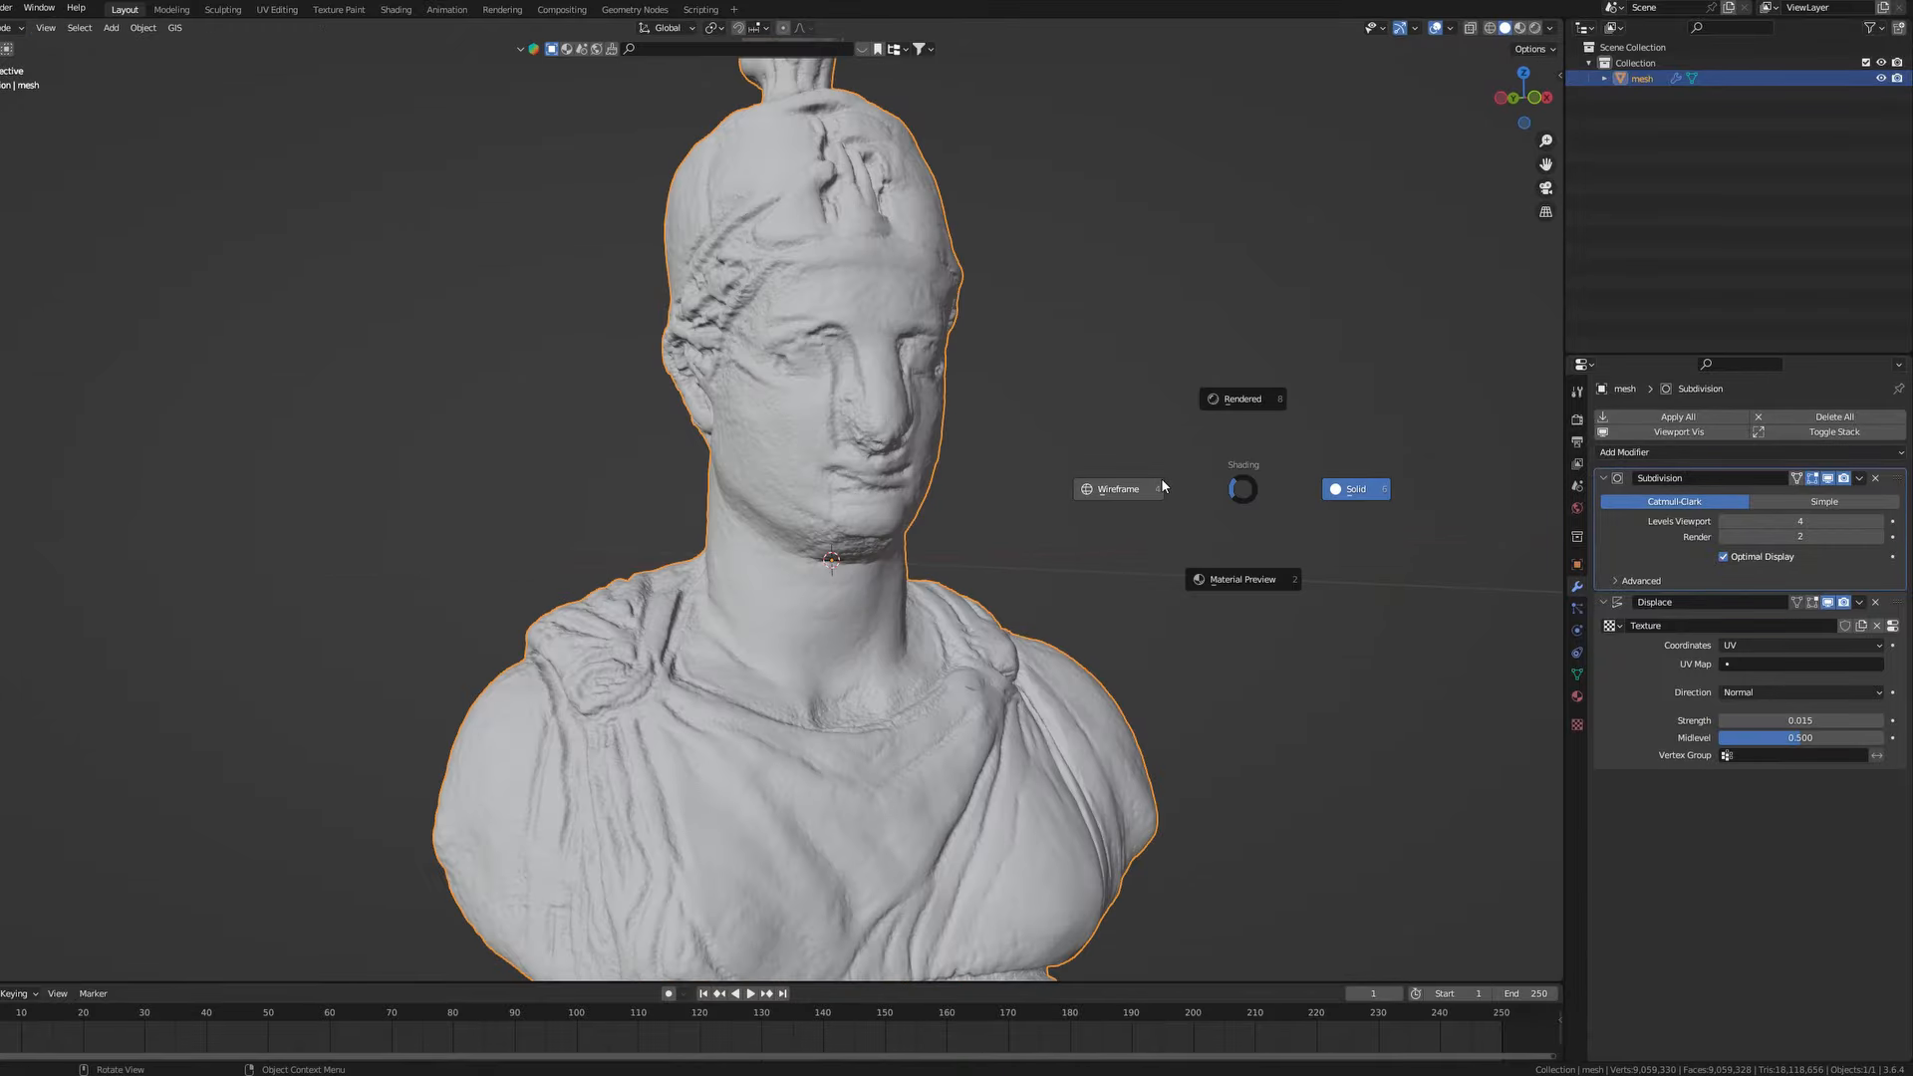
left_click(1116, 488)
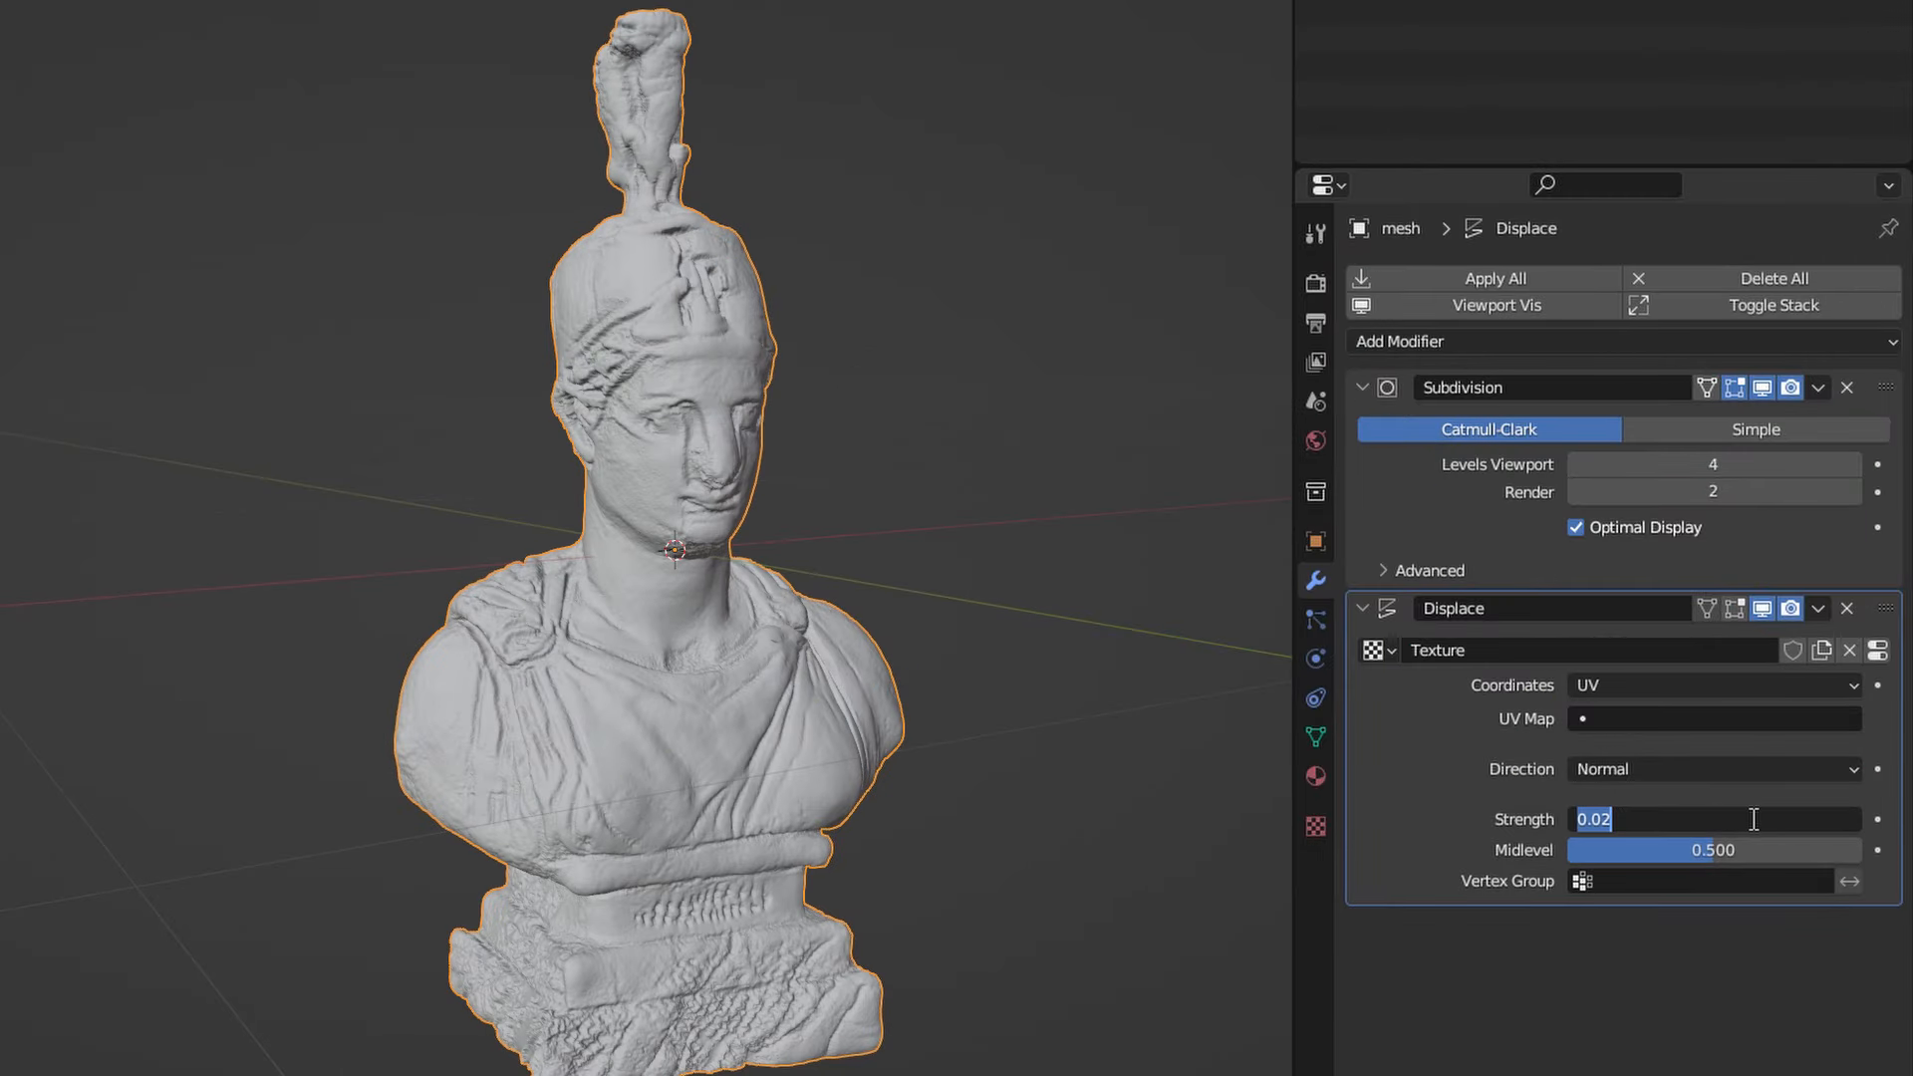
Step: Try several Displace strengths, settle on 0.018, and set midlevel to 1.000
type(".0")
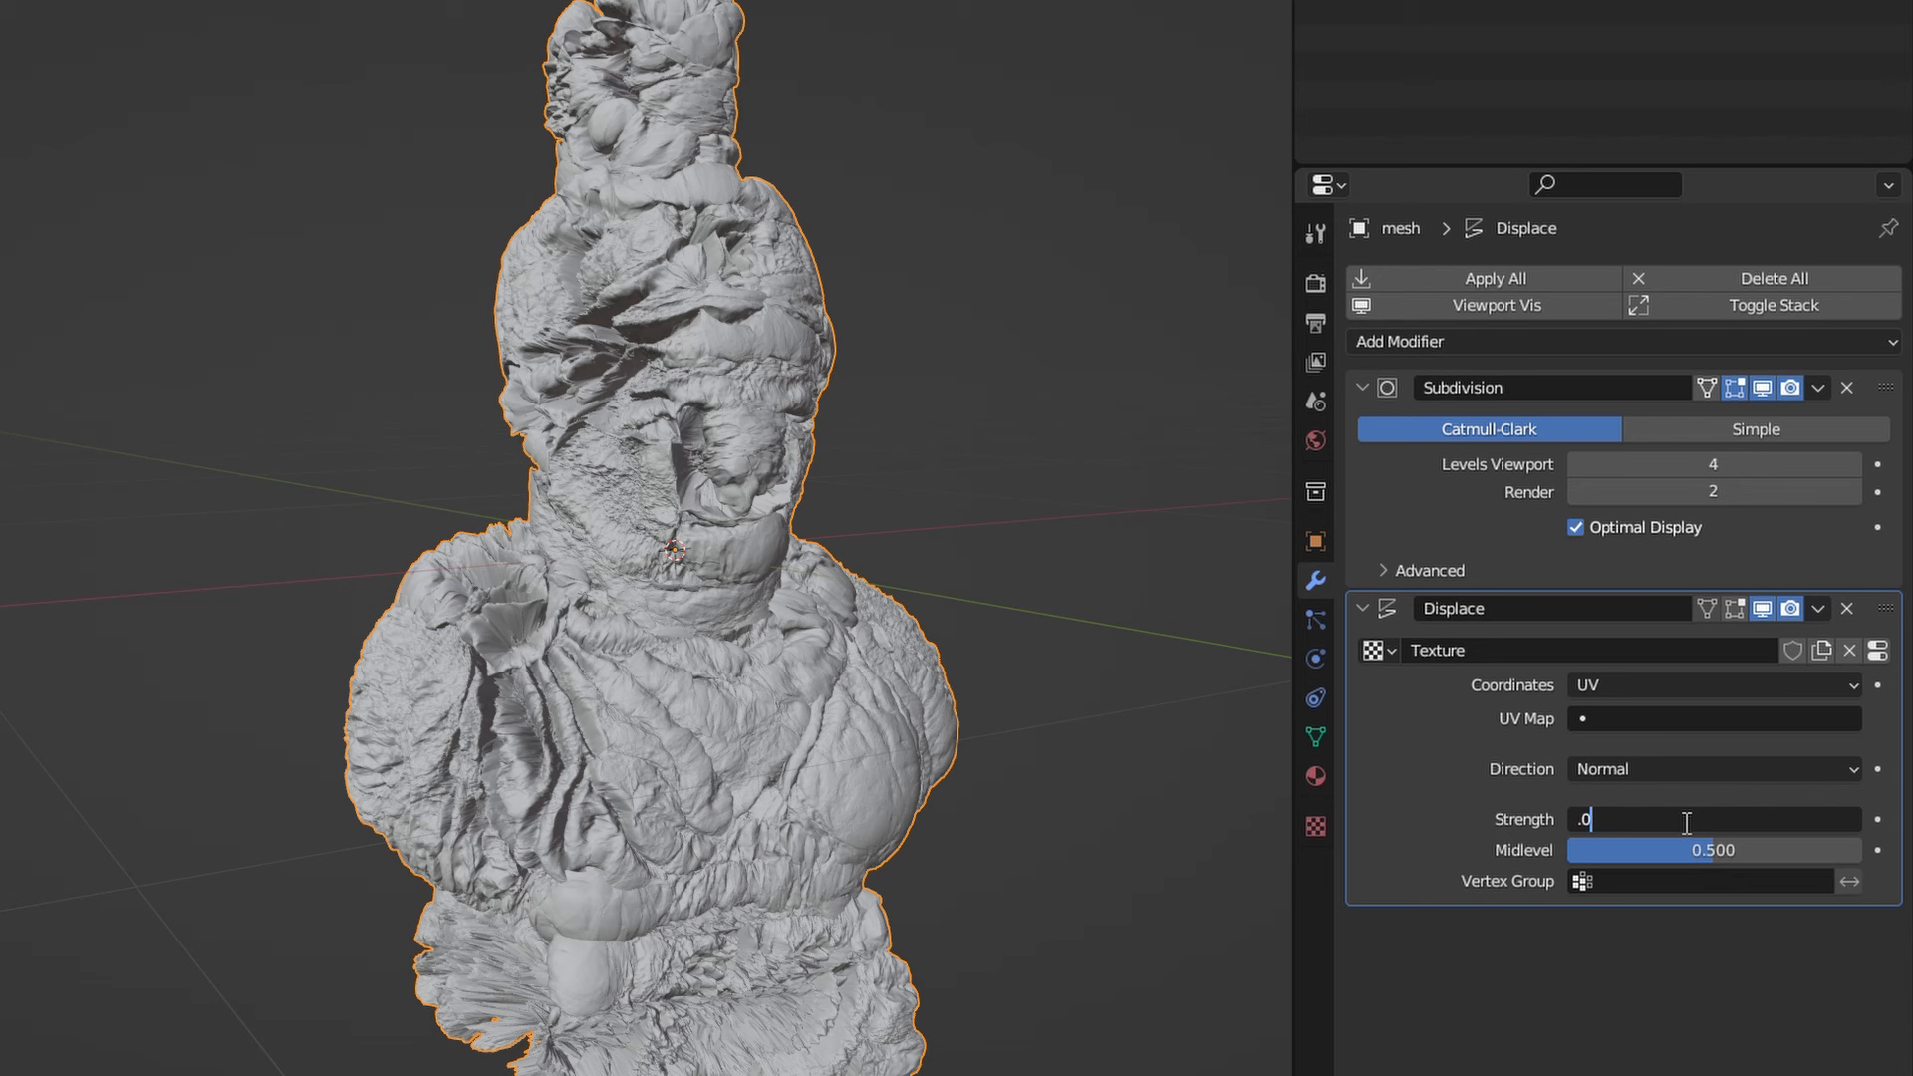
type(".015")
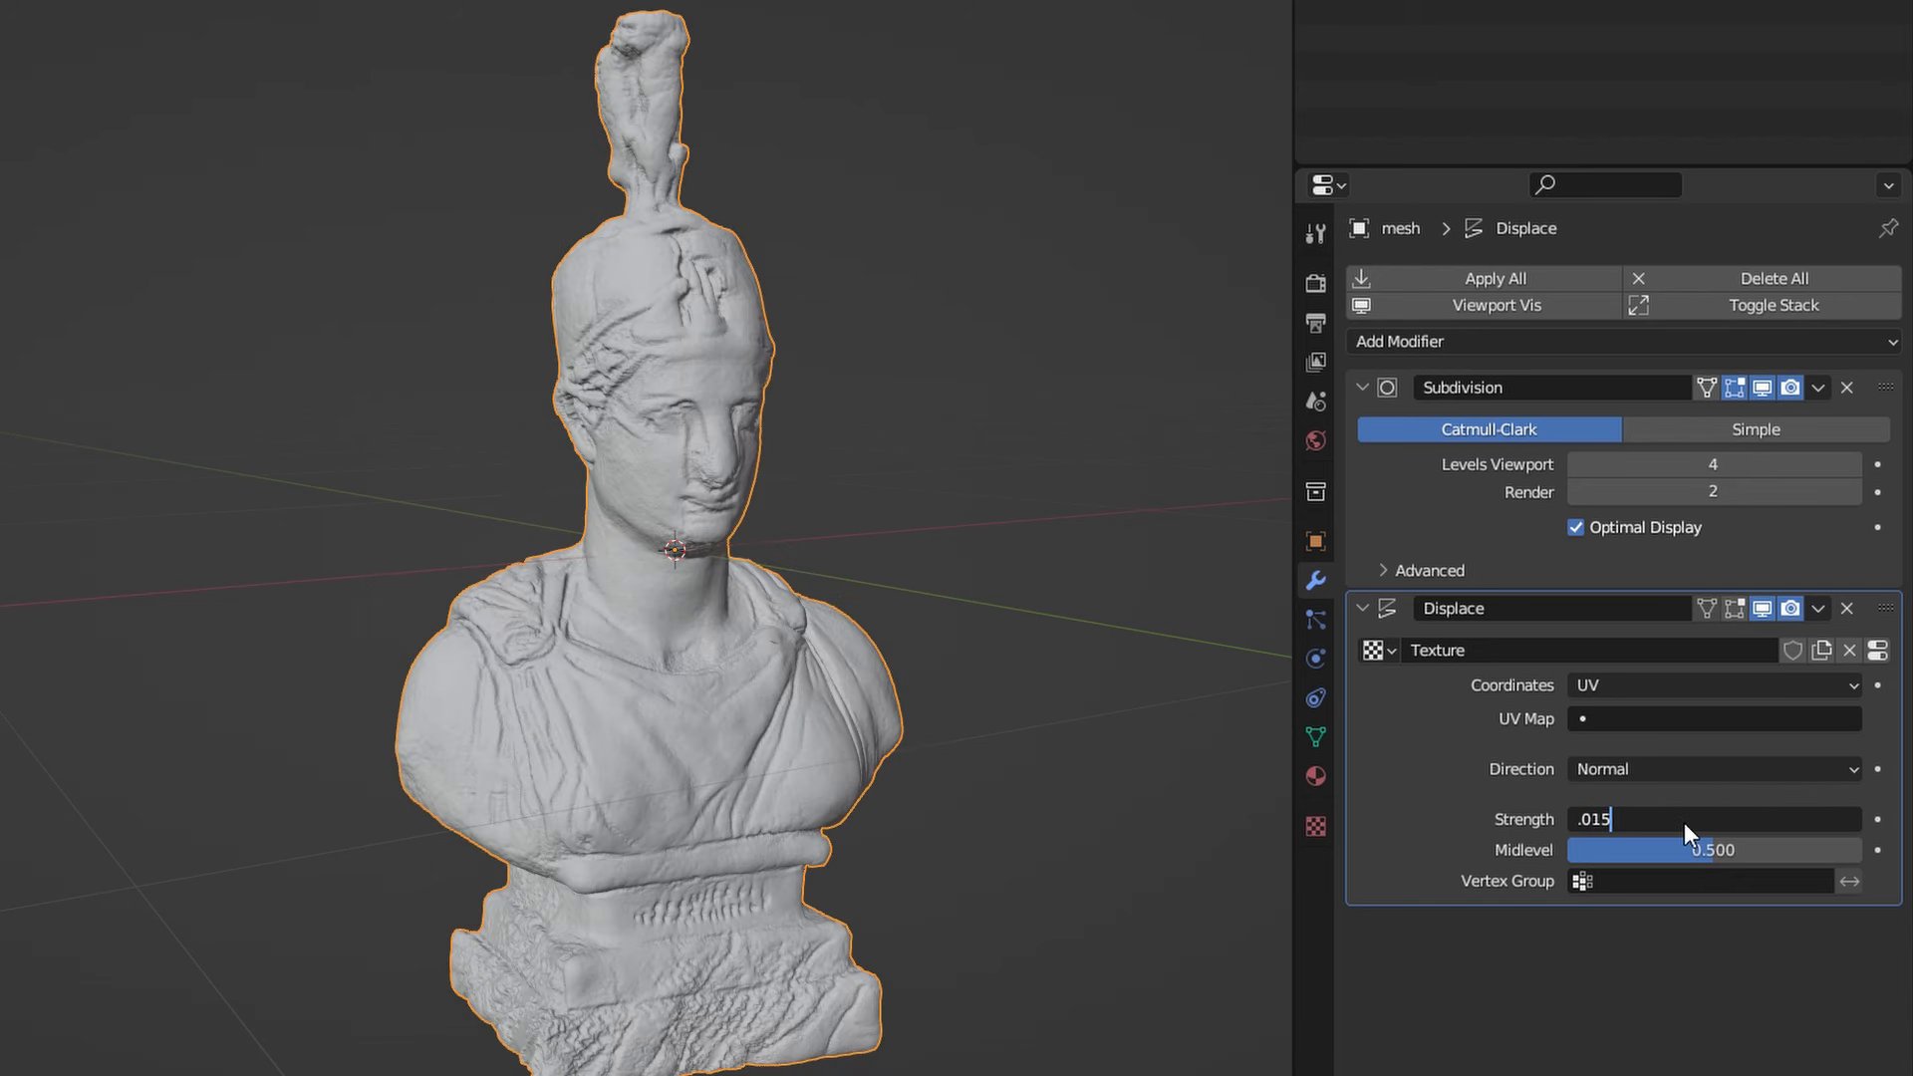
key("Return")
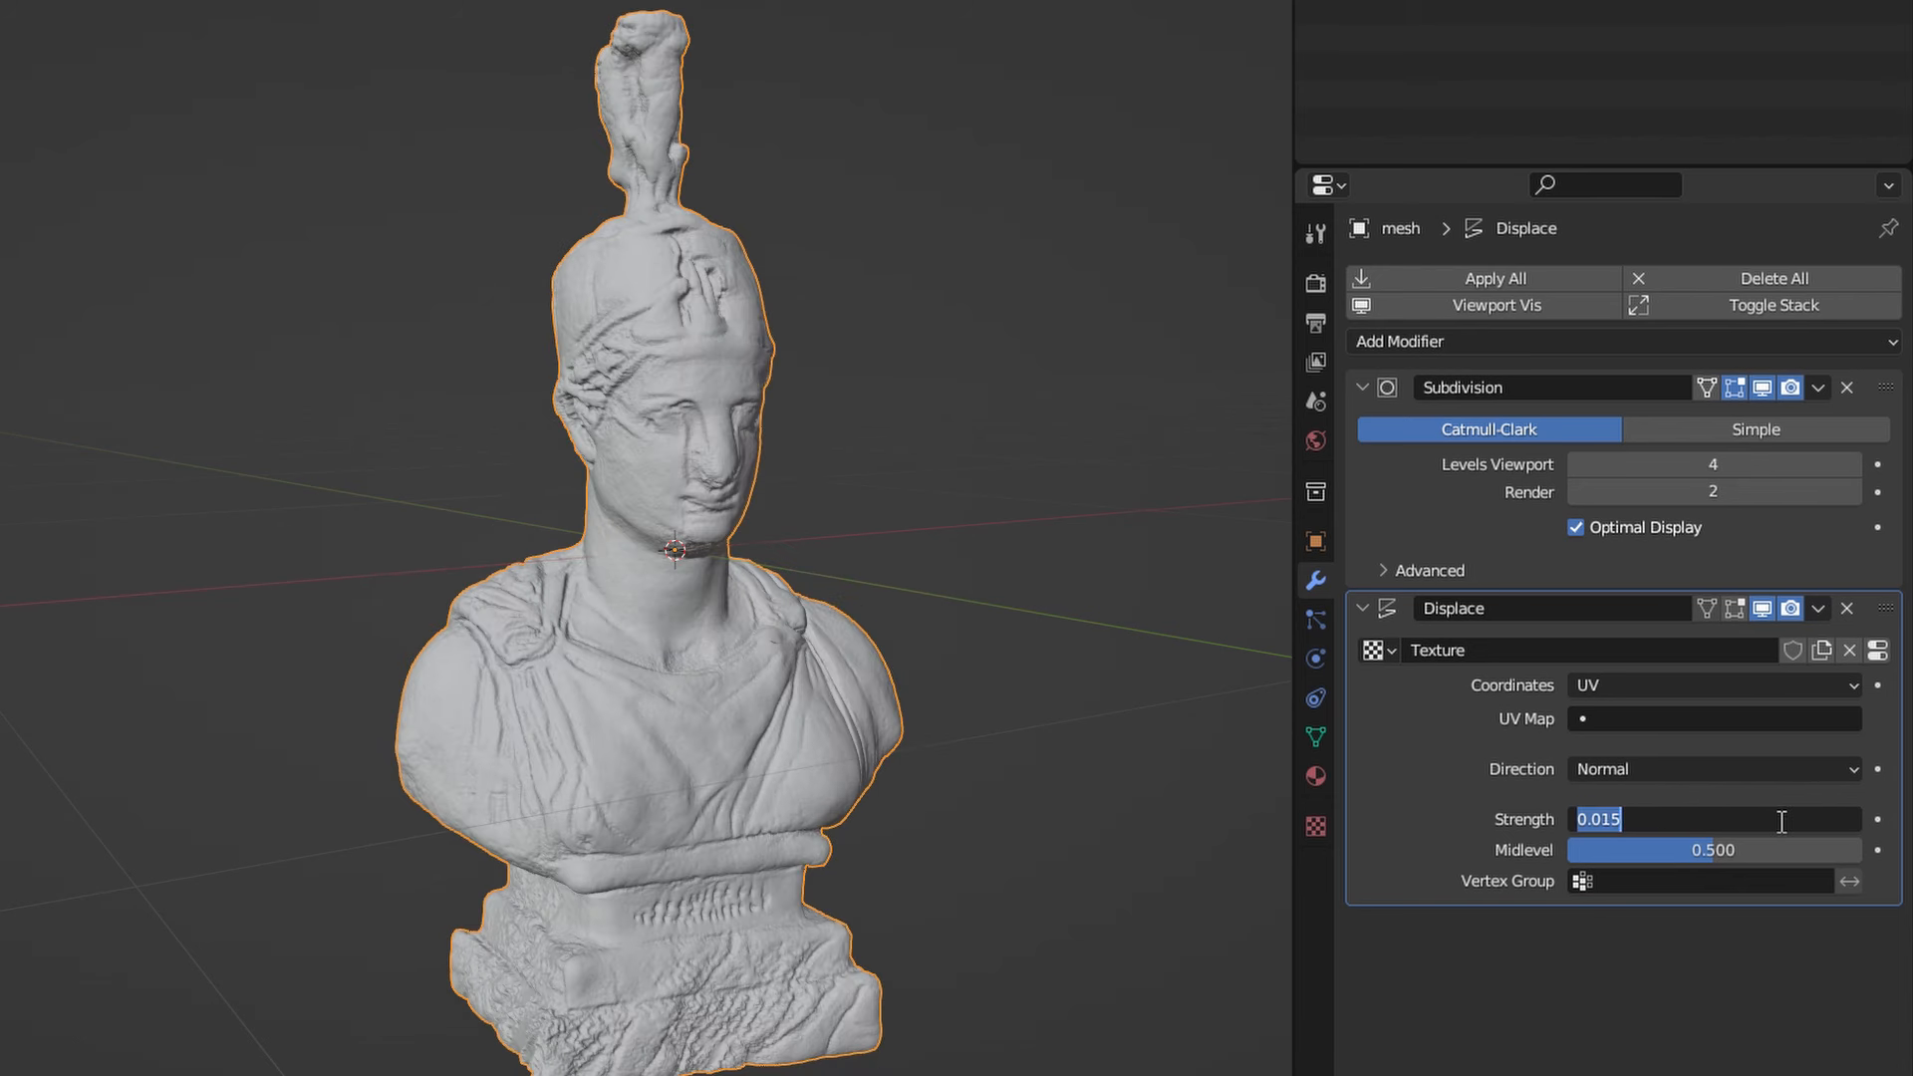
type("-.0")
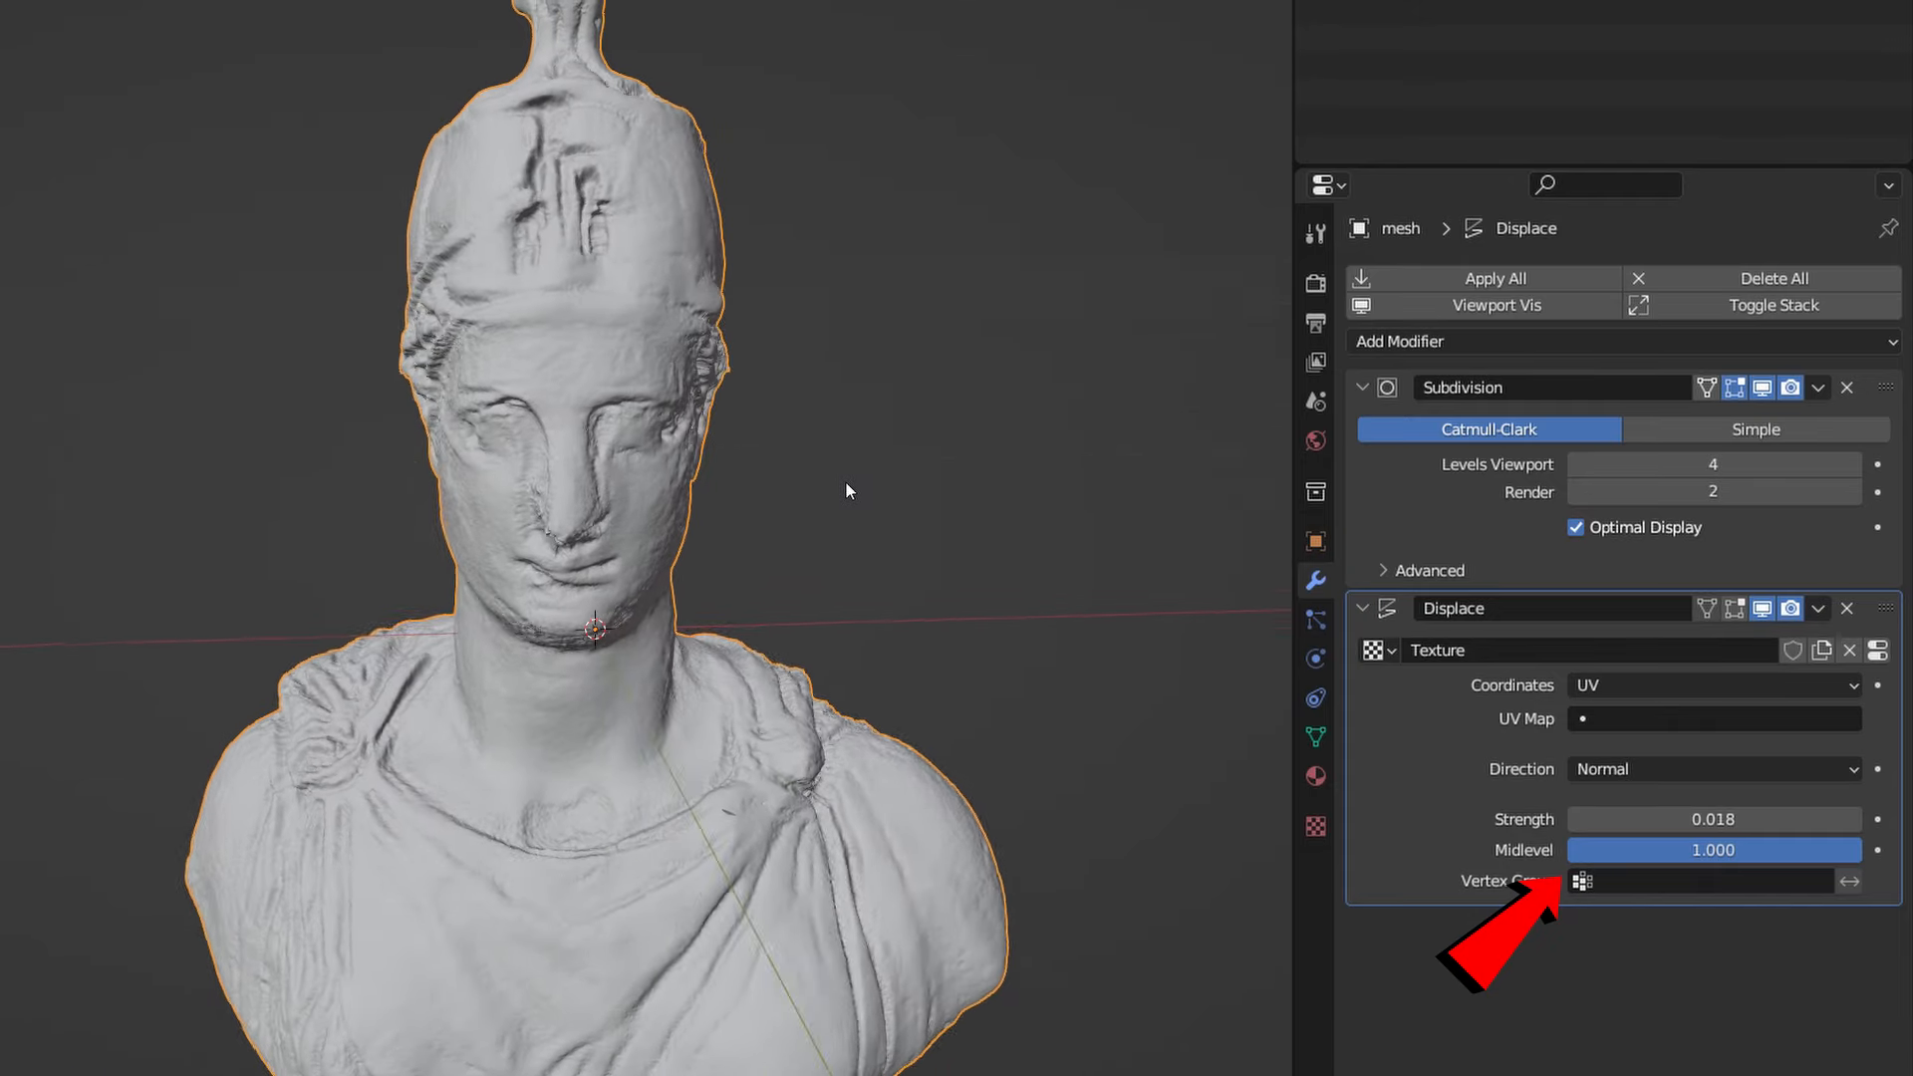
left_click(1711, 849)
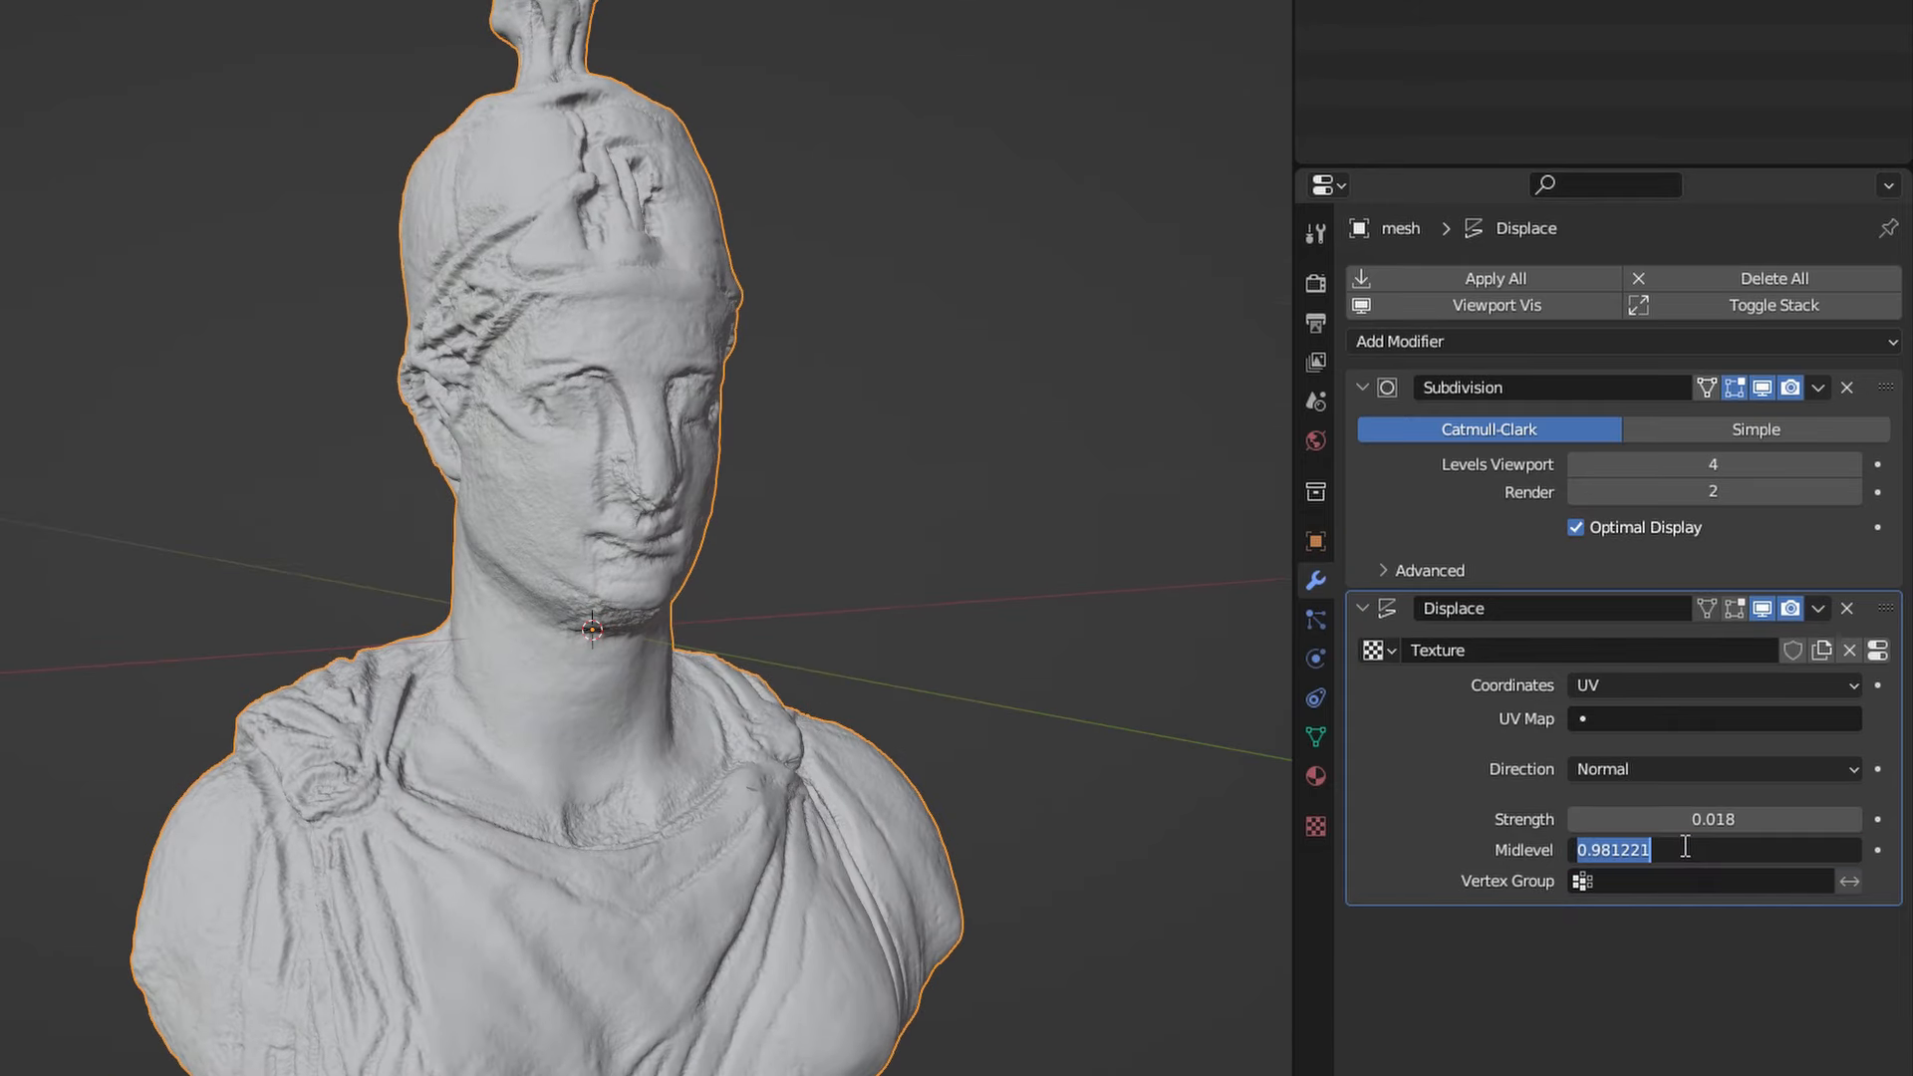
type("0.000")
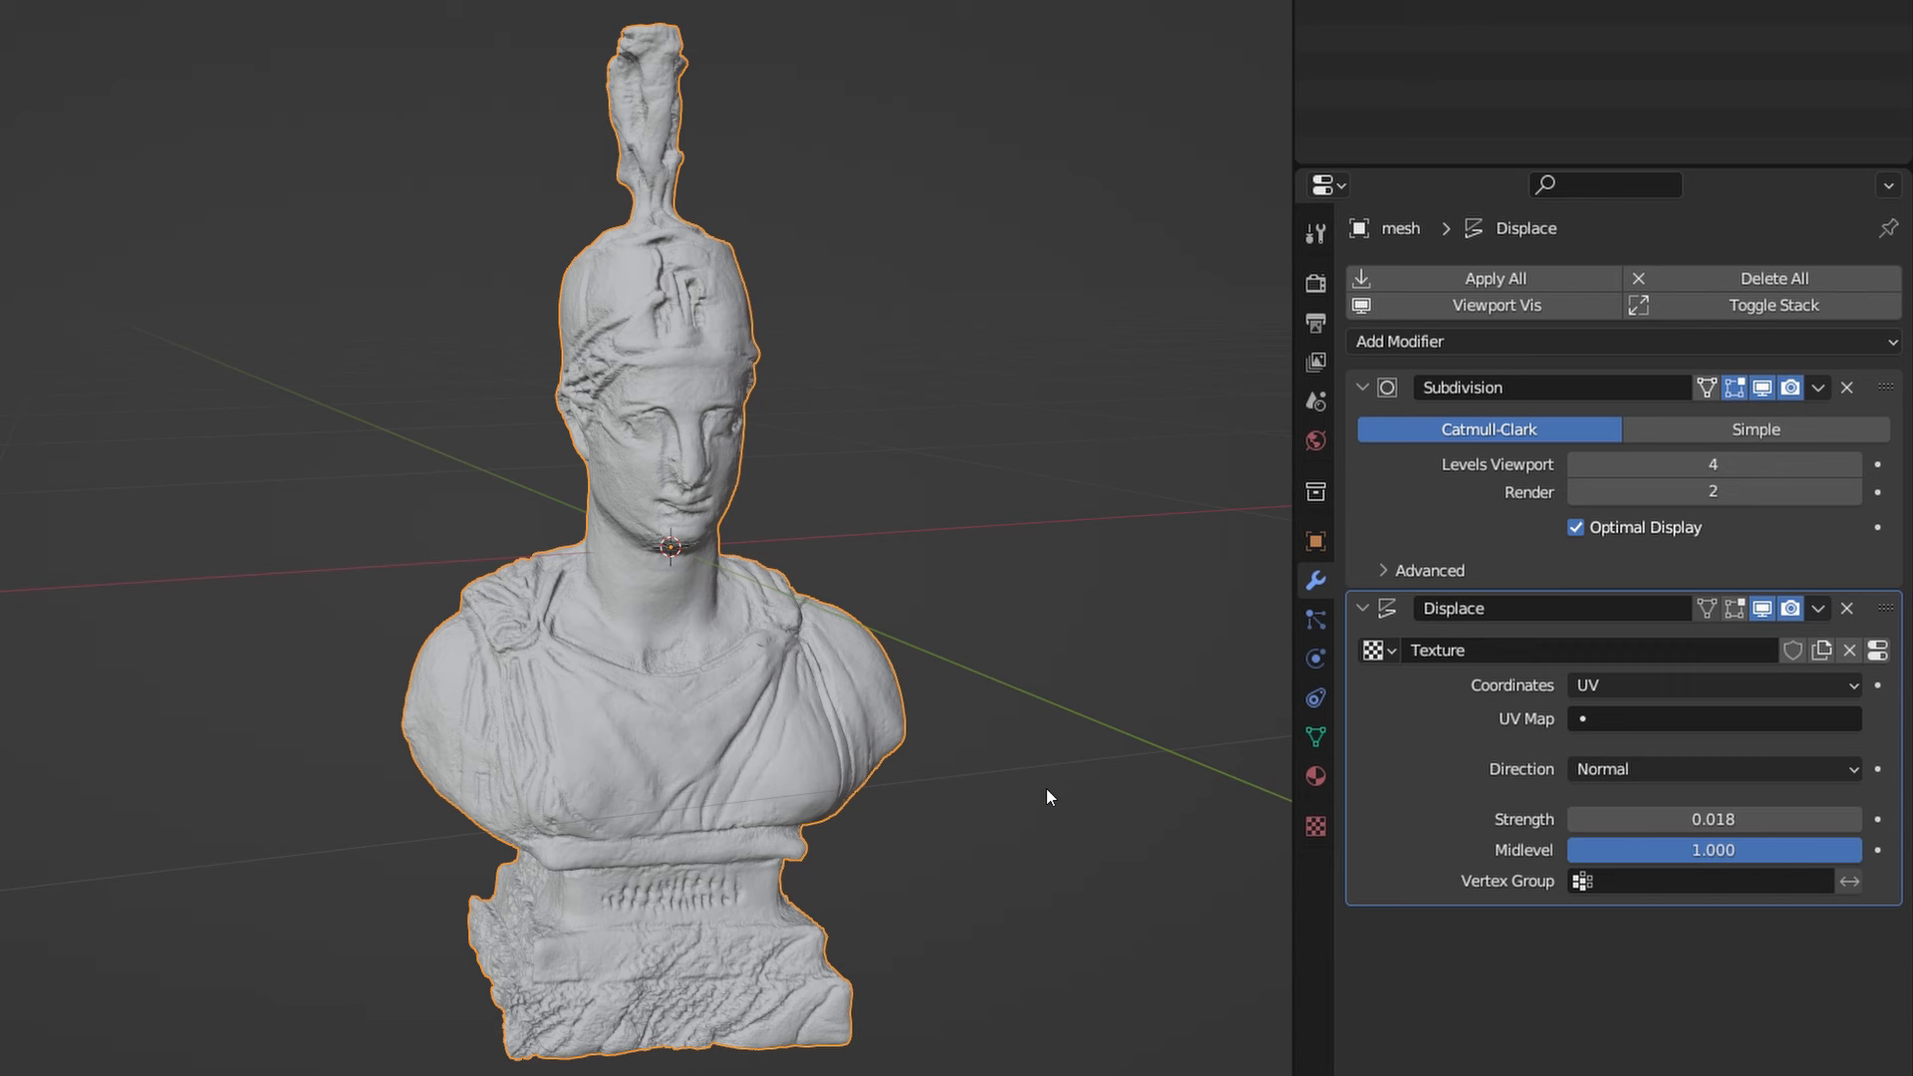
mouse_move(1773, 410)
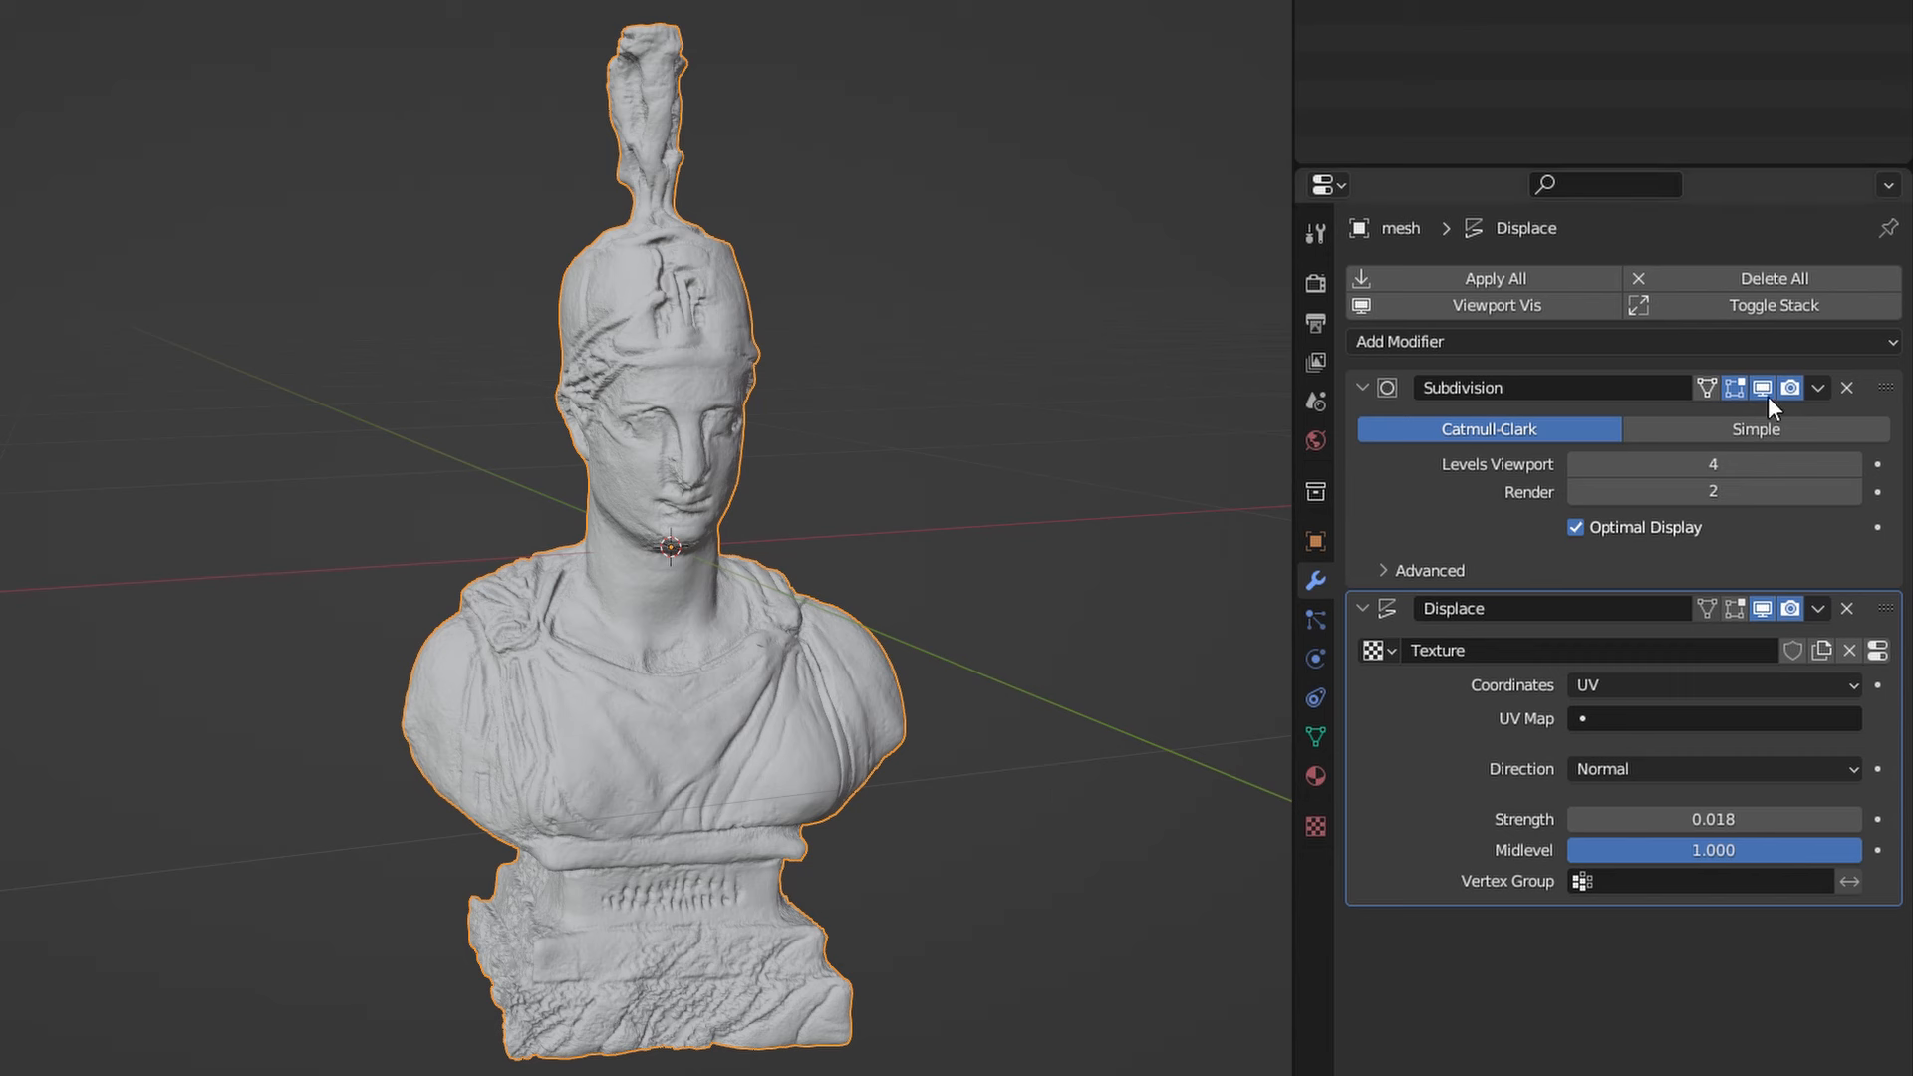
left_click(1762, 386)
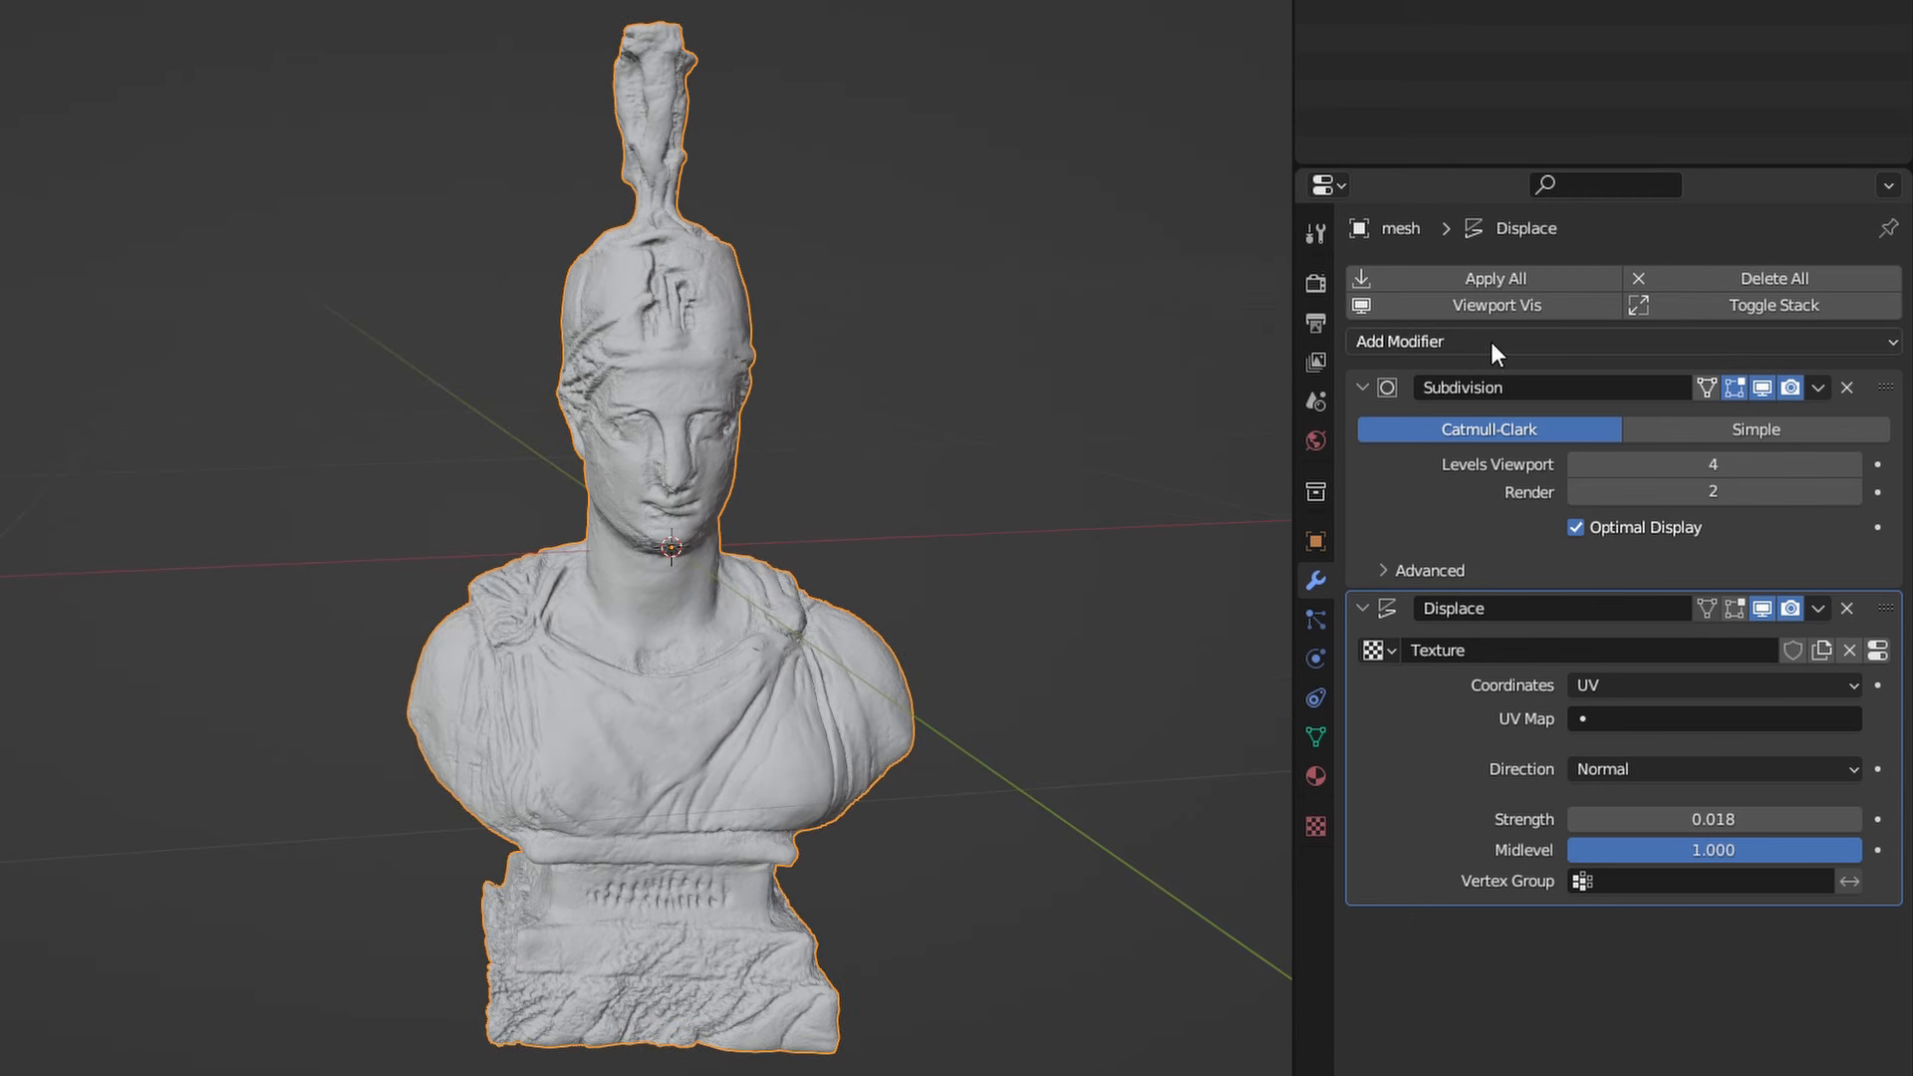
left_click(1497, 342)
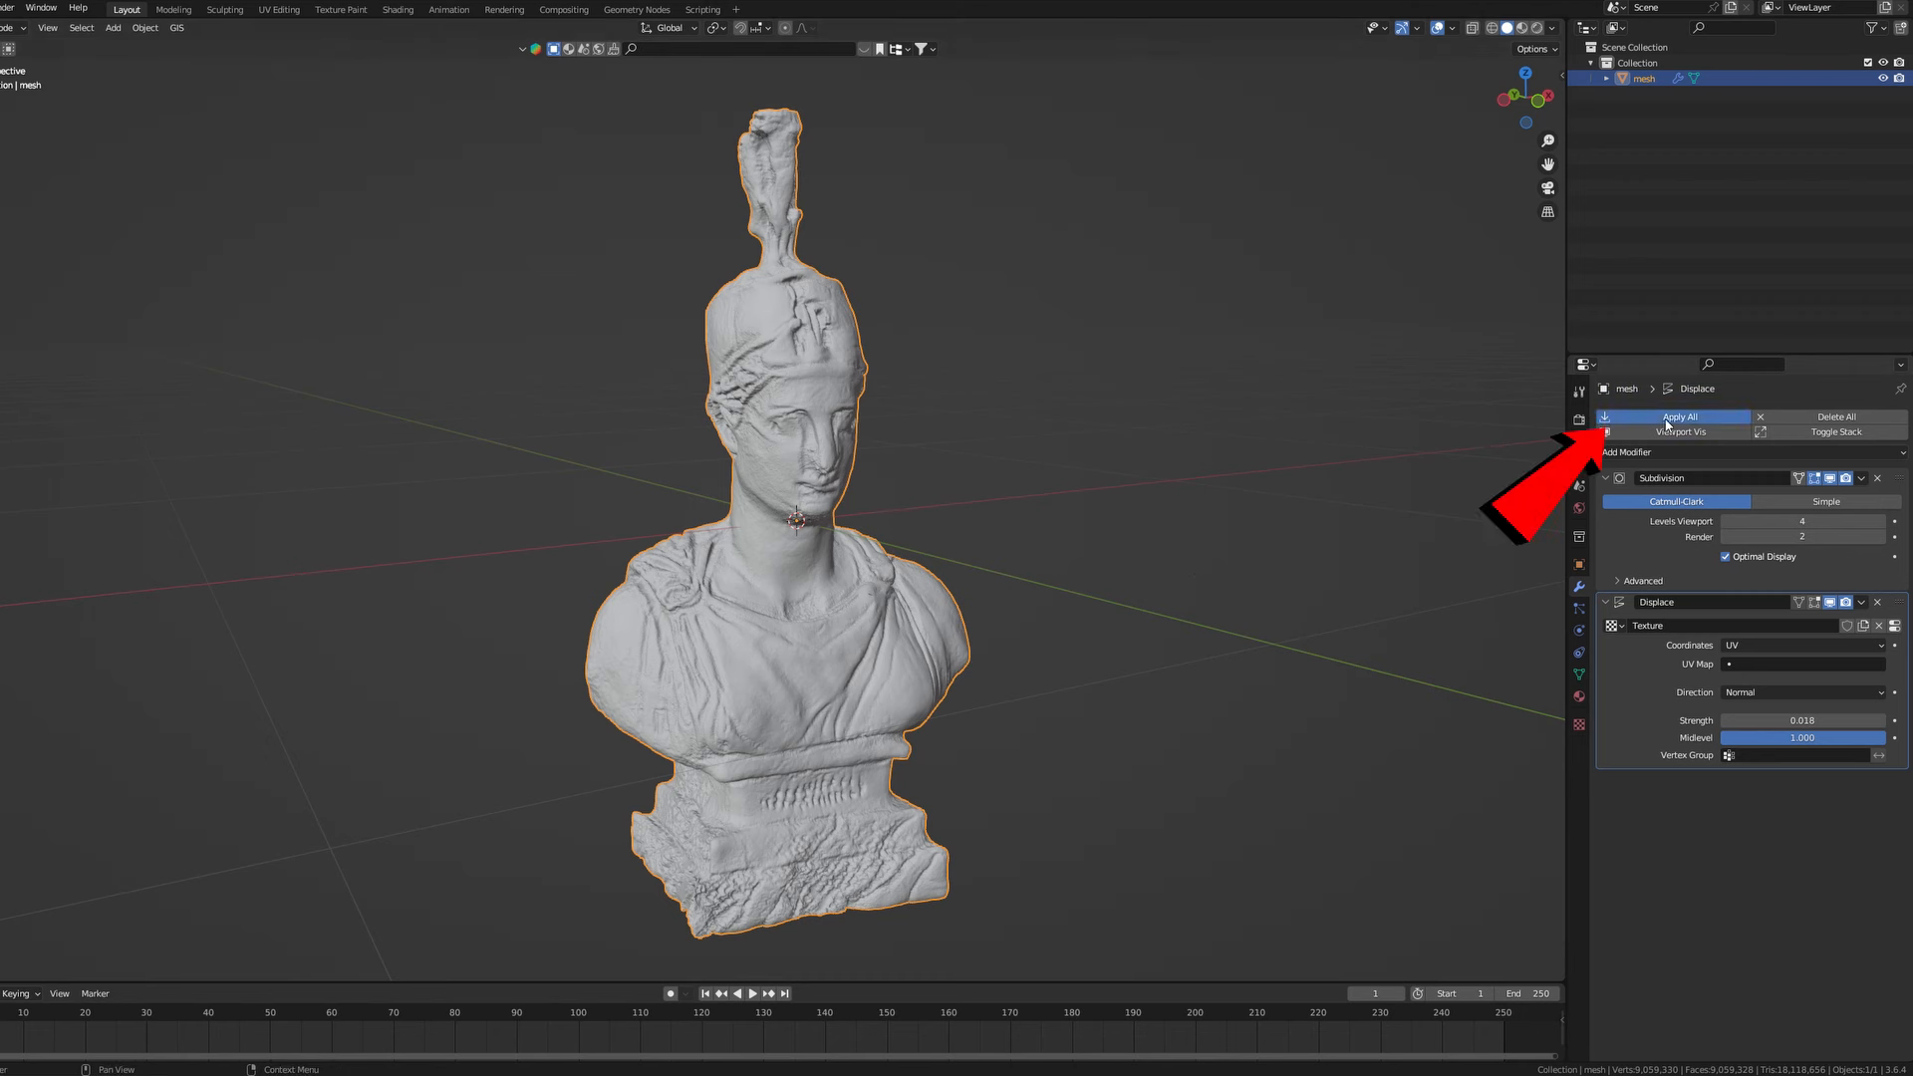
Step: Apply all modifiers, baking Subdivision and Displace into the bust mesh
left_click(1681, 417)
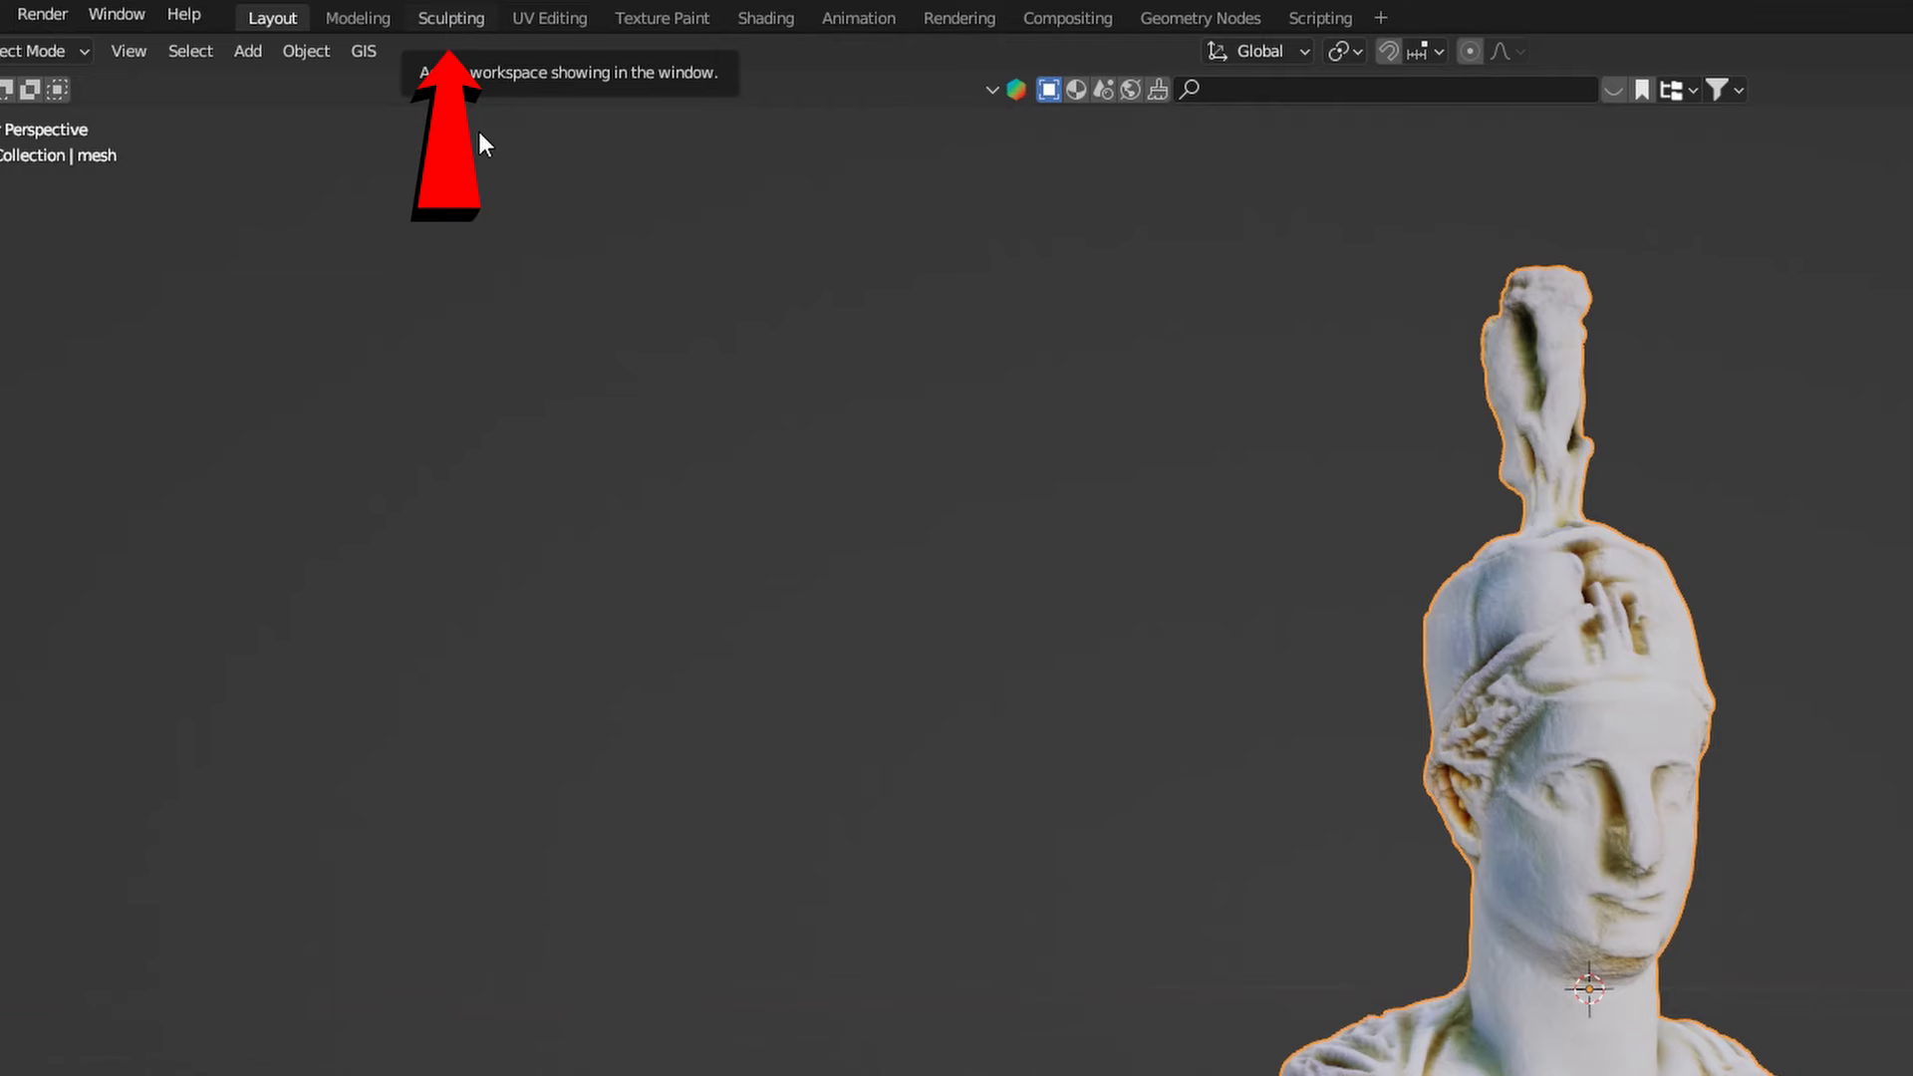
Step: In the Sculpting workspace, paint Draw-brush strokes over the upper and lower chest drapery
left_click(451, 17)
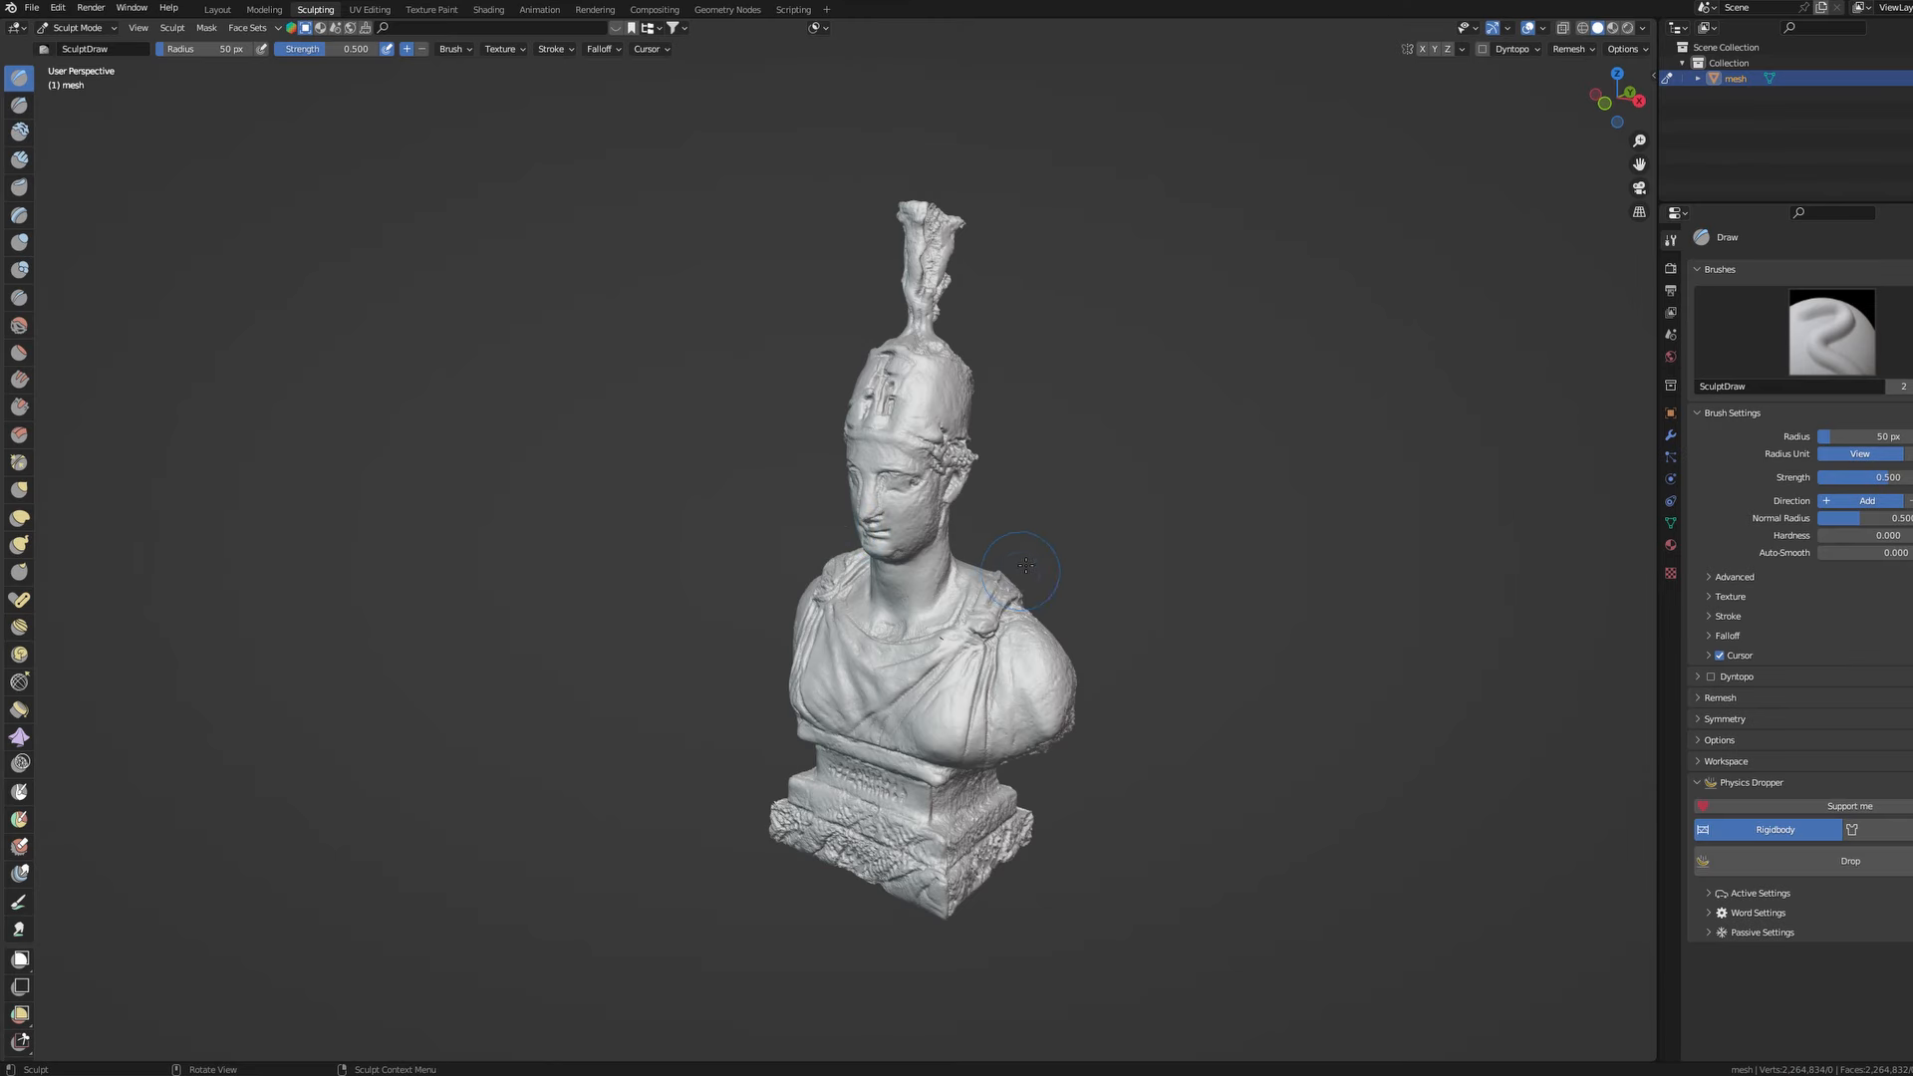
left_click_drag(1025, 567, 1006, 547)
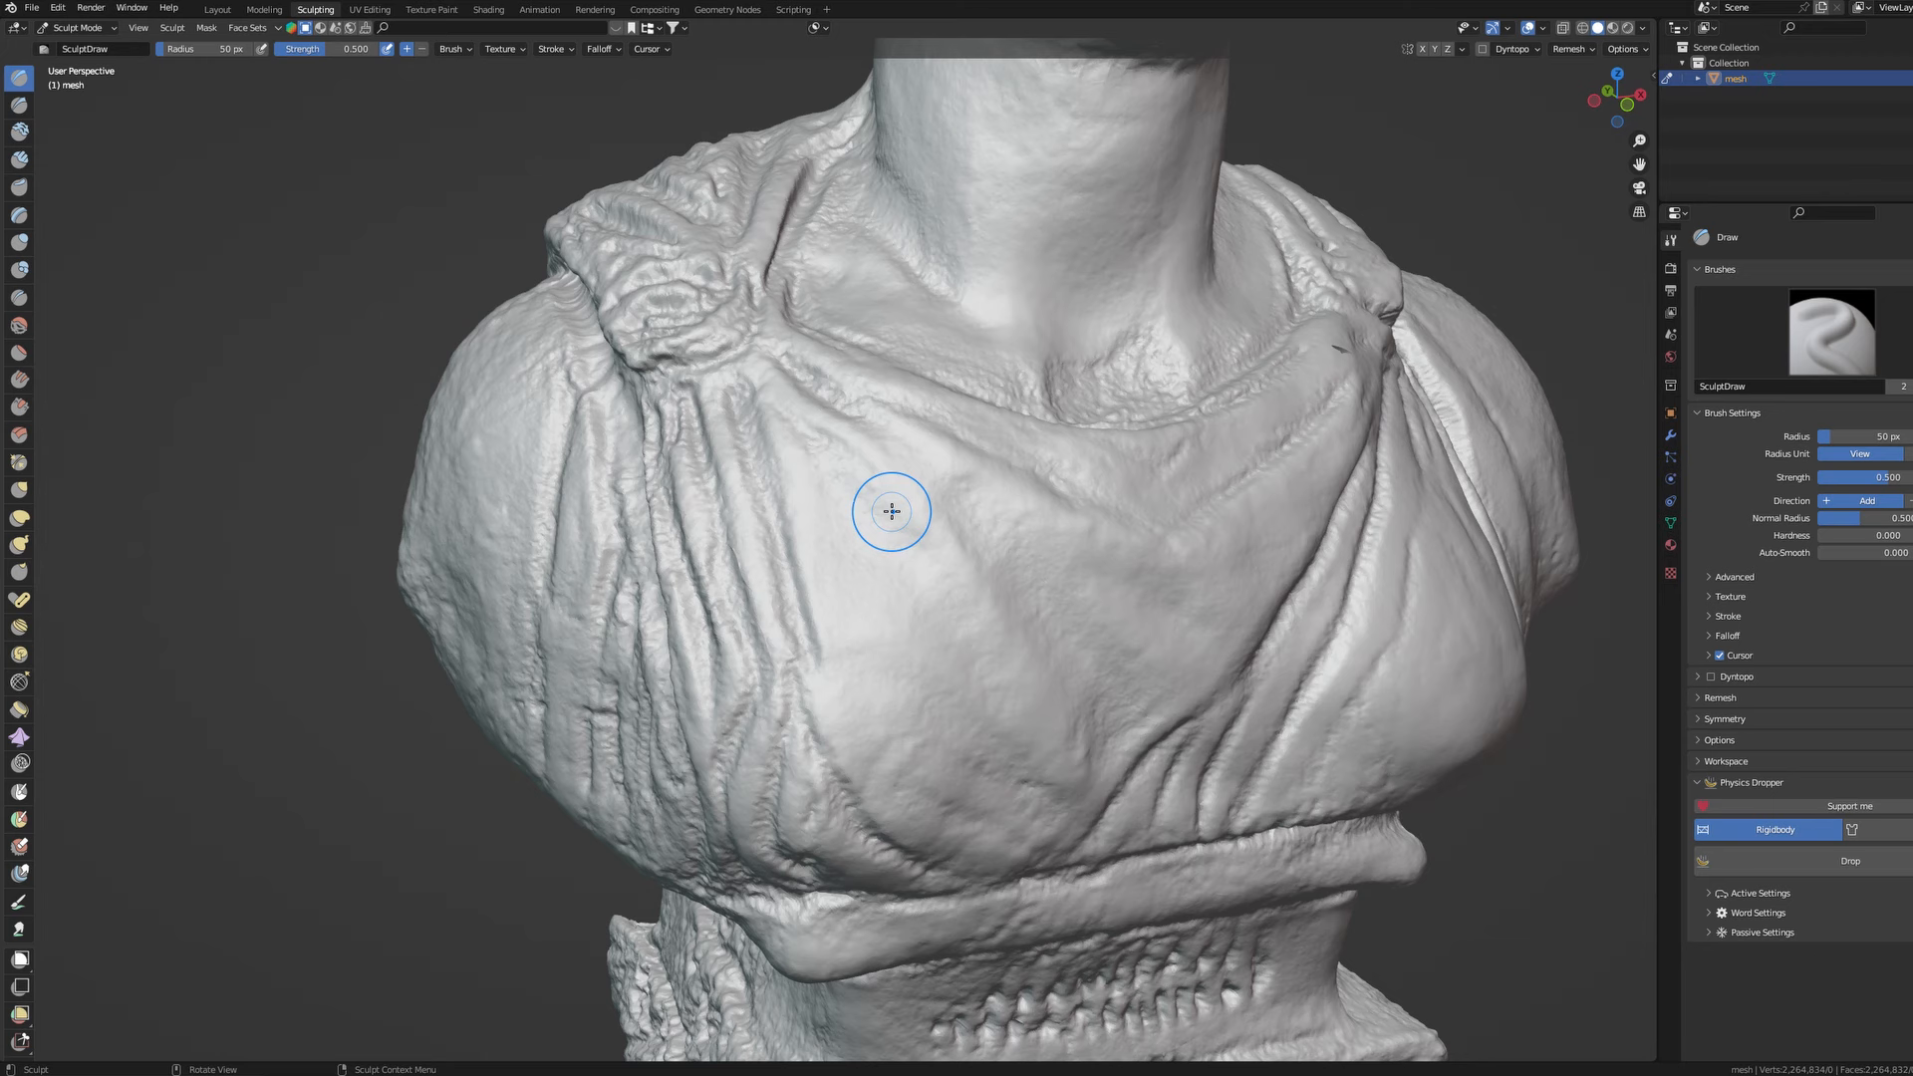
left_click_drag(890, 511, 1006, 630)
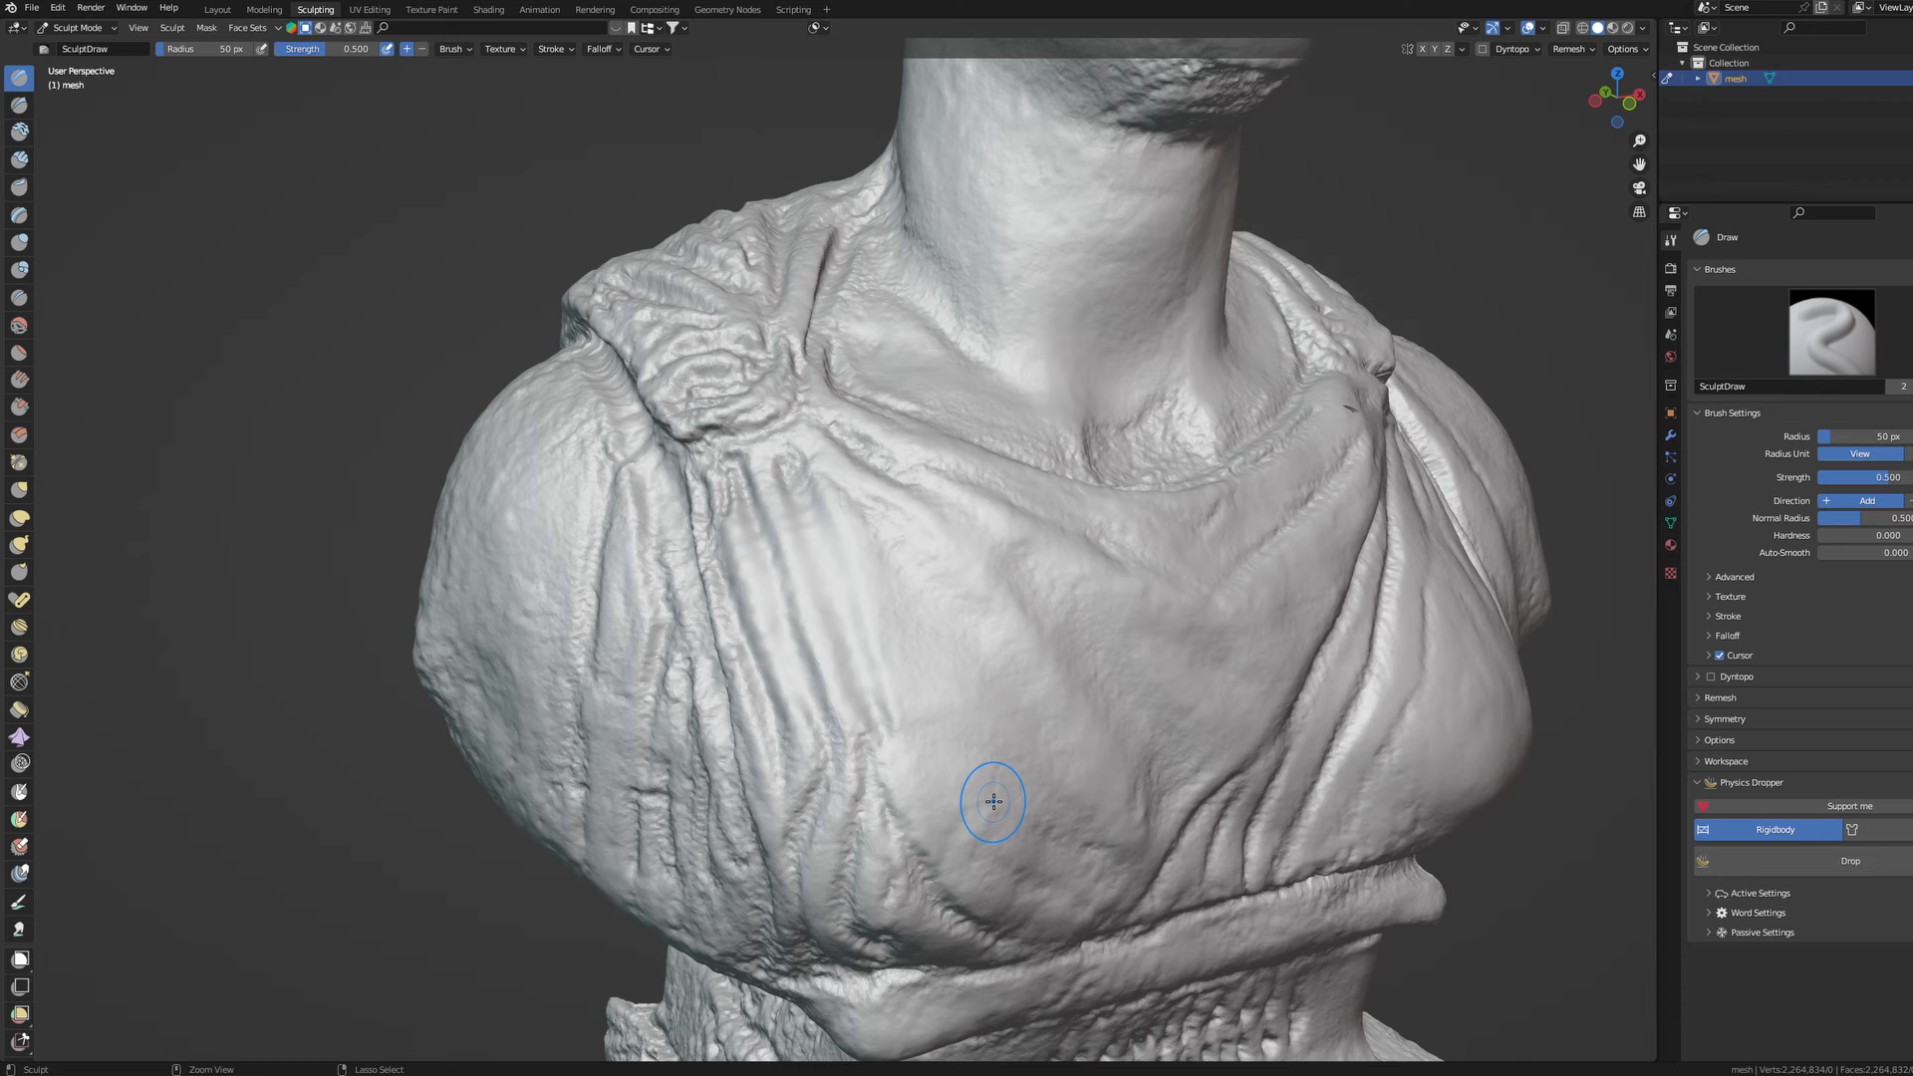
left_click_drag(989, 794, 1055, 629)
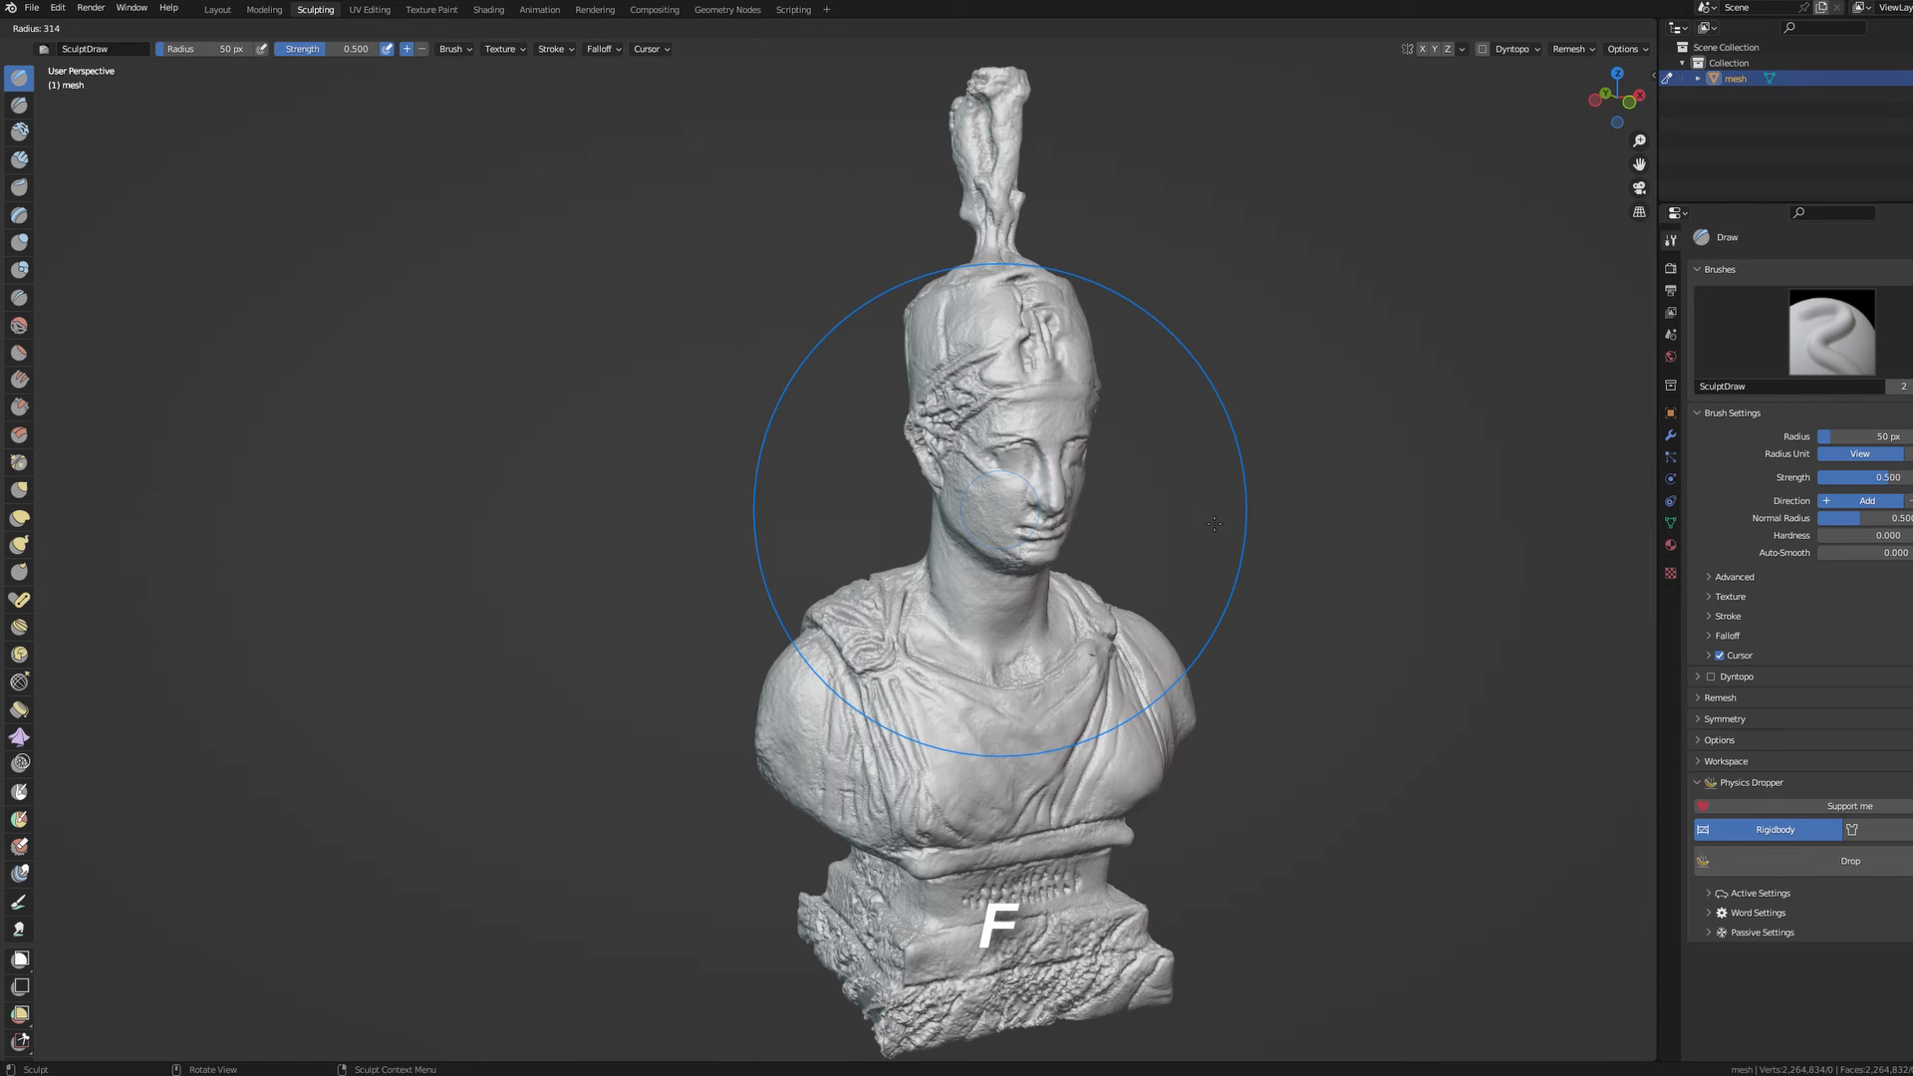
Step: Shrink the Draw brush and sculpt over the helmet front and the brow
key("shift+f")
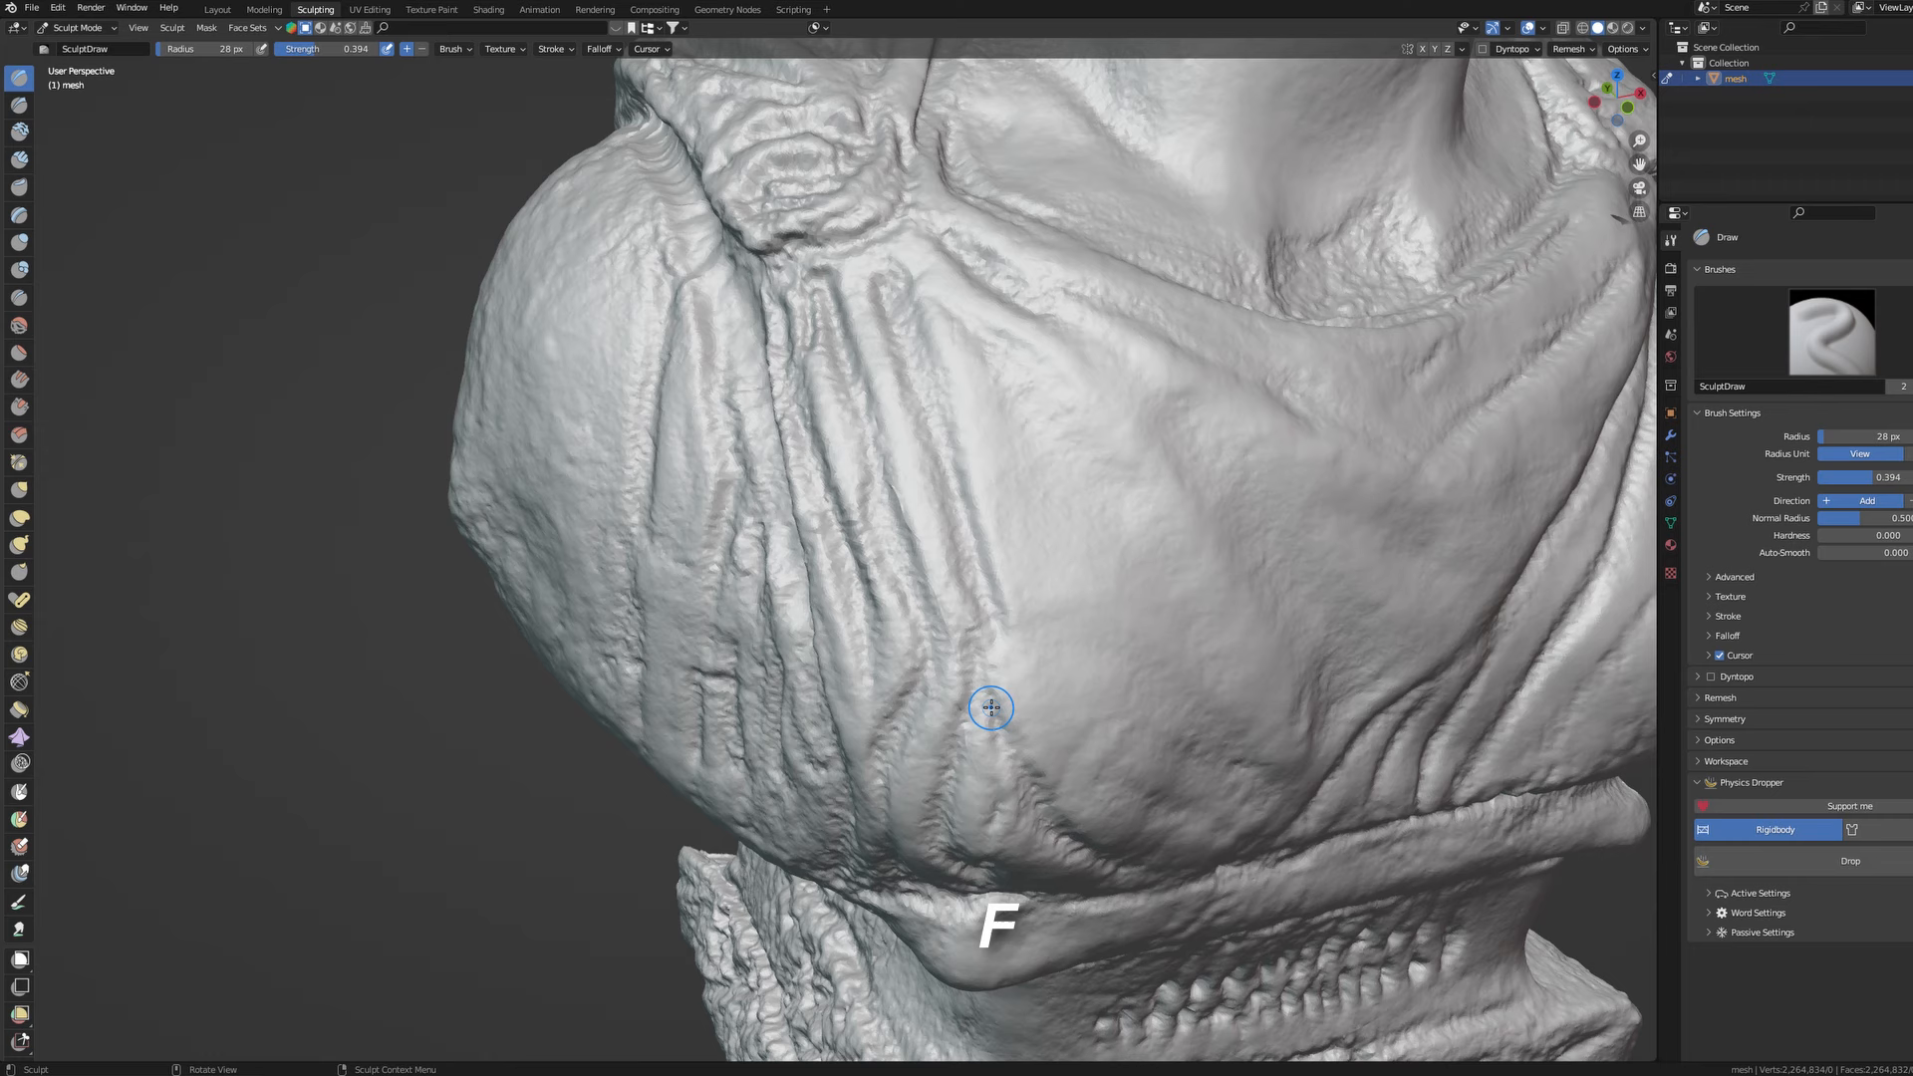
key("shift+f")
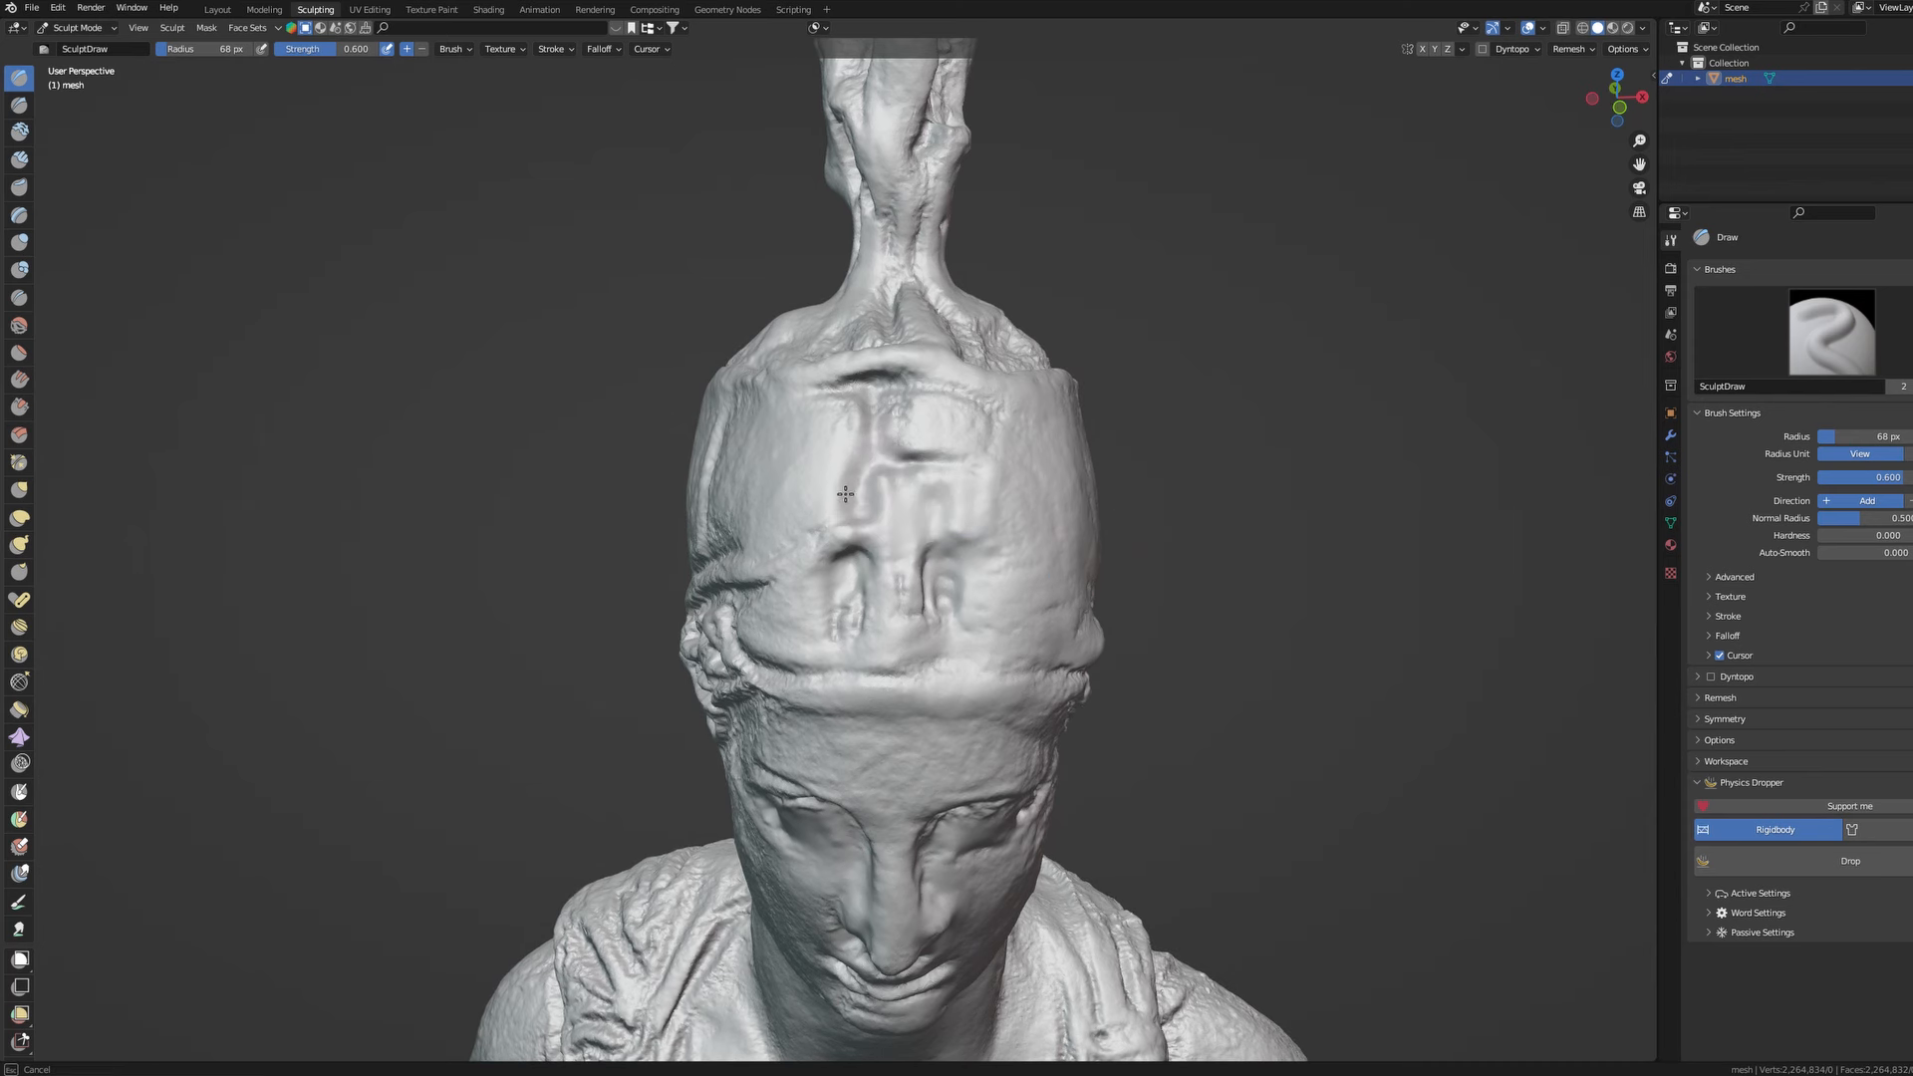
left_click_drag(844, 494, 952, 580)
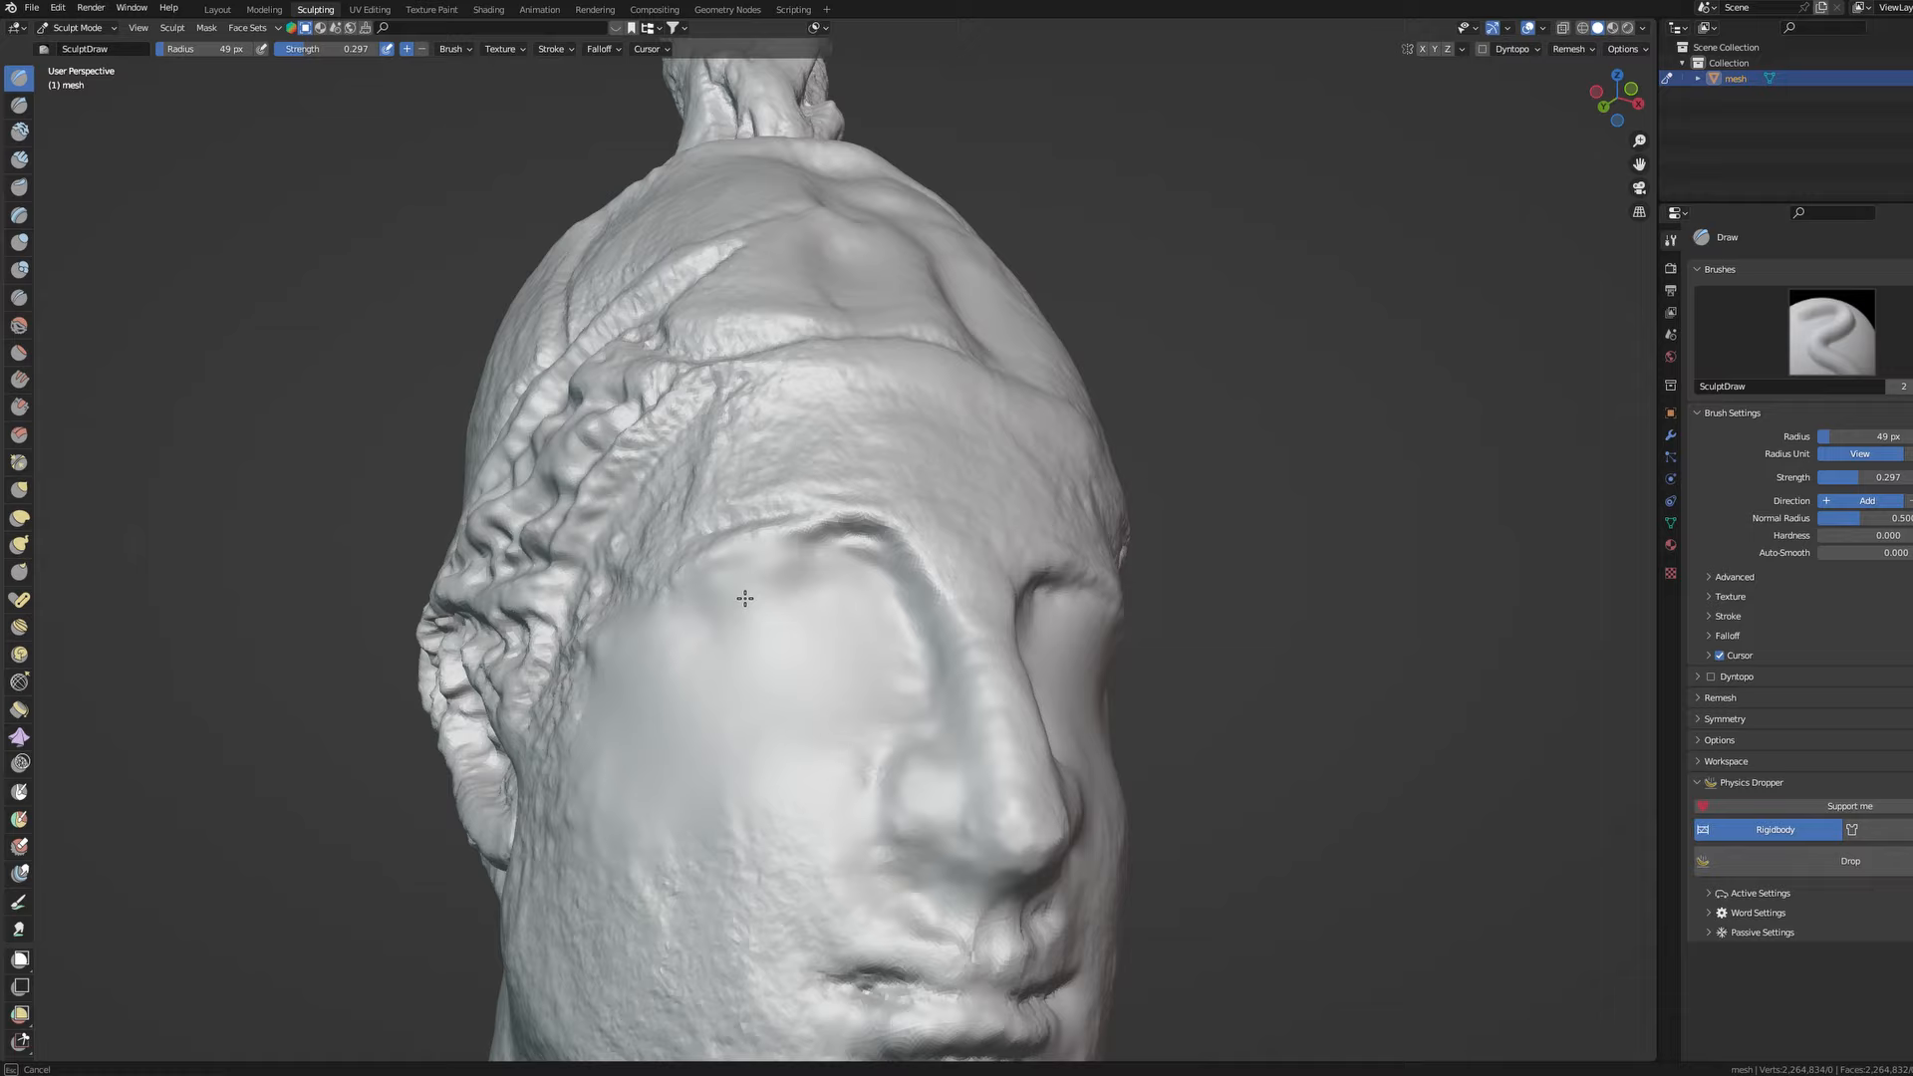
left_click_drag(744, 598, 1015, 464)
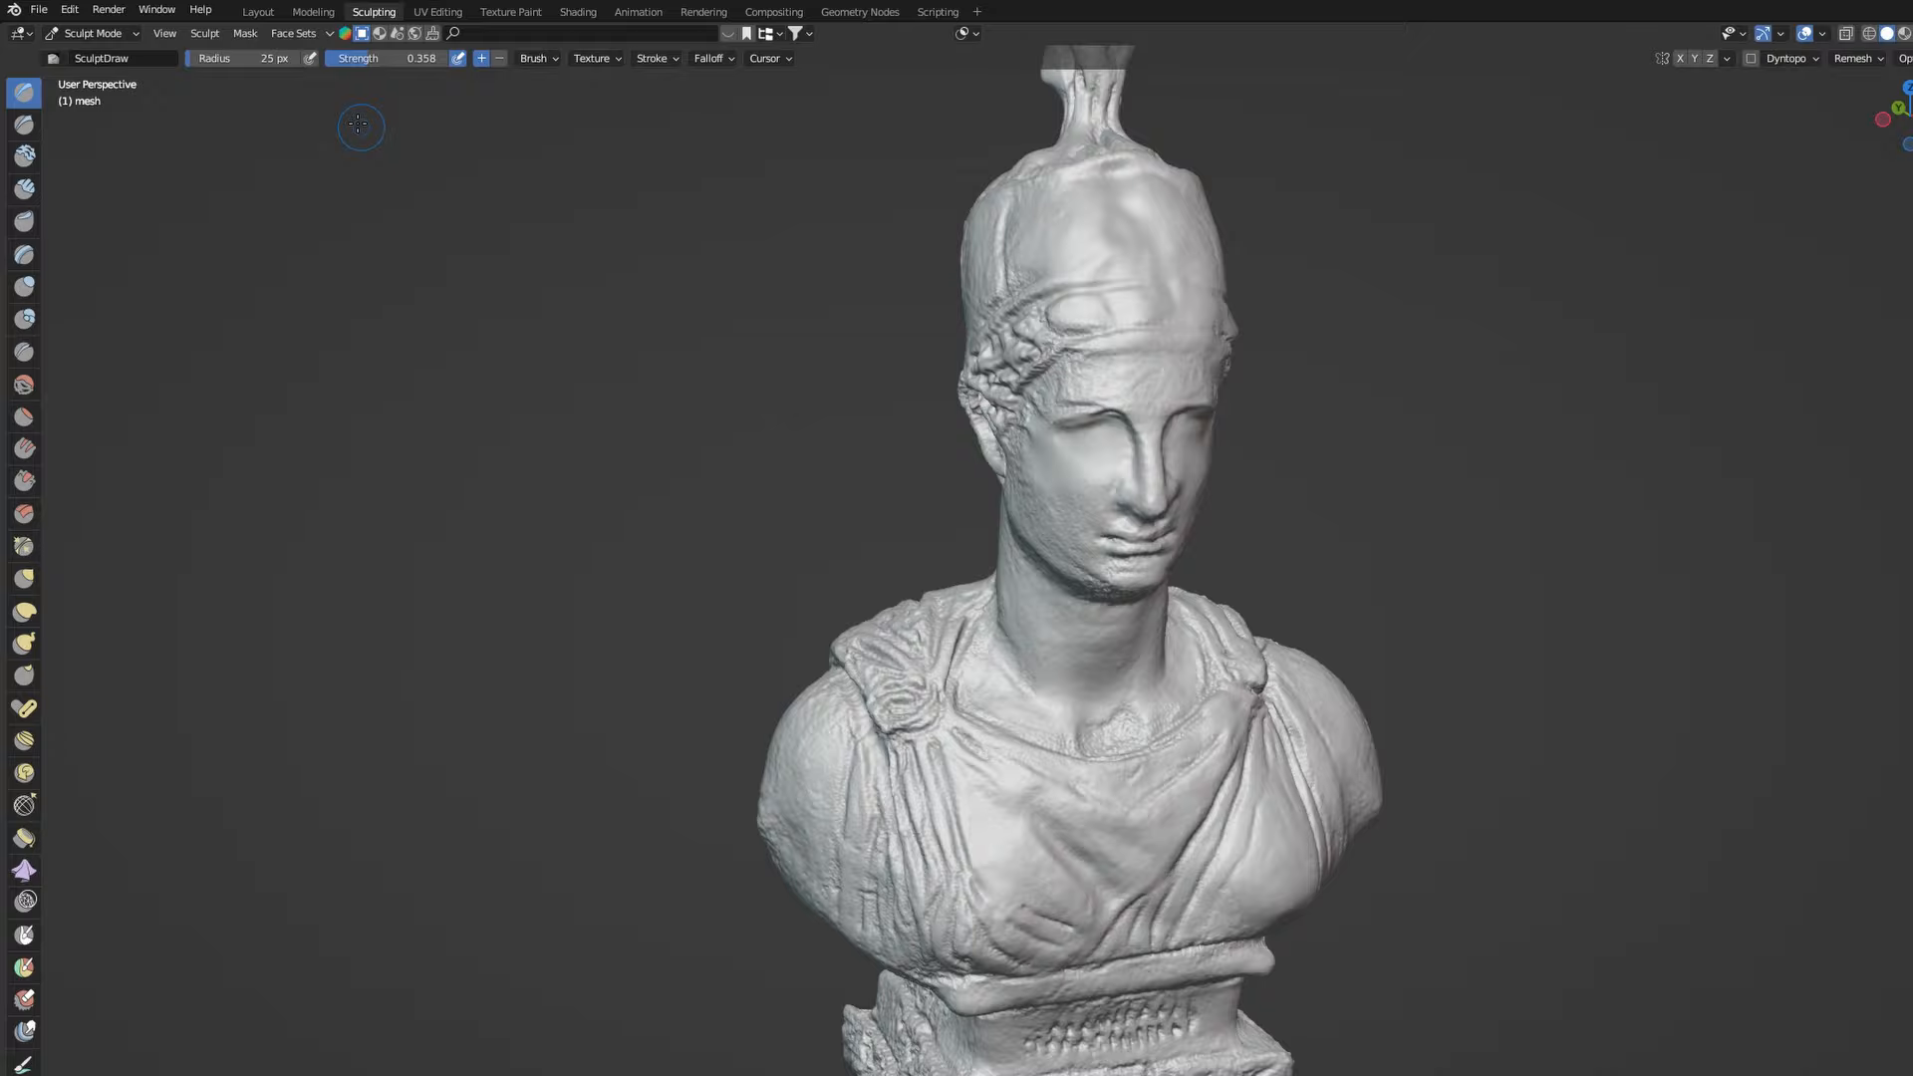
Step: From the Layout workspace, export the bust to STL with Selection Only ticked
left_click(289, 12)
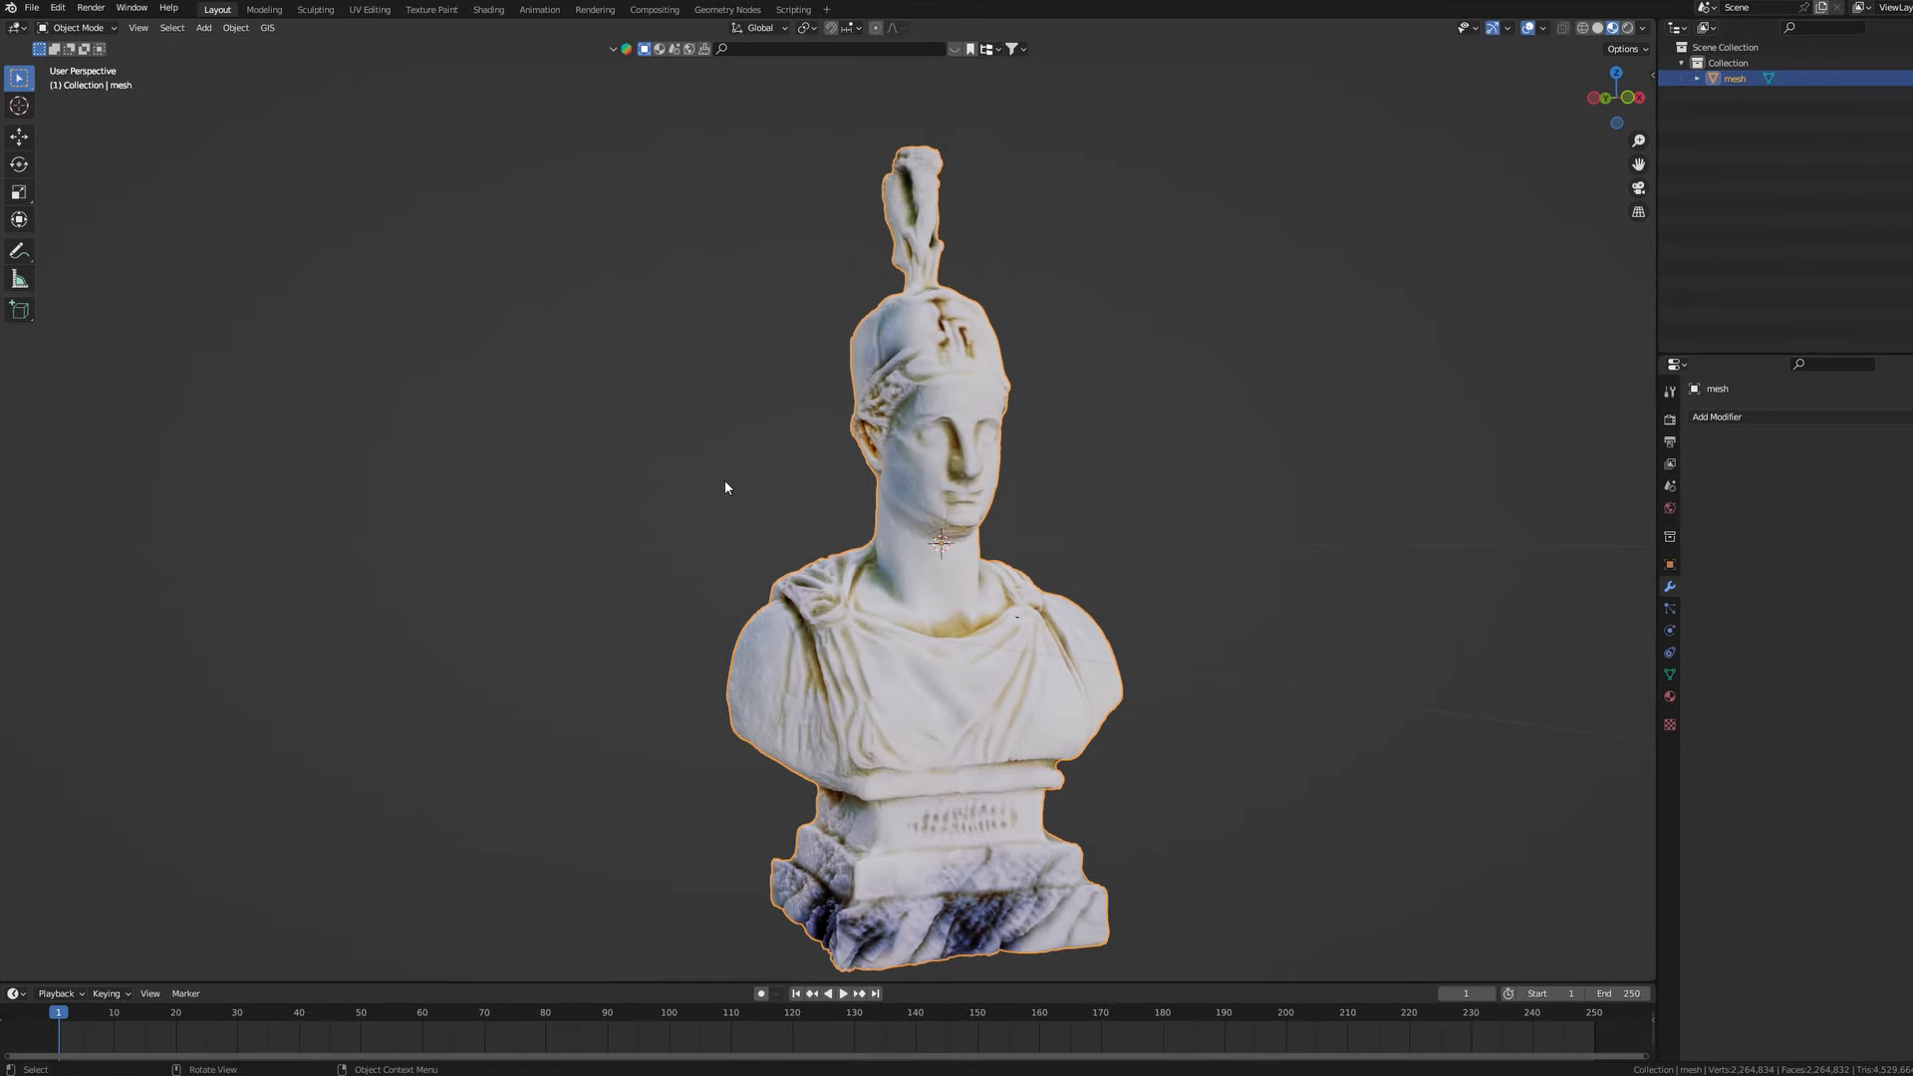
left_click(32, 27)
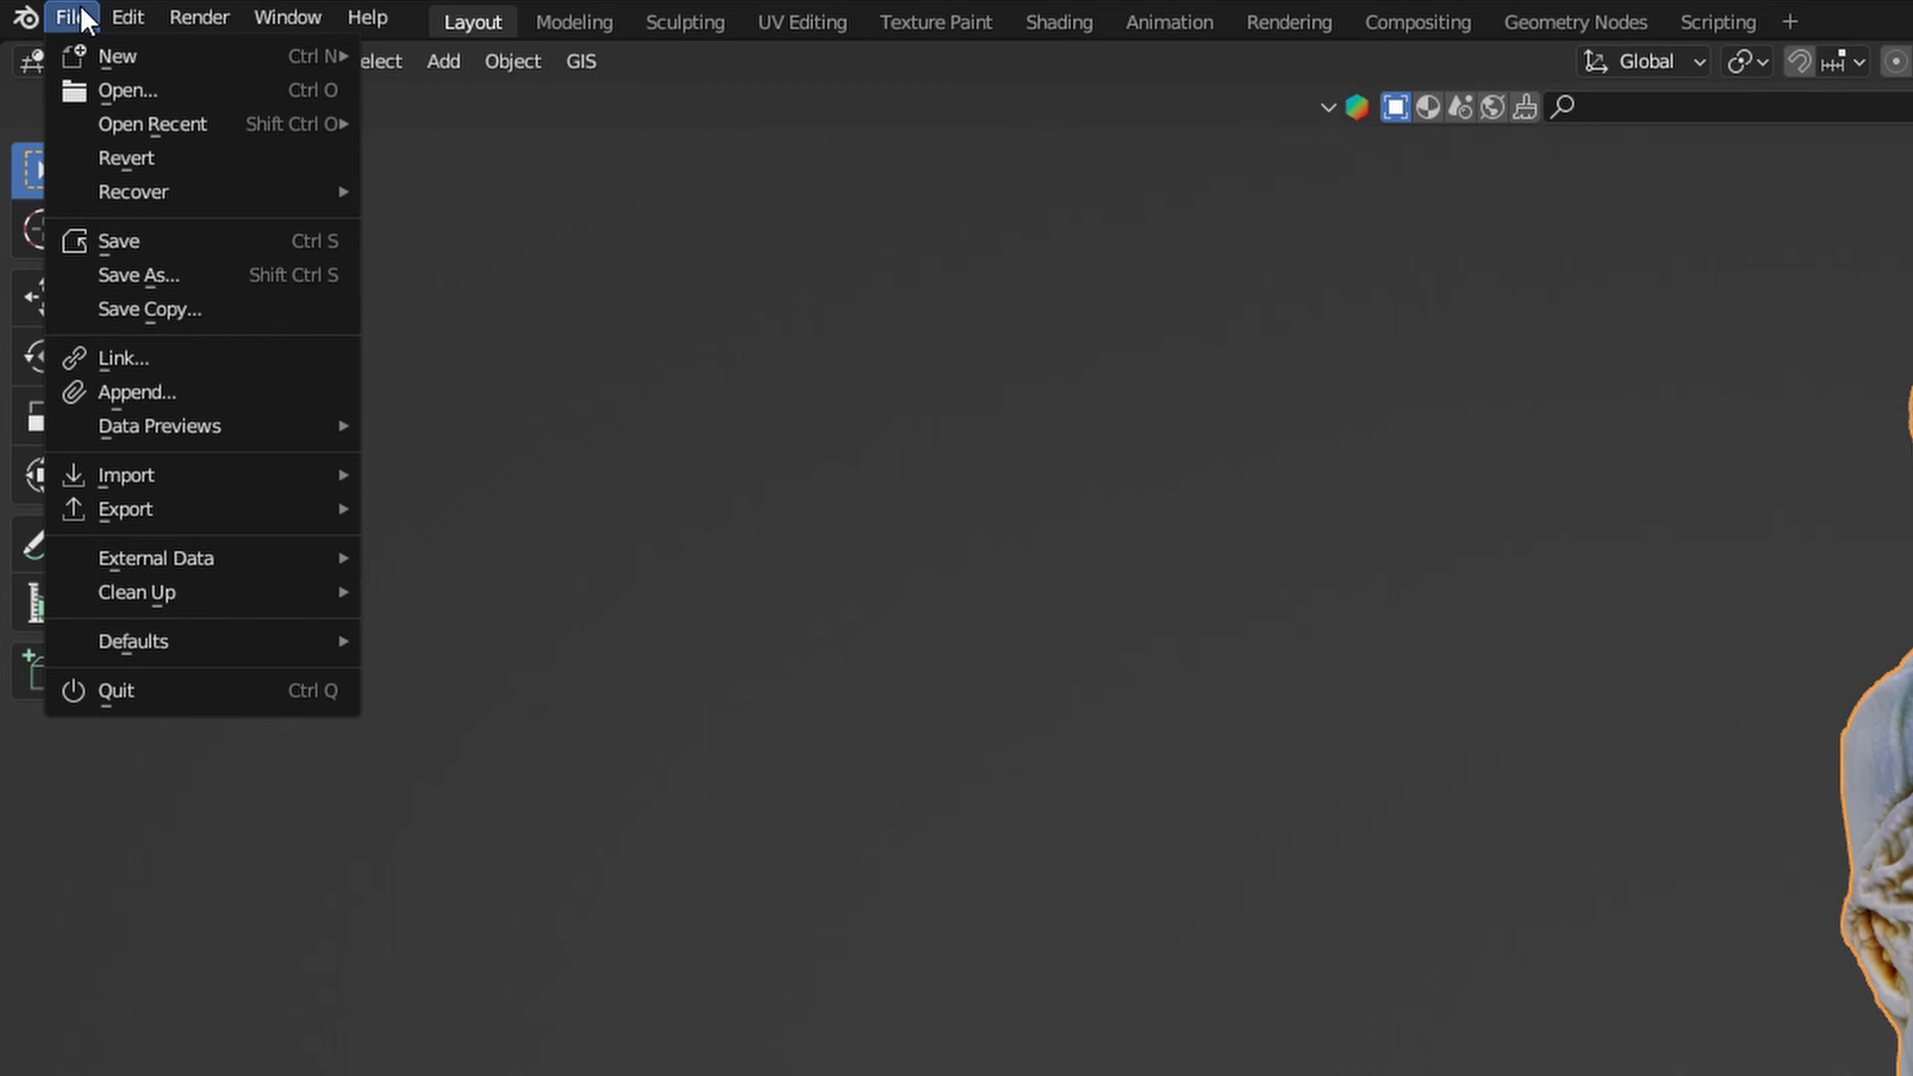
mouse_move(125, 509)
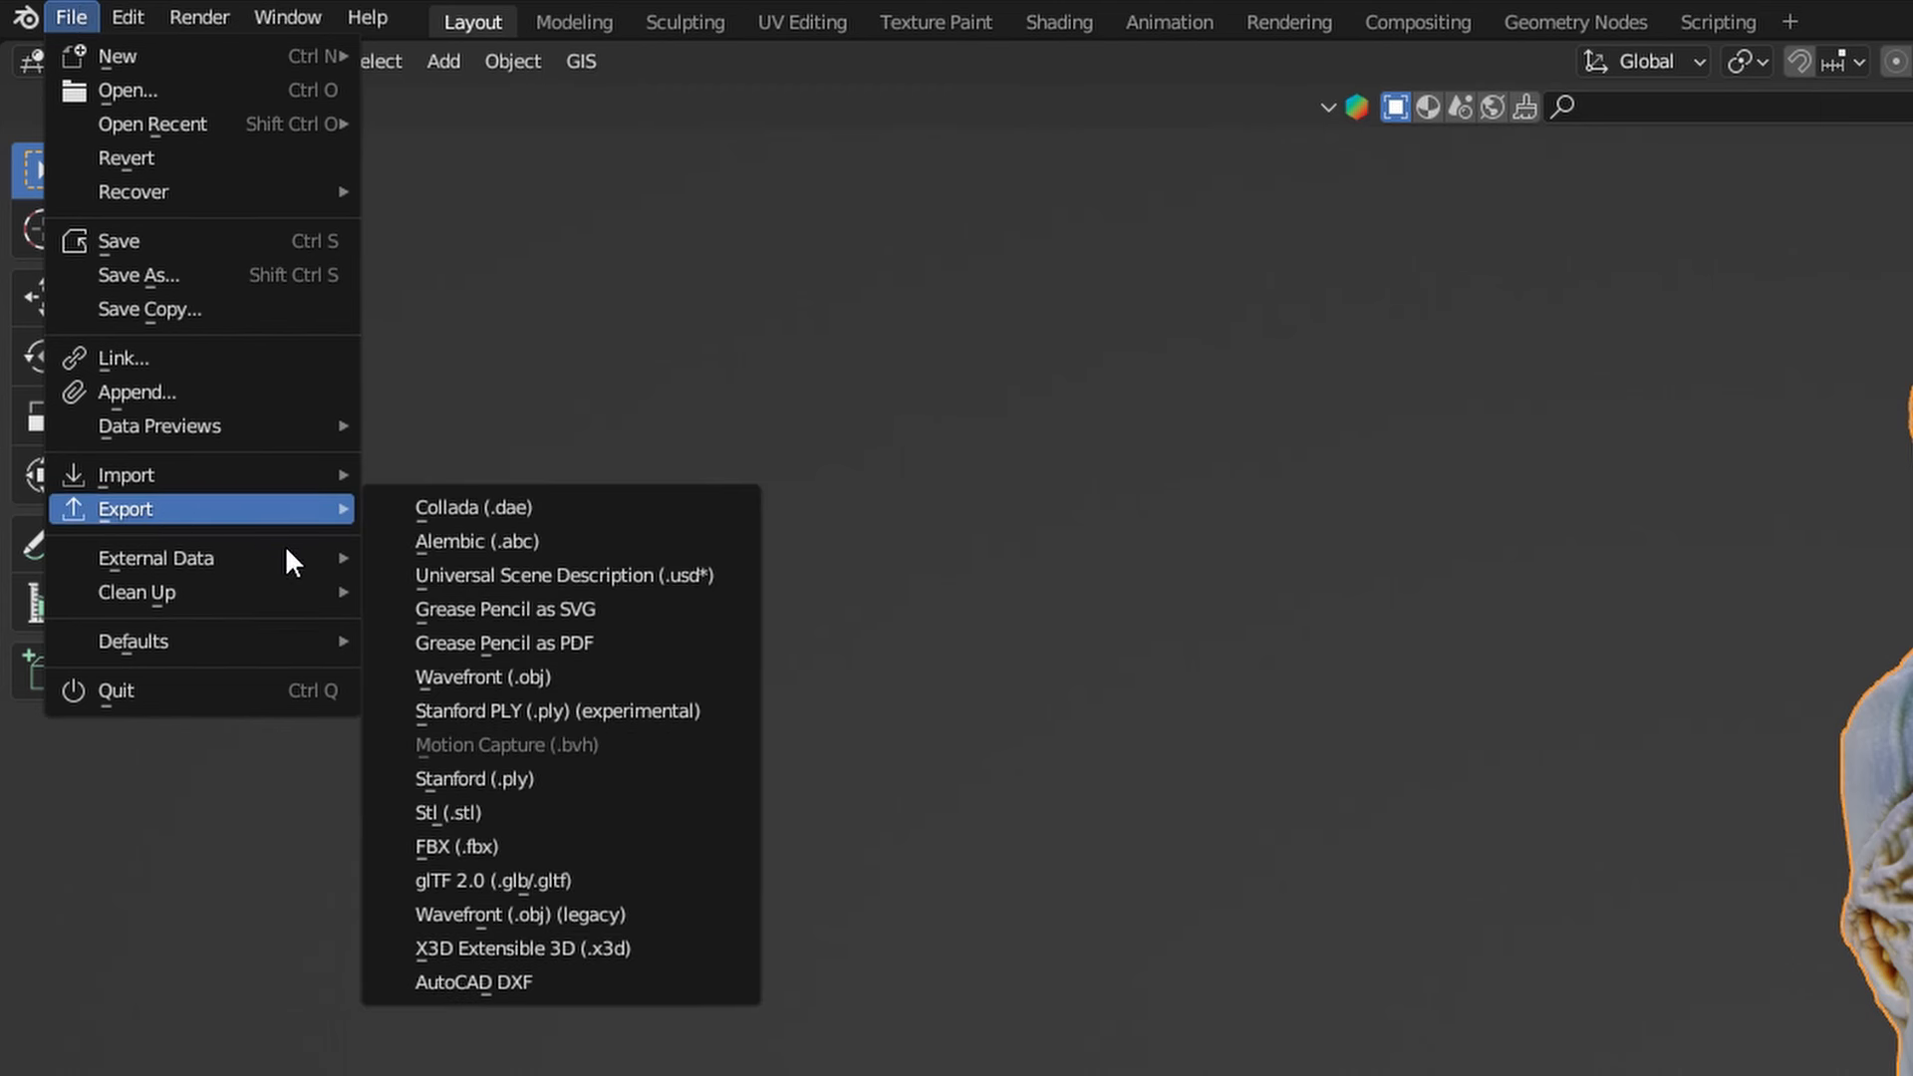
mouse_move(559, 814)
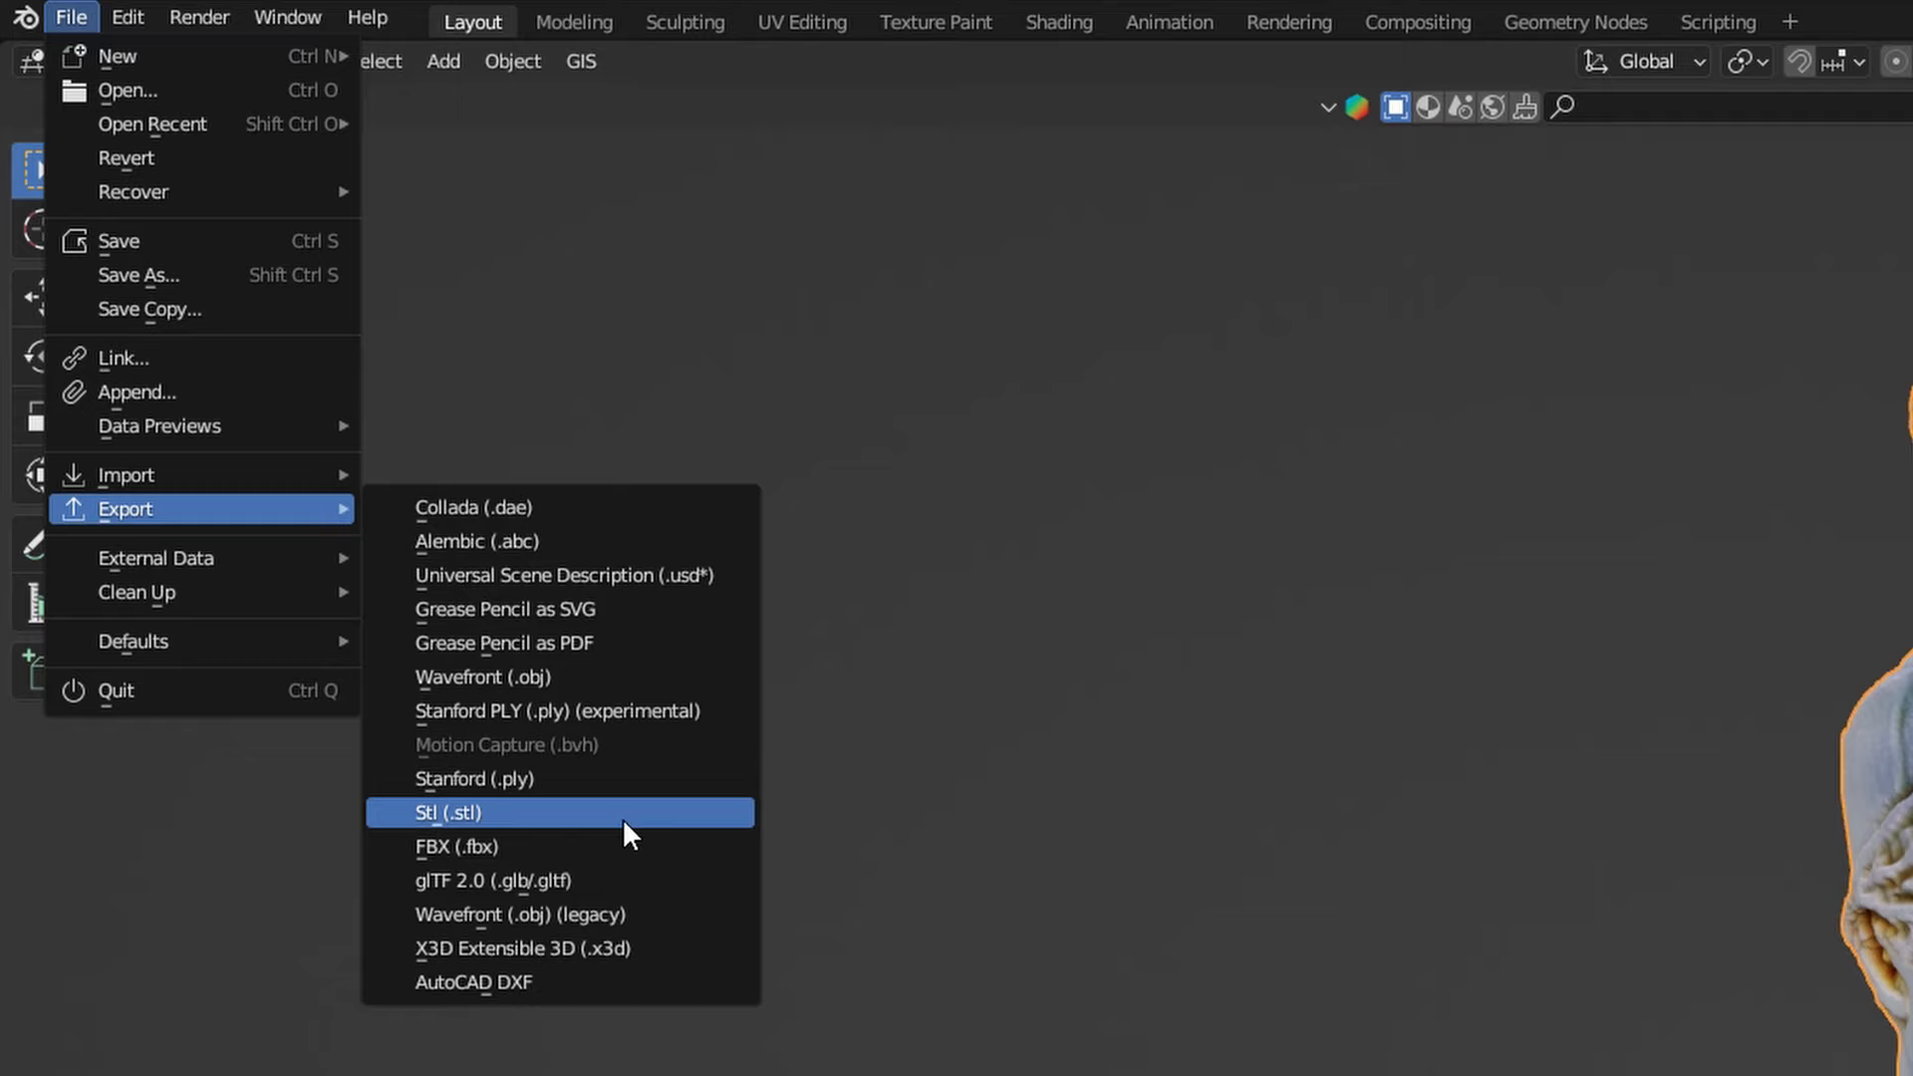
left_click(447, 813)
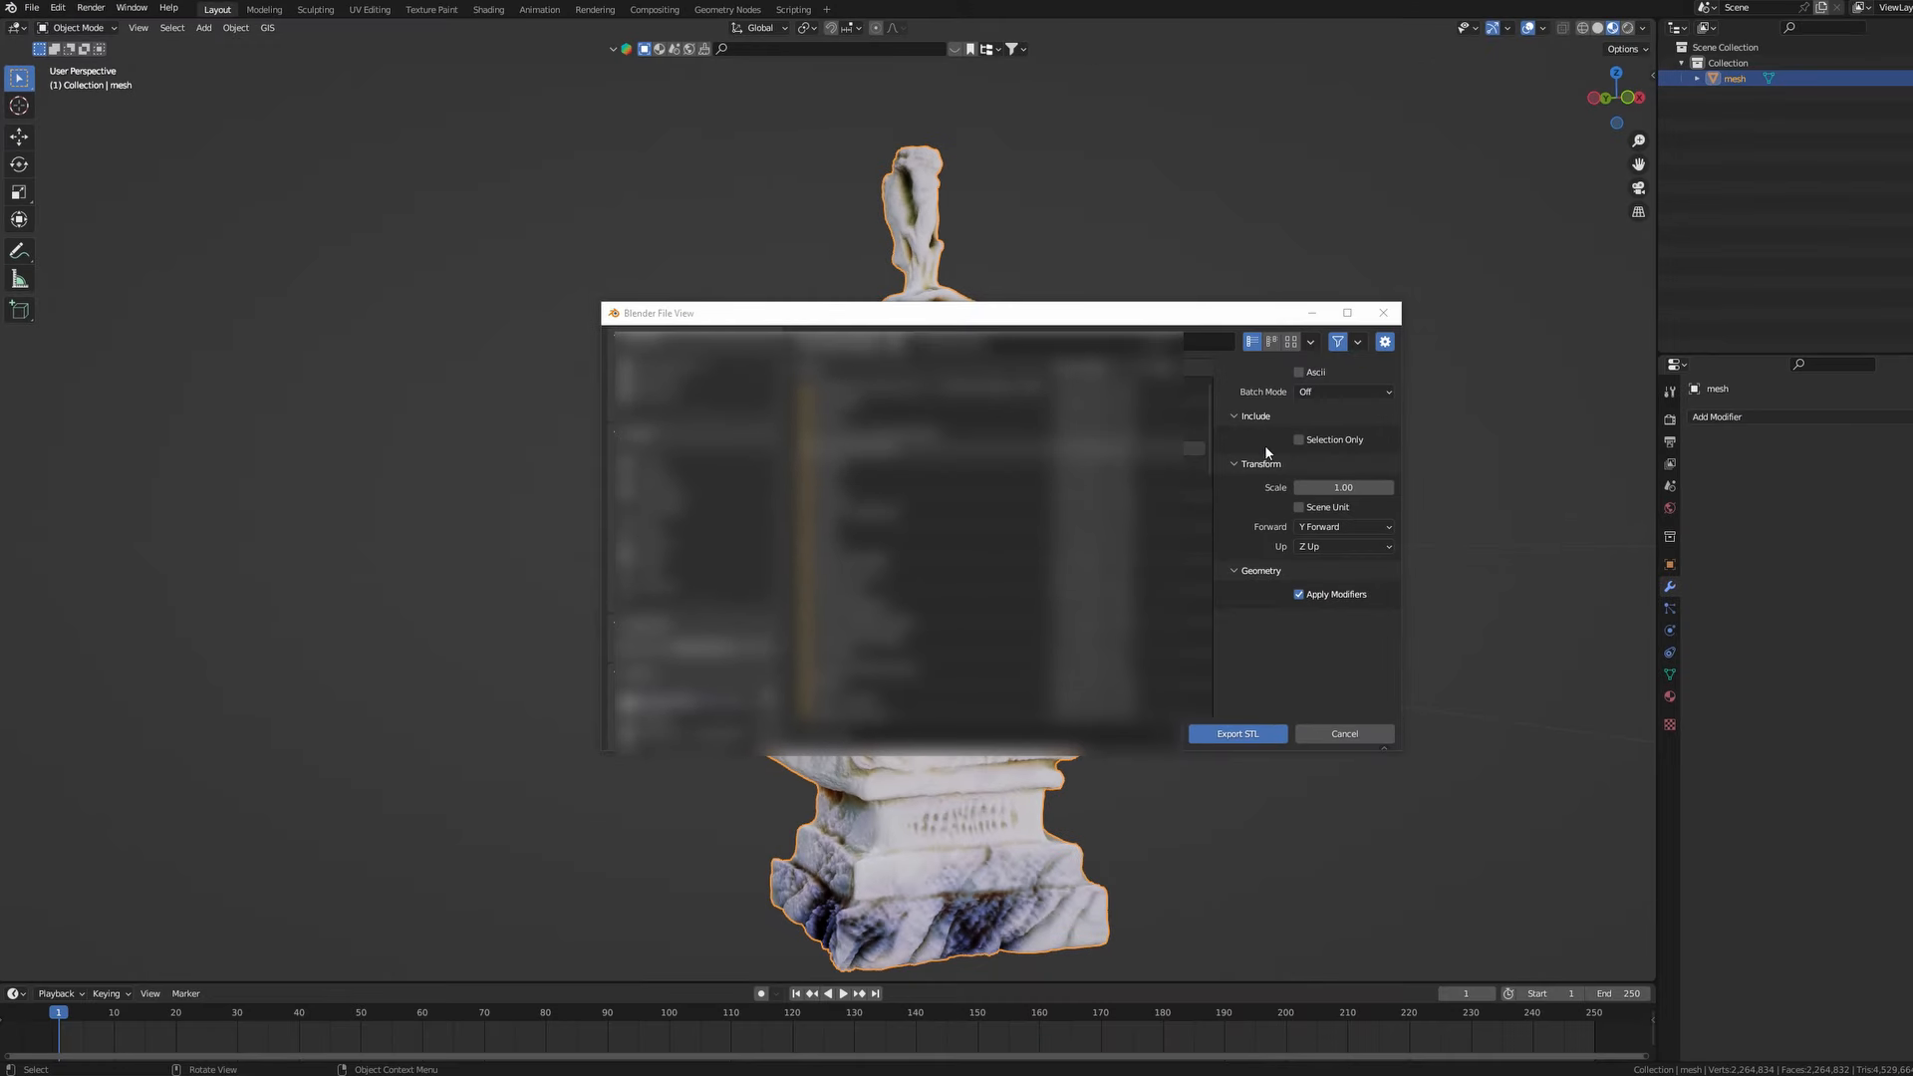
left_click(1298, 440)
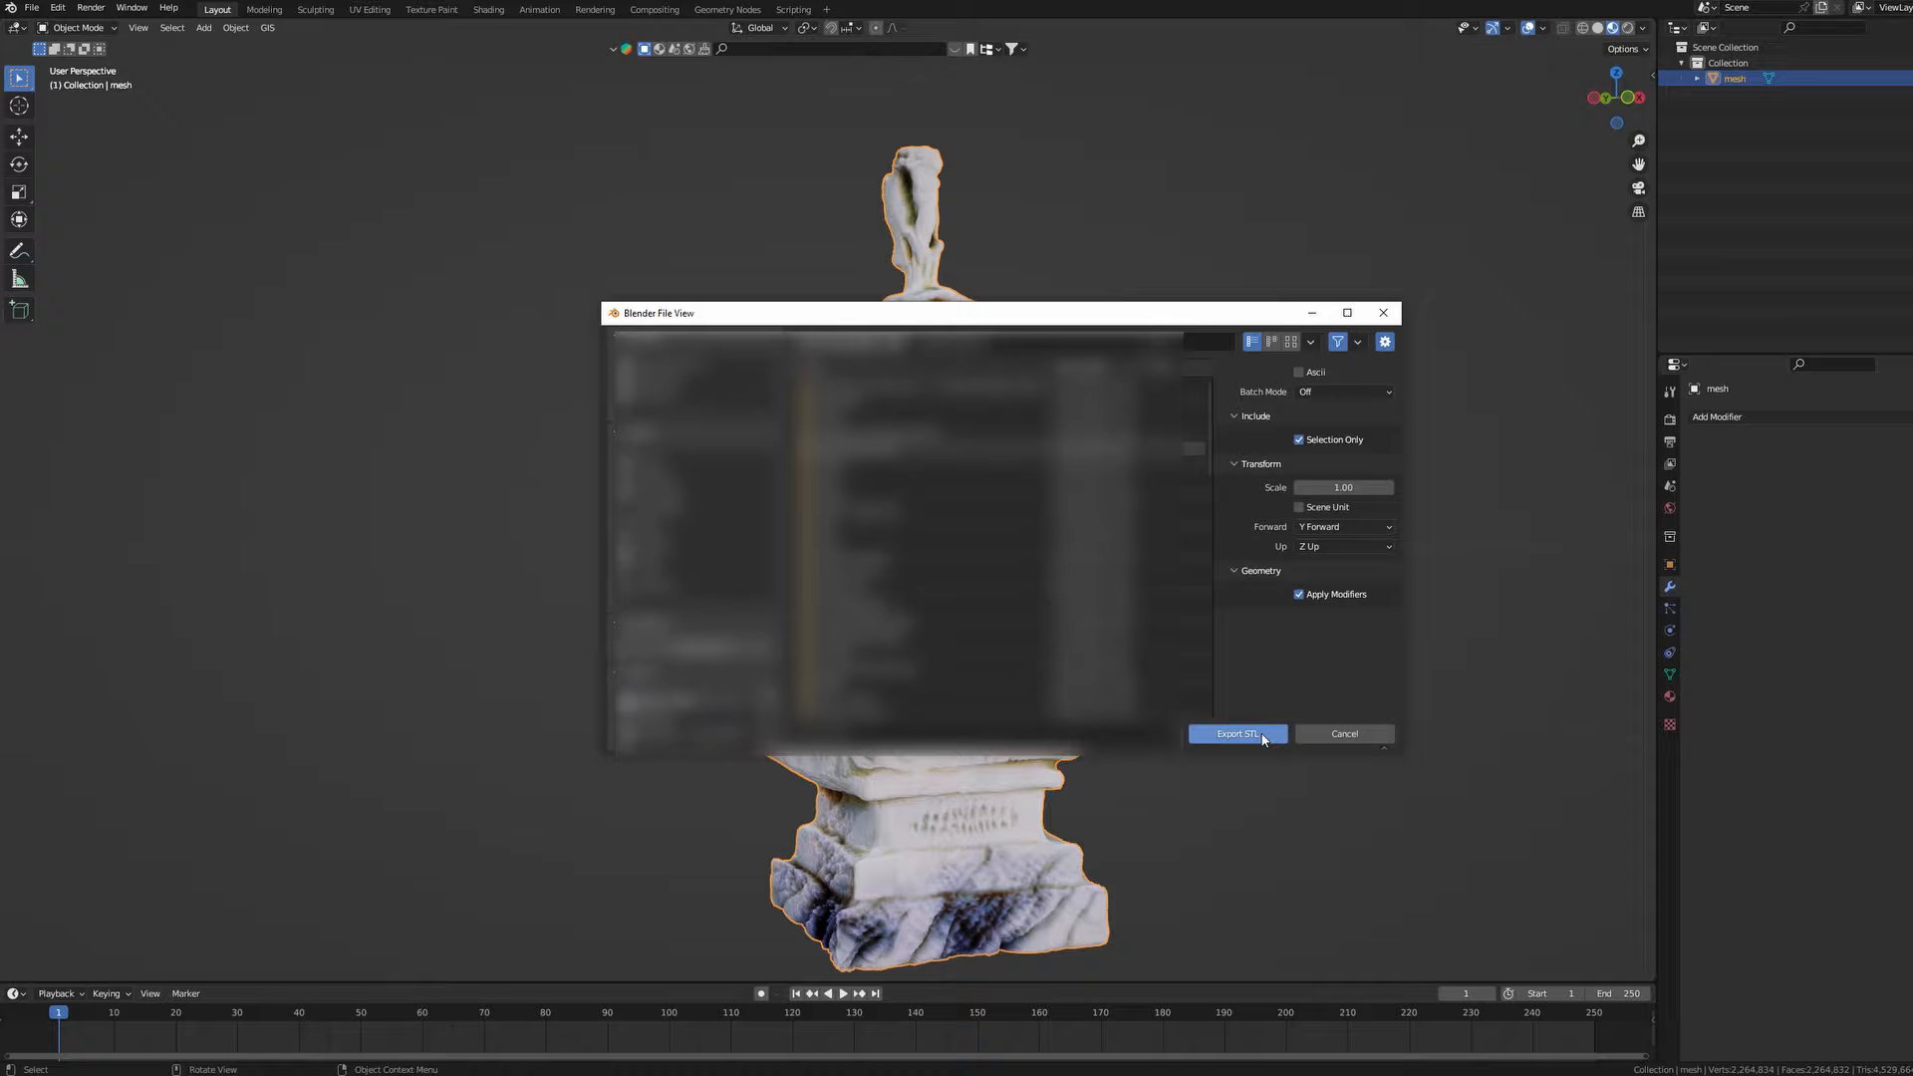
left_click(1235, 734)
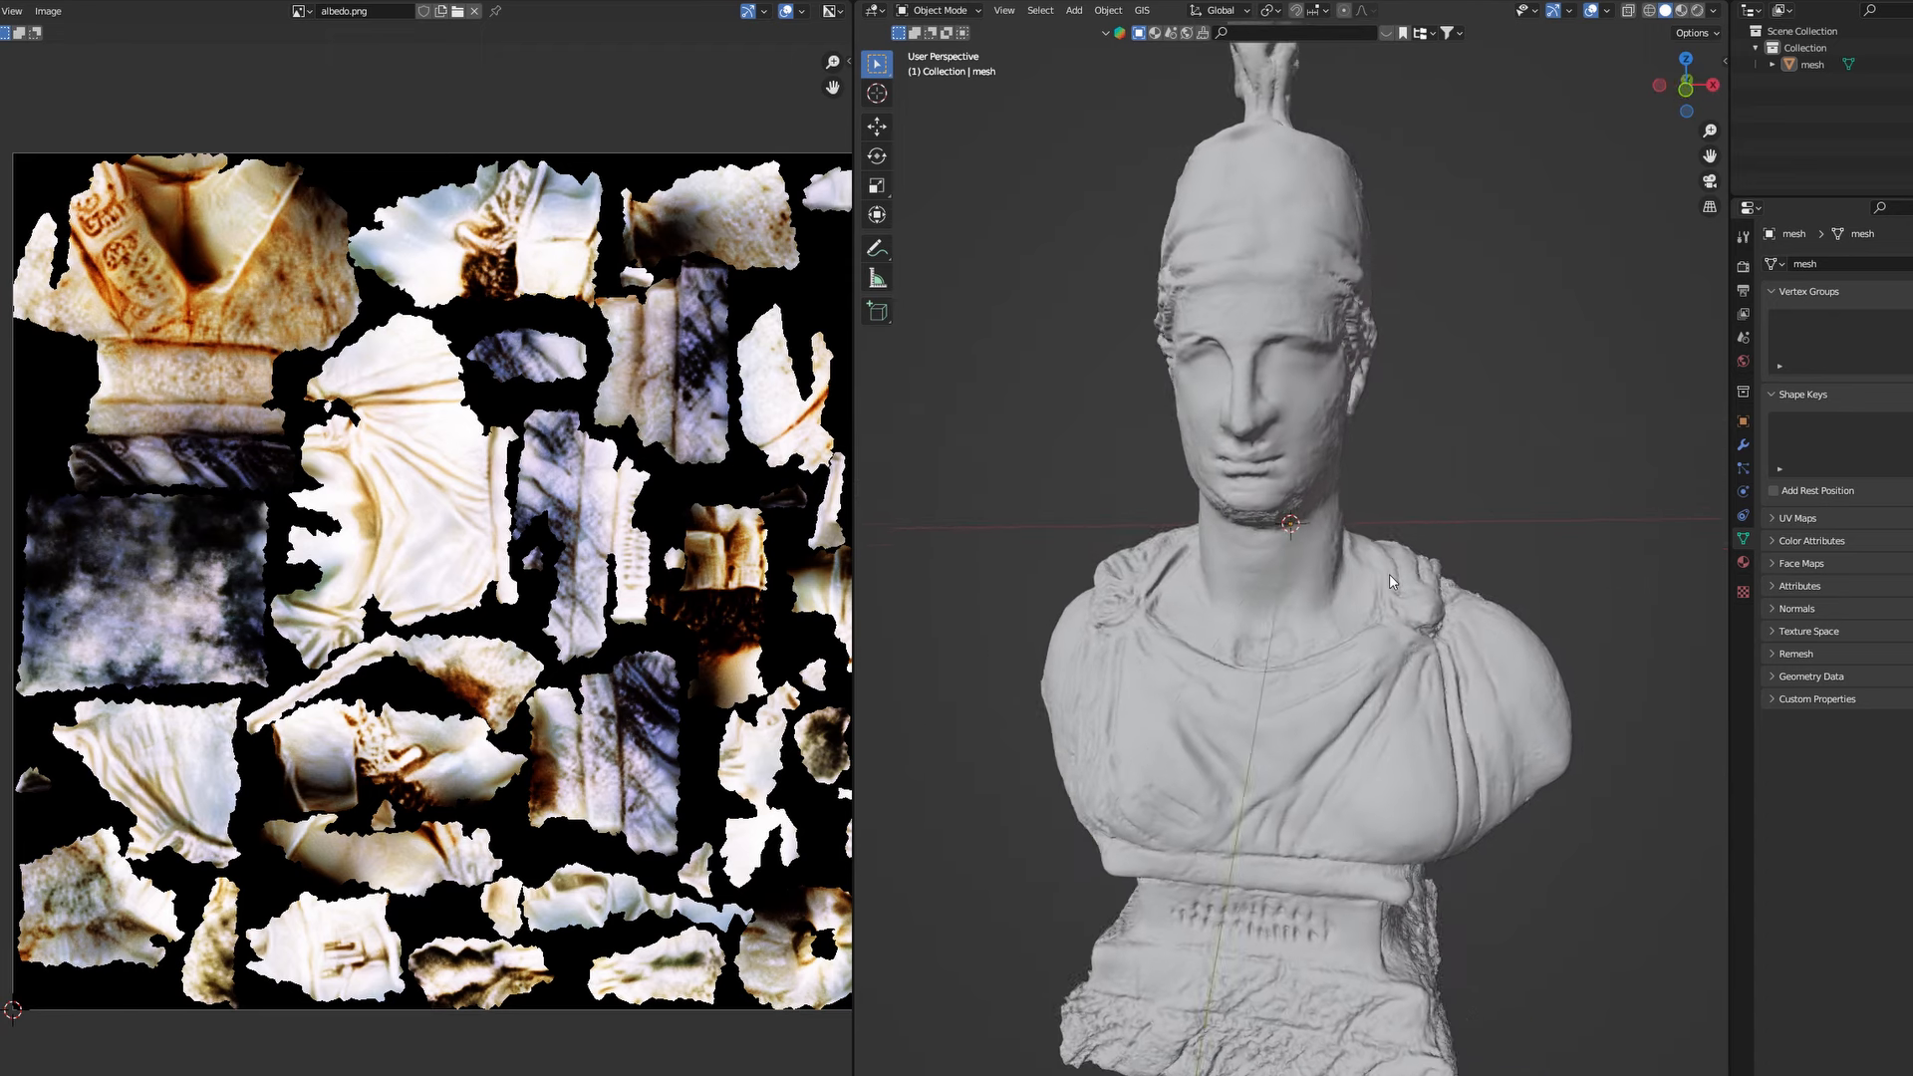
Step: Switch workspace tabs, returning to Sculpt Mode on the grey bust
left_click(315, 9)
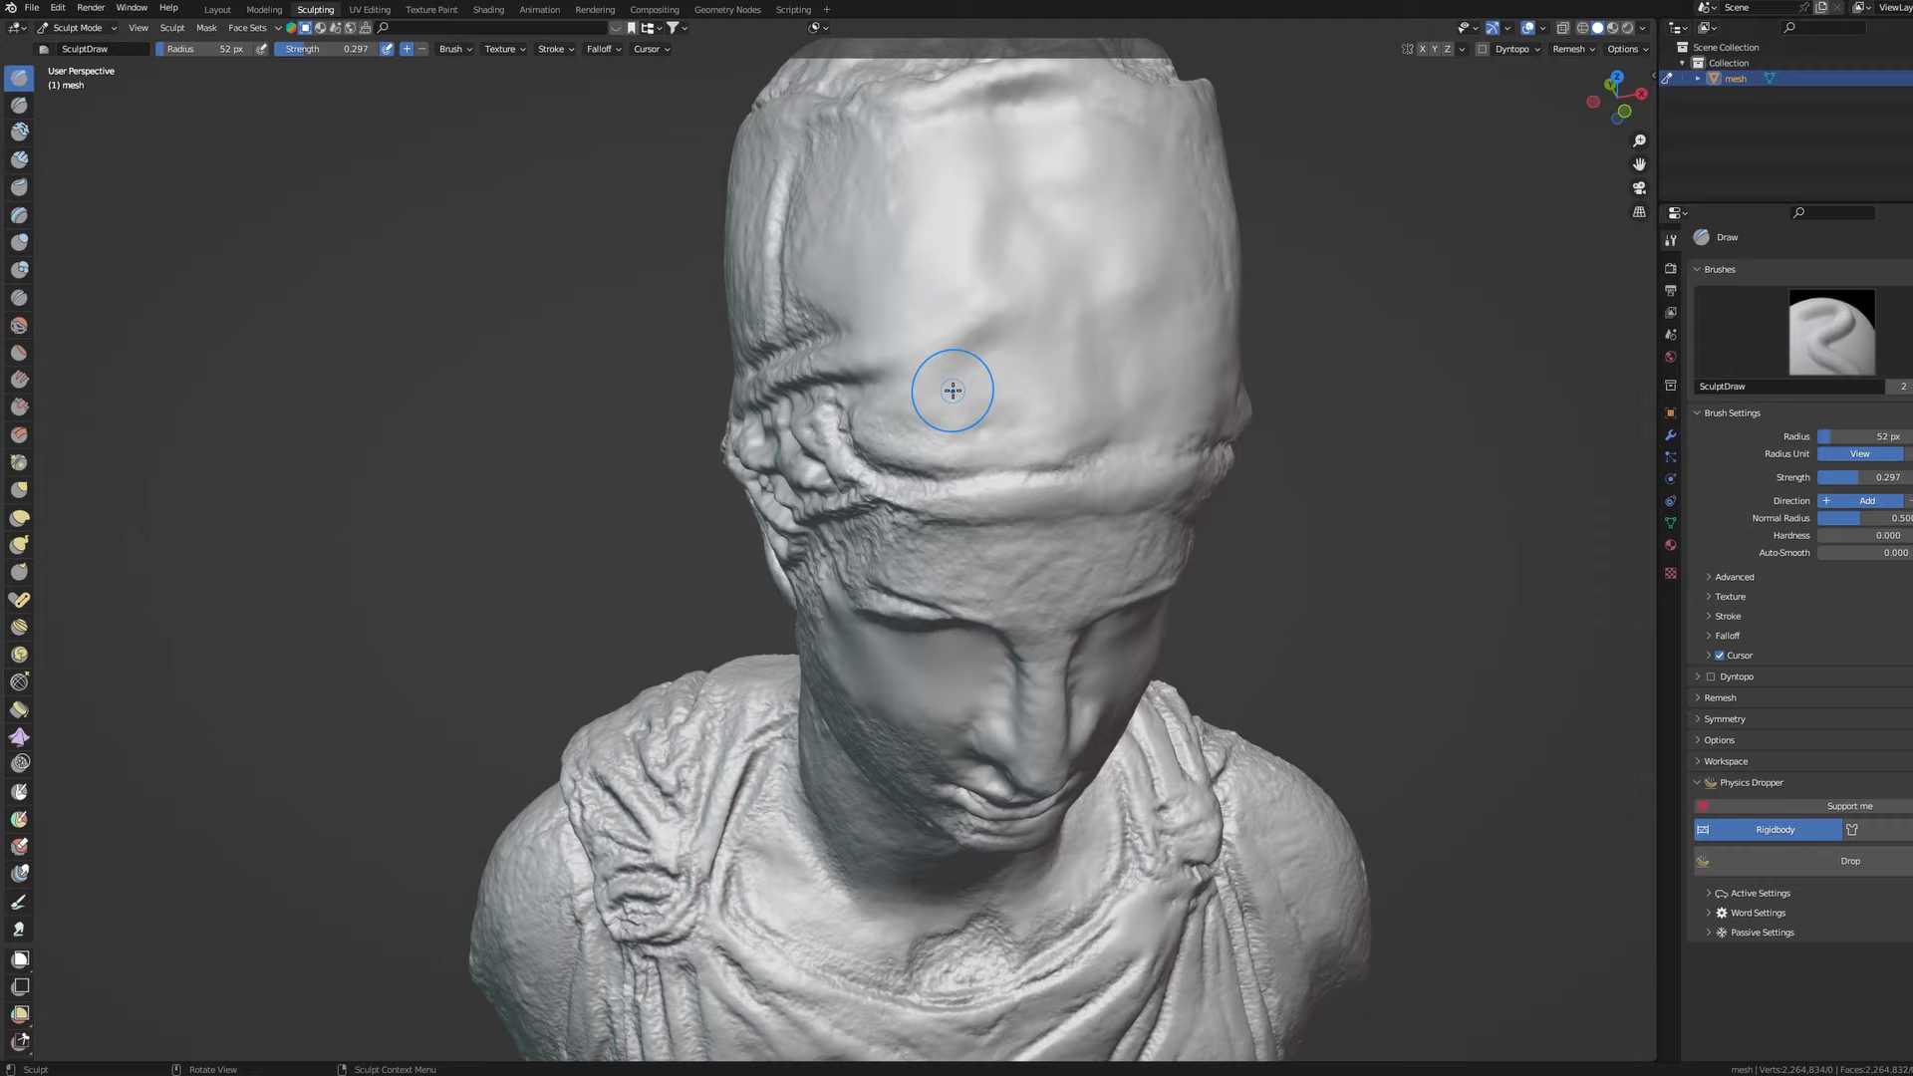